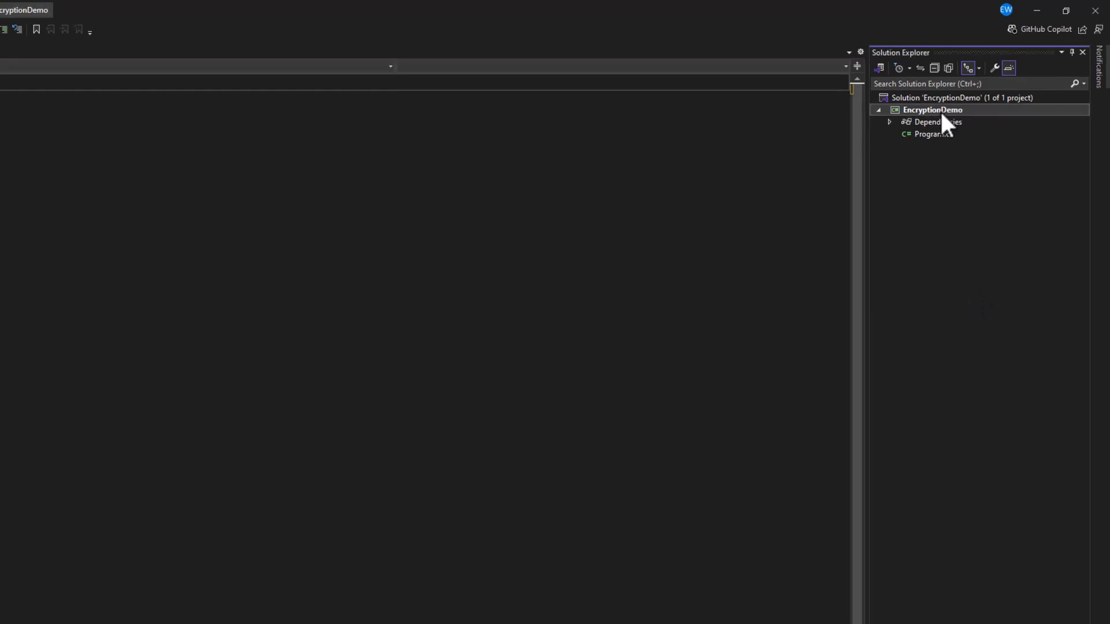
Add a new Class item named EncryptionService to the EncryptionDemo project.
{"action": "right_click", "coordinate": [932, 110]}
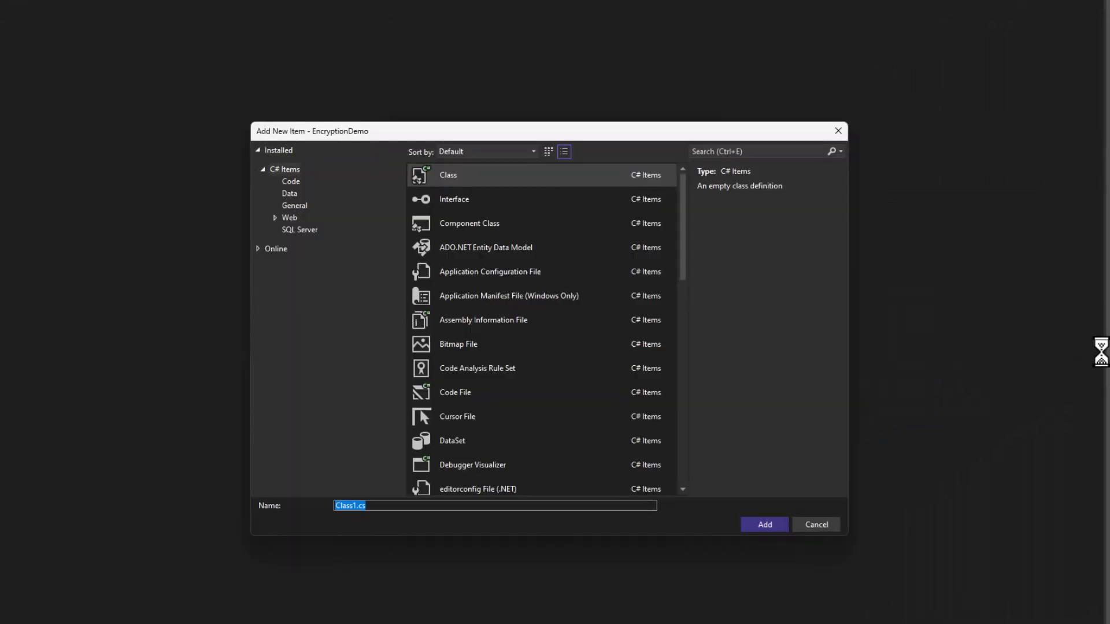
{"action": "type", "text": "EncryptionServi"}
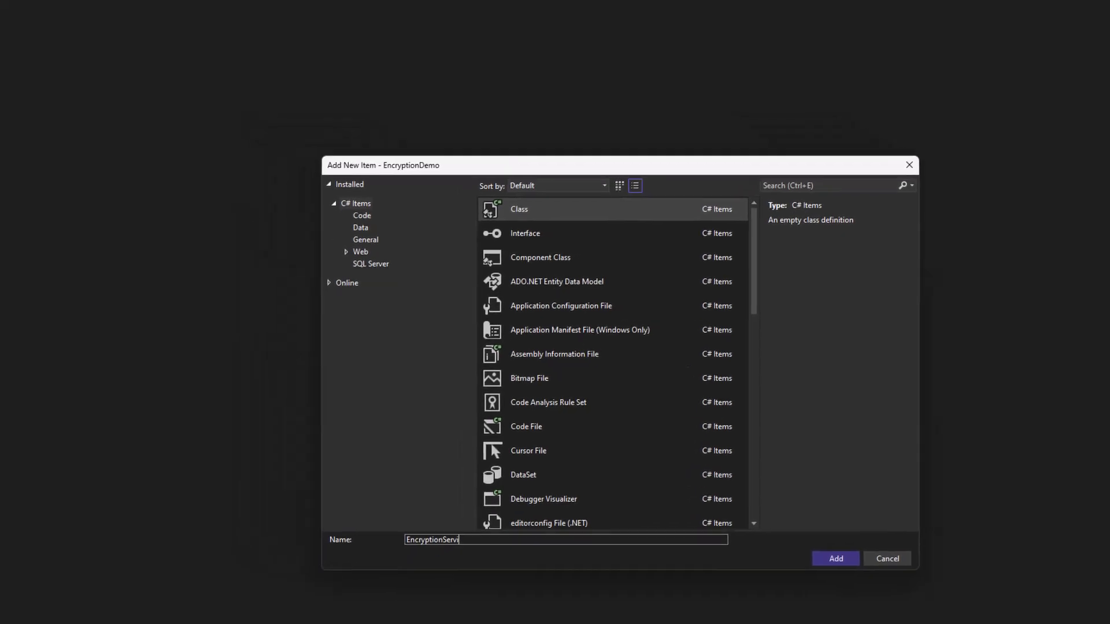
{"action": "left_click", "coordinate": [835, 558]}
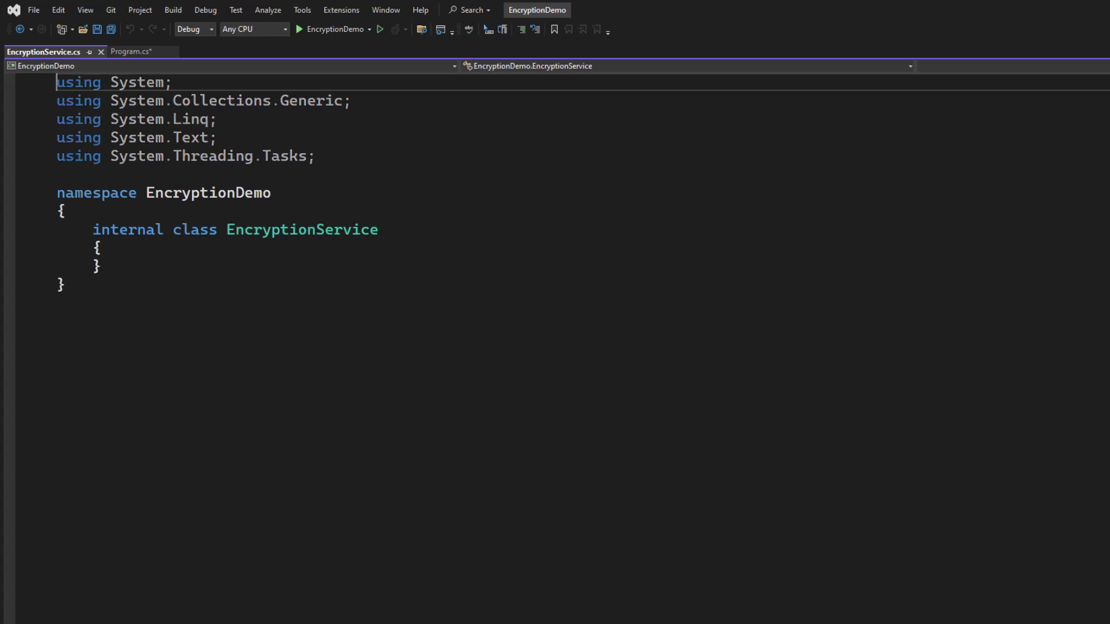
Make the namespace file-scoped and change the class from internal to public.
{"action": "type", "text": ";"}
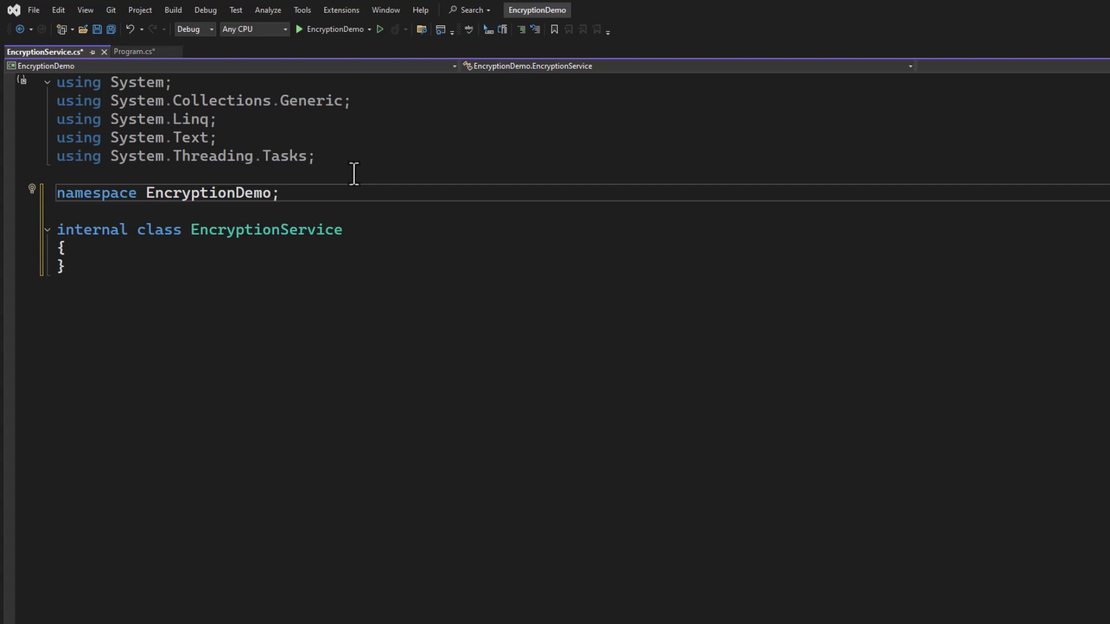
{"action": "left_click", "coordinate": [279, 193]}
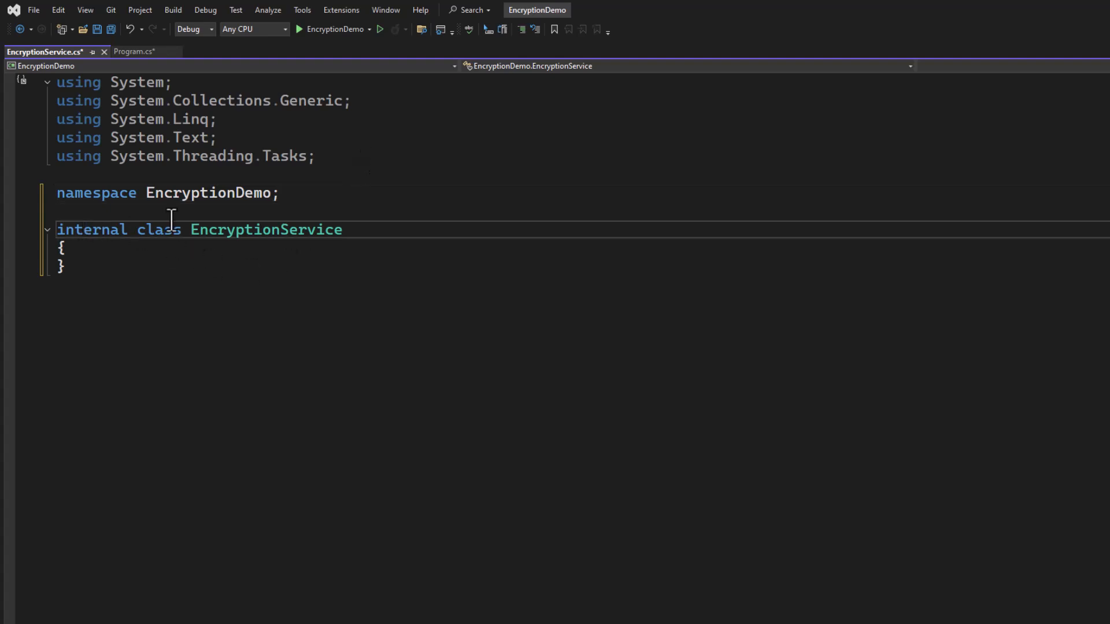
{"action": "type", "text": "public"}
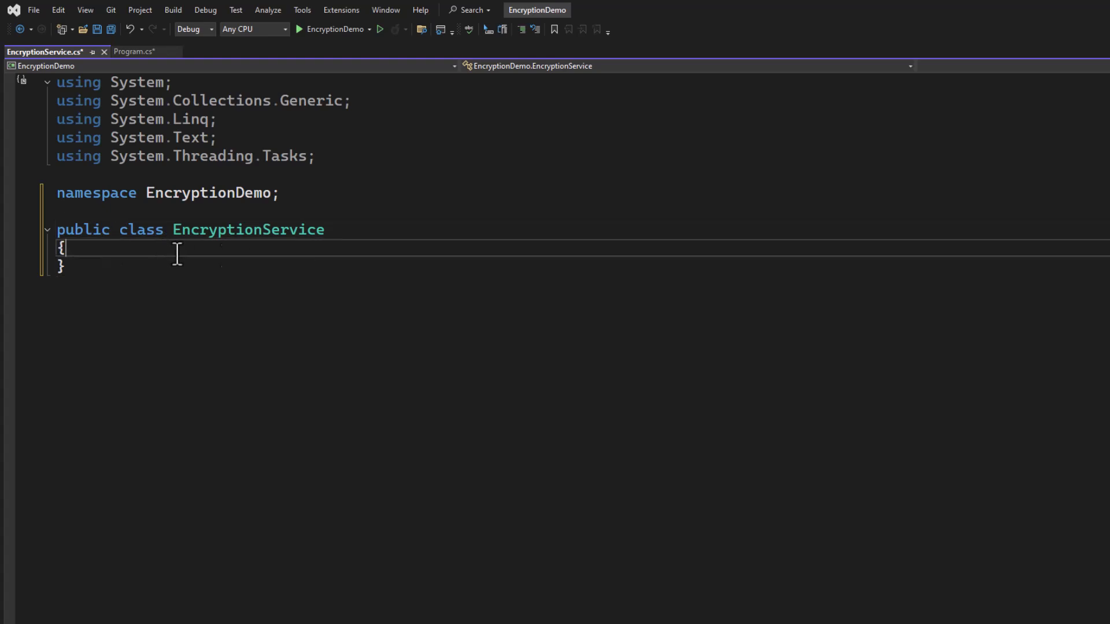
Declare a private readonly byte[] _key field and add an empty constructor via the ctor snippet.
{"action": "key", "text": "Return"}
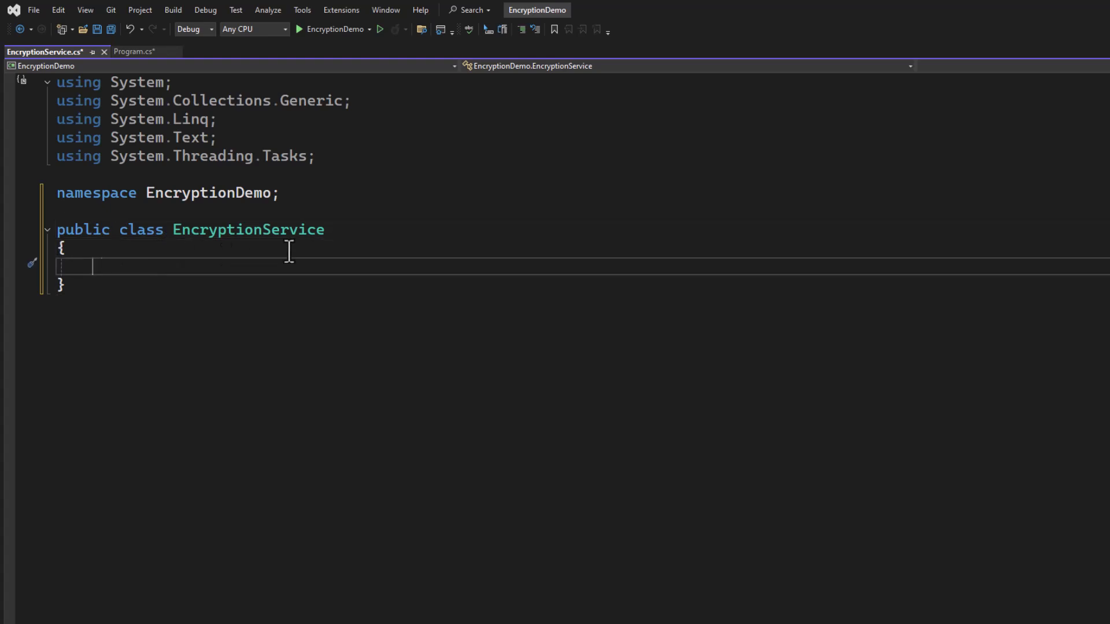
{"action": "type", "text": "private readonly"}
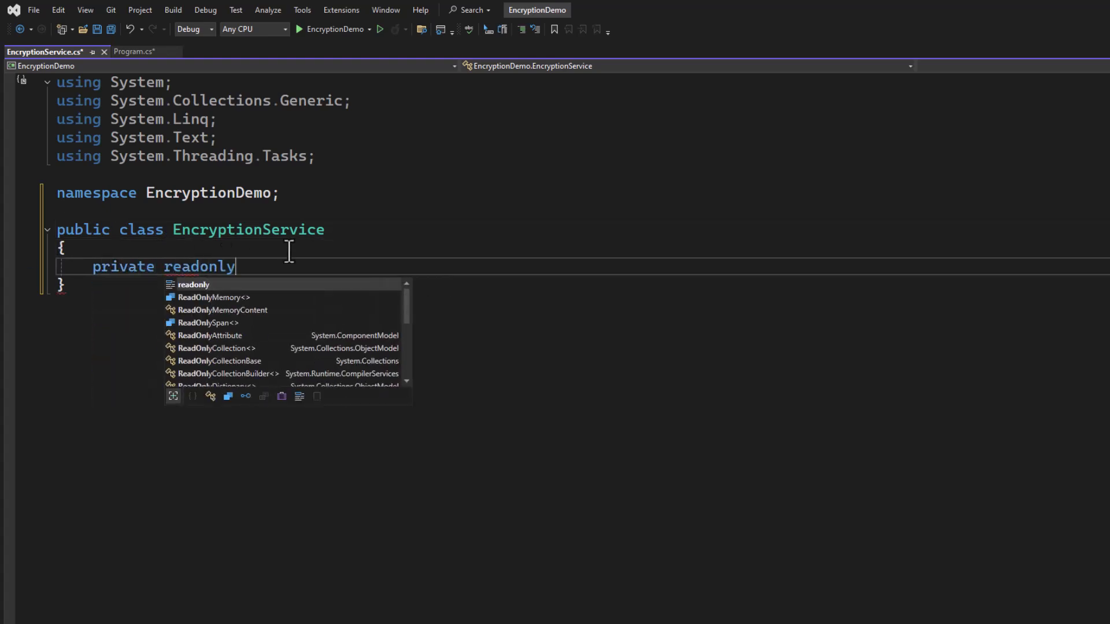
{"action": "type", "text": "byte["}
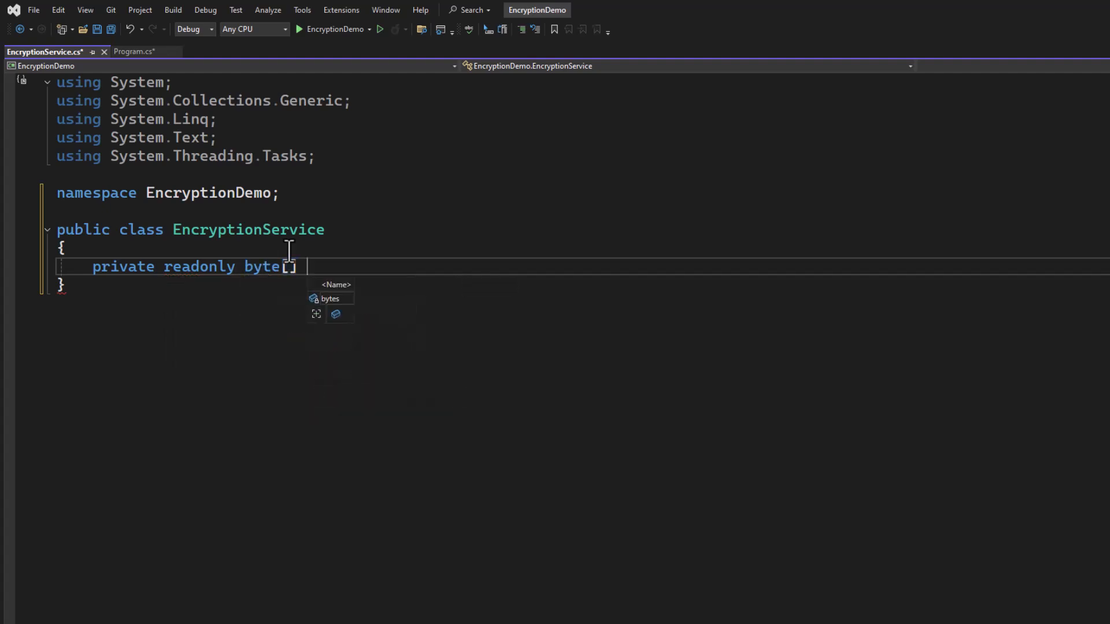
{"action": "type", "text": "key"}
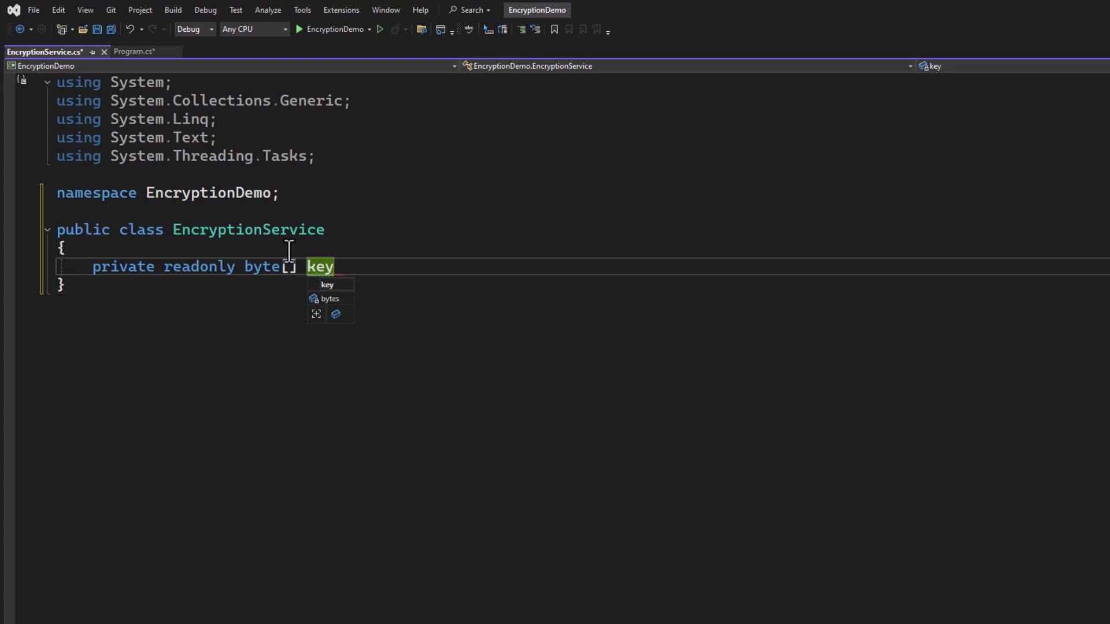
{"action": "type", "text": "_key;"}
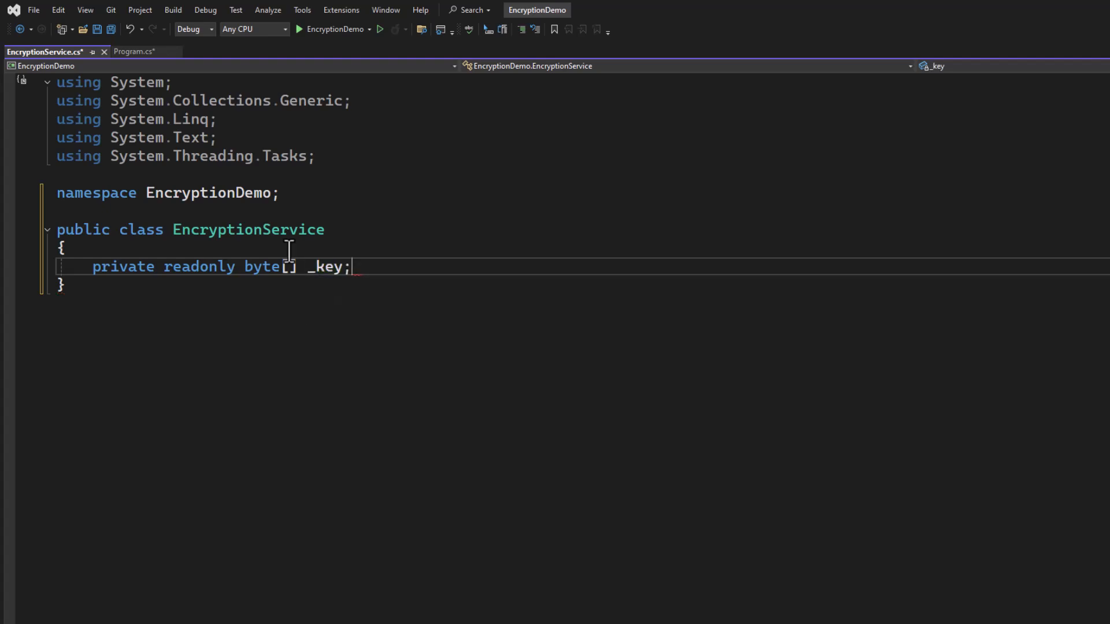
{"action": "type", "text": "cto"}
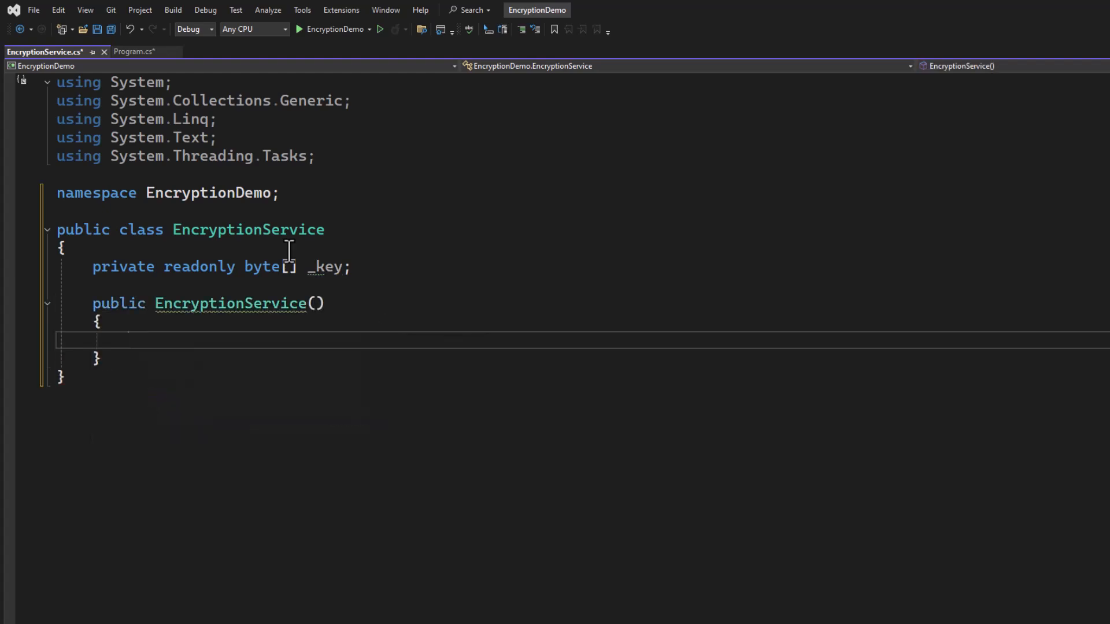
{"action": "mouse_move", "coordinate": [326, 245]}
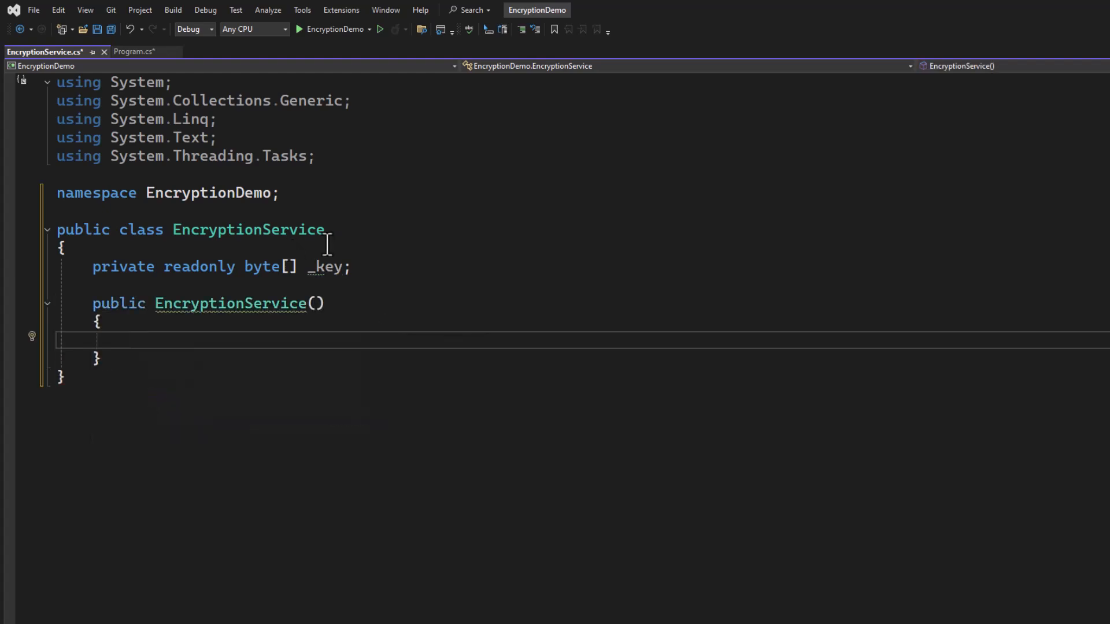
Give the constructor a string key parameter.
{"action": "type", "text": "string key"}
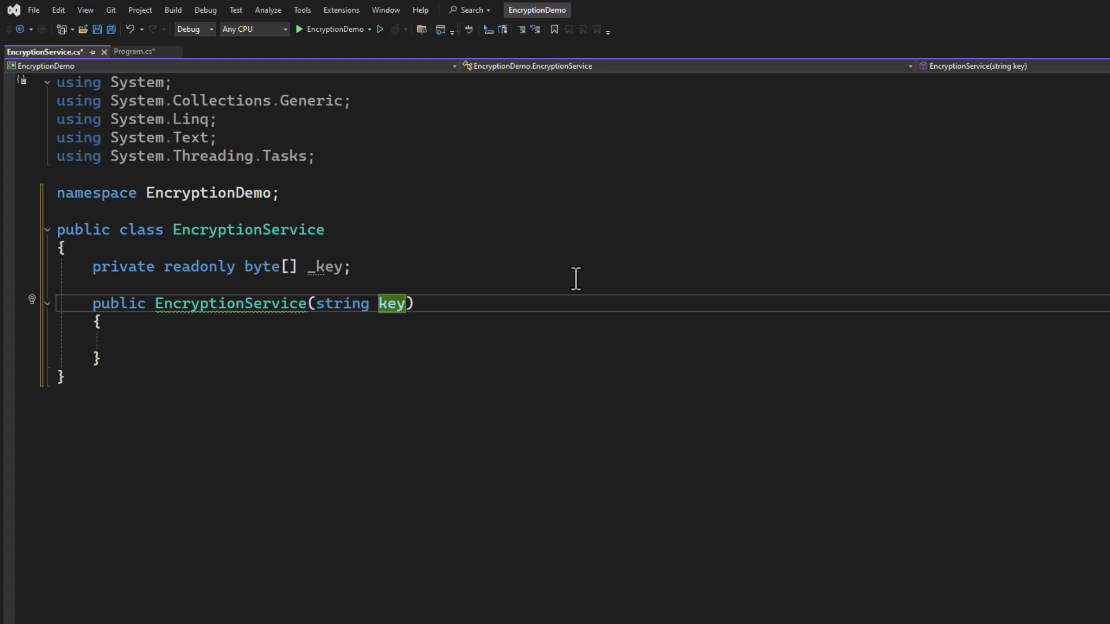
{"action": "left_click", "coordinate": [99, 340]}
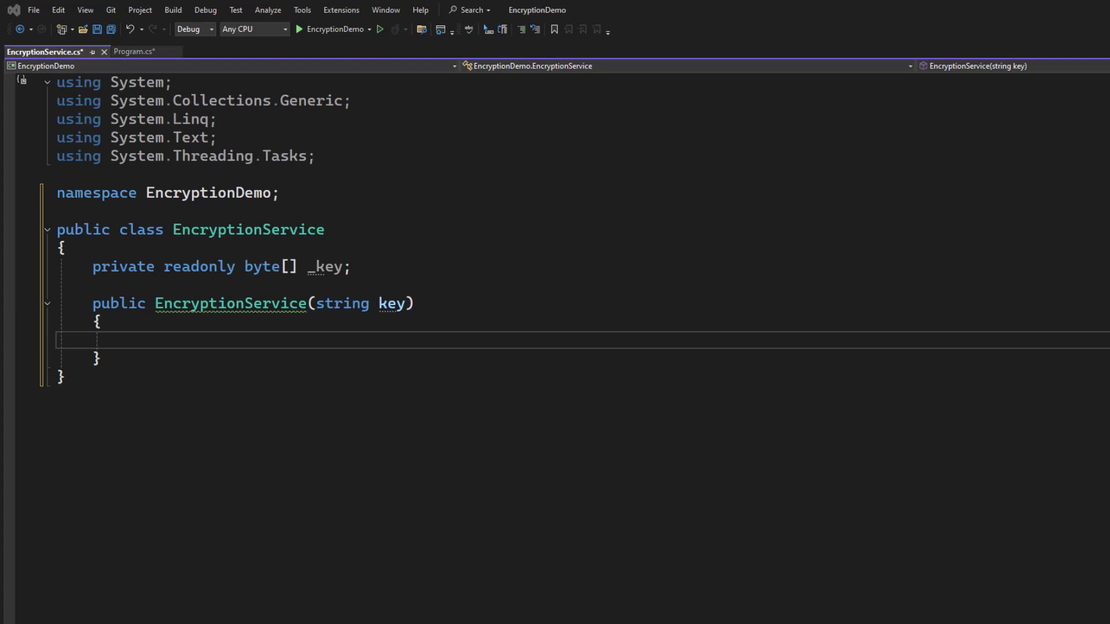
{"action": "left_click", "coordinate": [320, 156]}
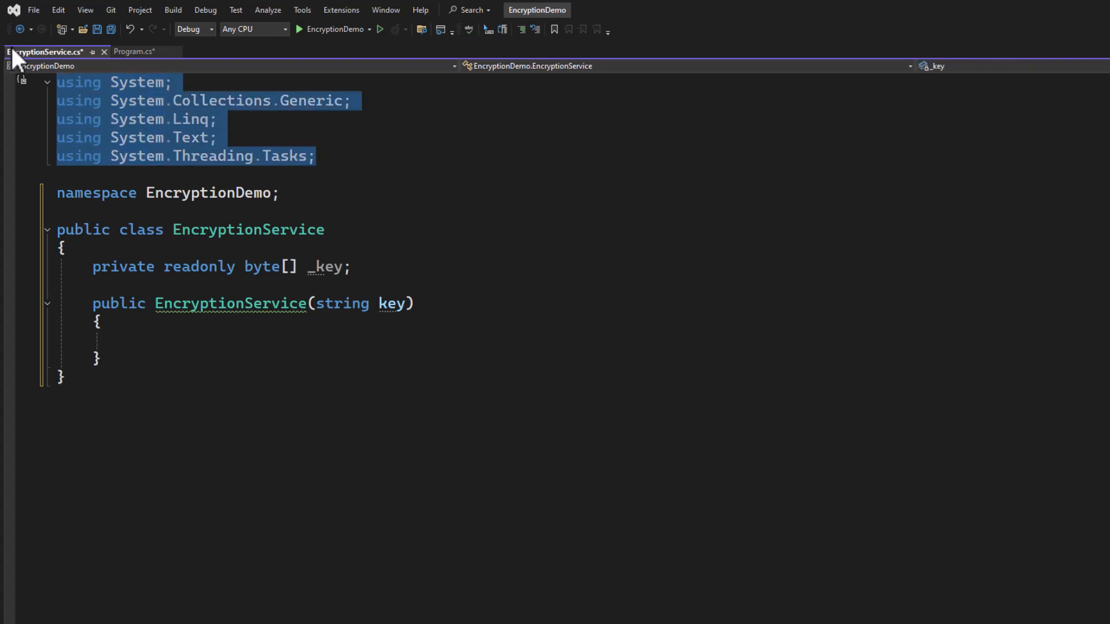
Reduce the using directives to System.Security.Cryptography and System.Text.
{"action": "type", "text": "usi"}
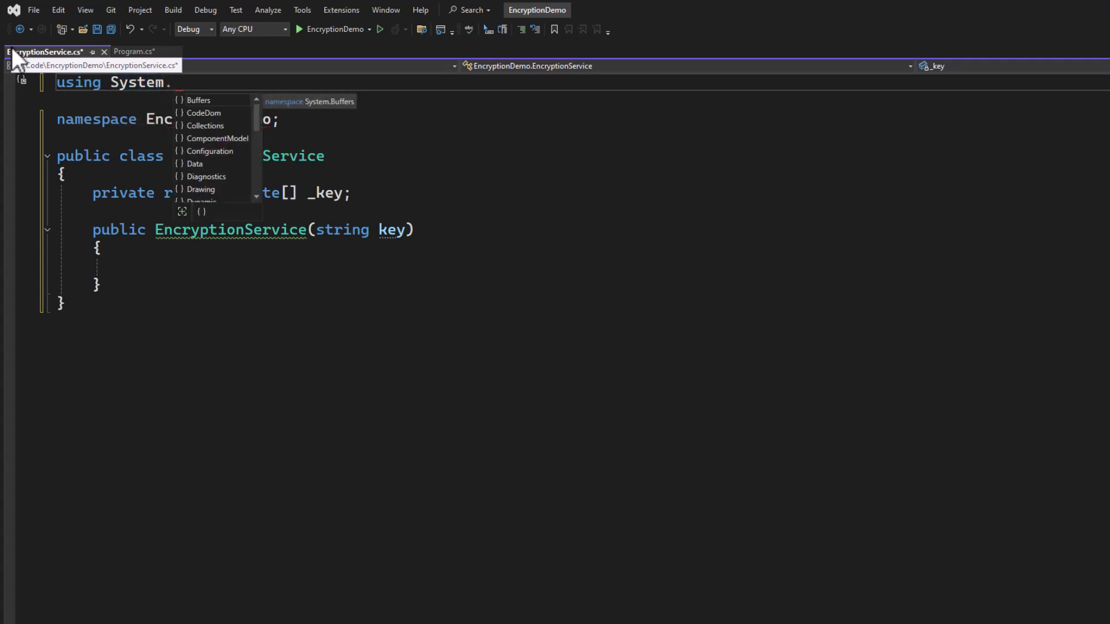
{"action": "type", "text": "Security.c"}
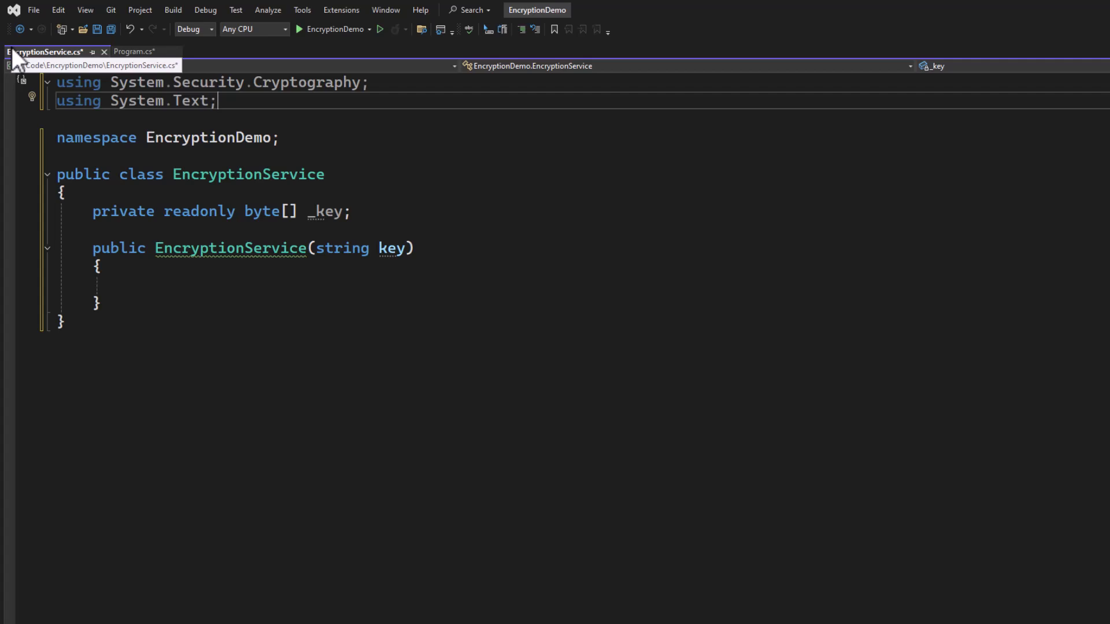
{"action": "mouse_move", "coordinate": [136, 371]}
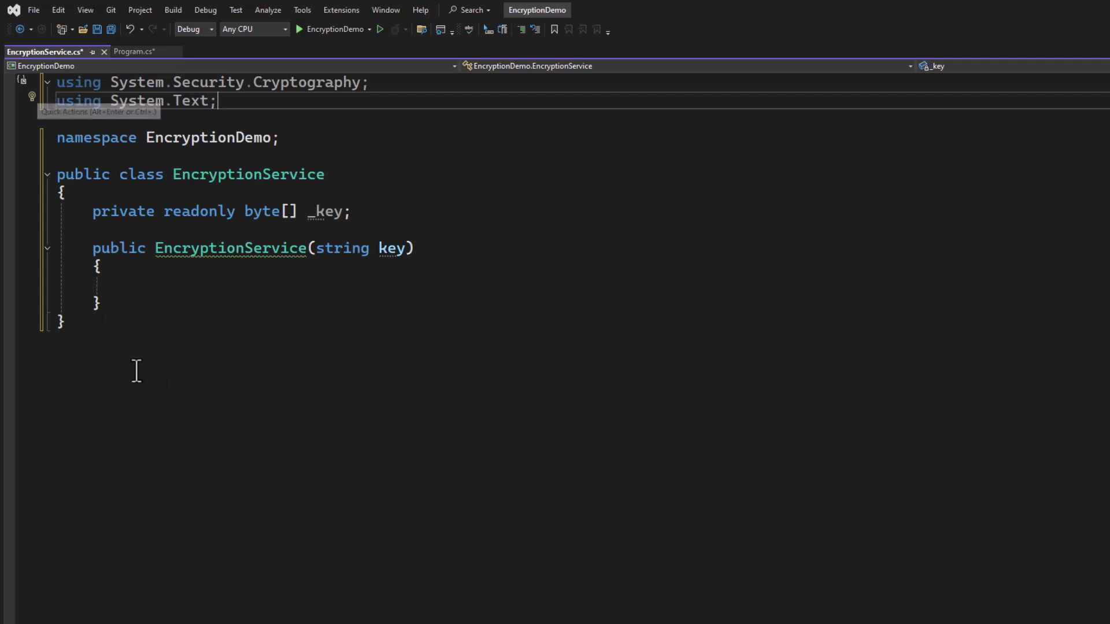
In the constructor, hash the key with SHA256.Create() and Encoding UTF-8 bytes into _key.
{"action": "left_click", "coordinate": [127, 285]}
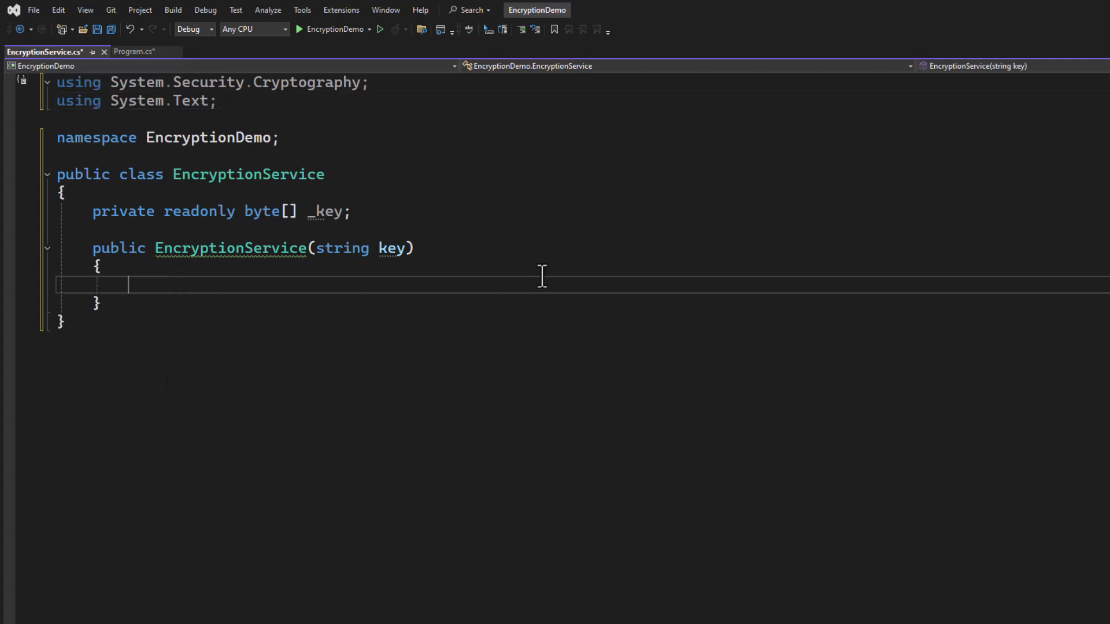
{"action": "type", "text": "using var"}
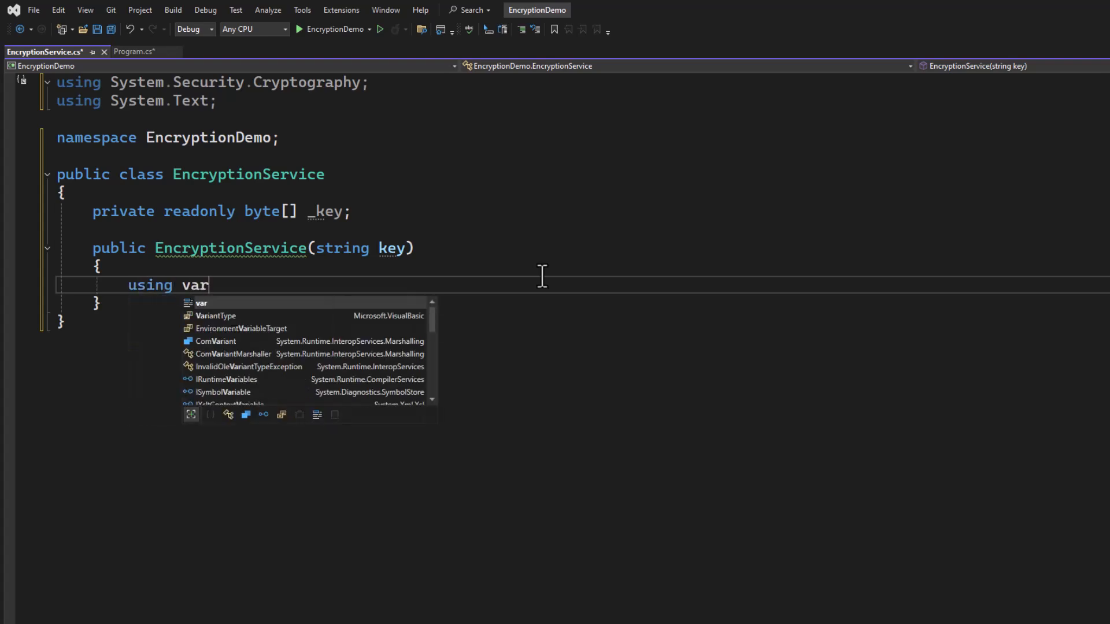
{"action": "type", "text": "sha"}
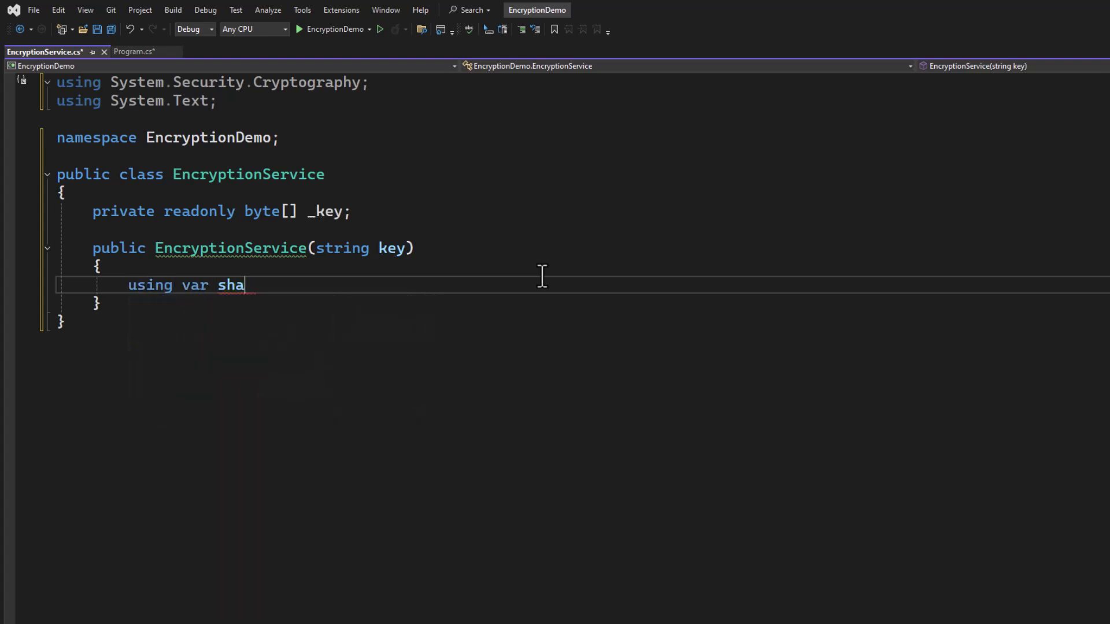
{"action": "type", "text": "256 ="}
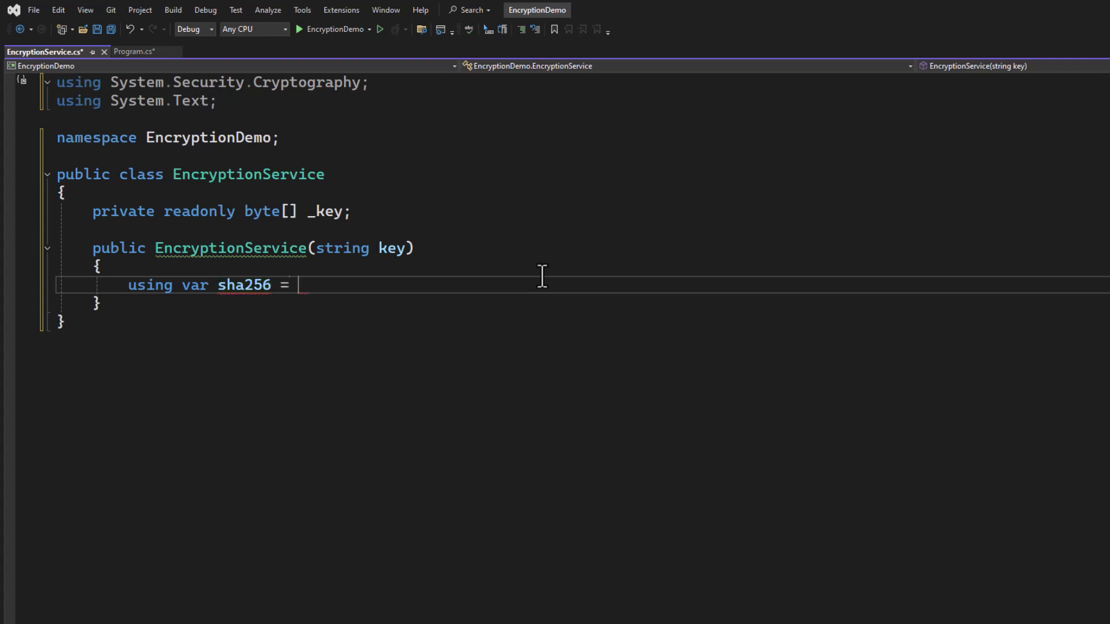
{"action": "type", "text": "Sha256"}
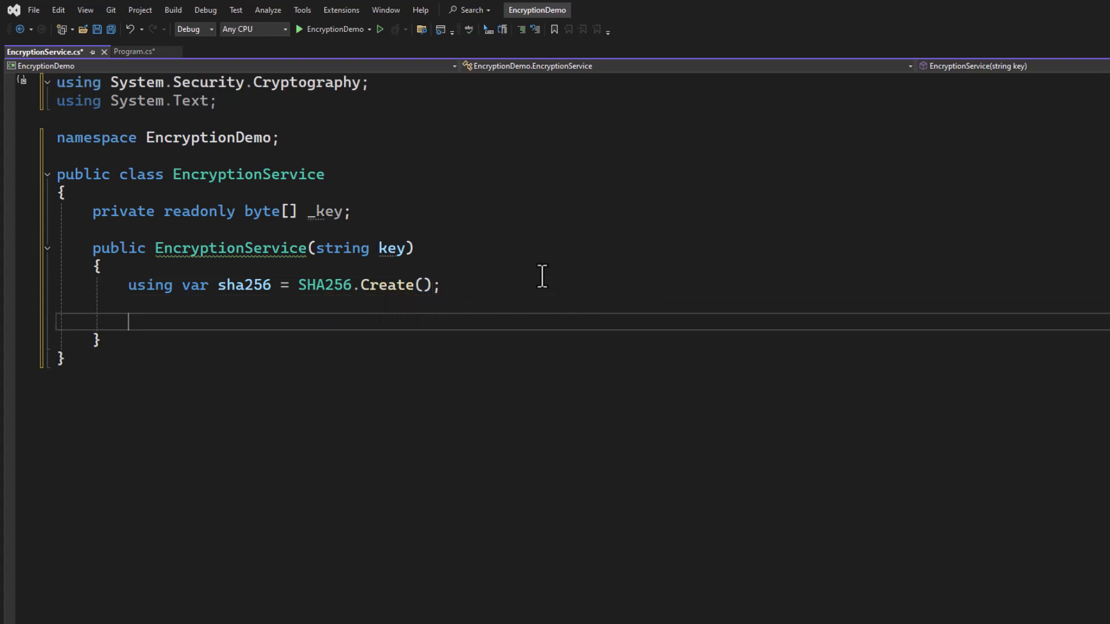
{"action": "type", "text": "_key"}
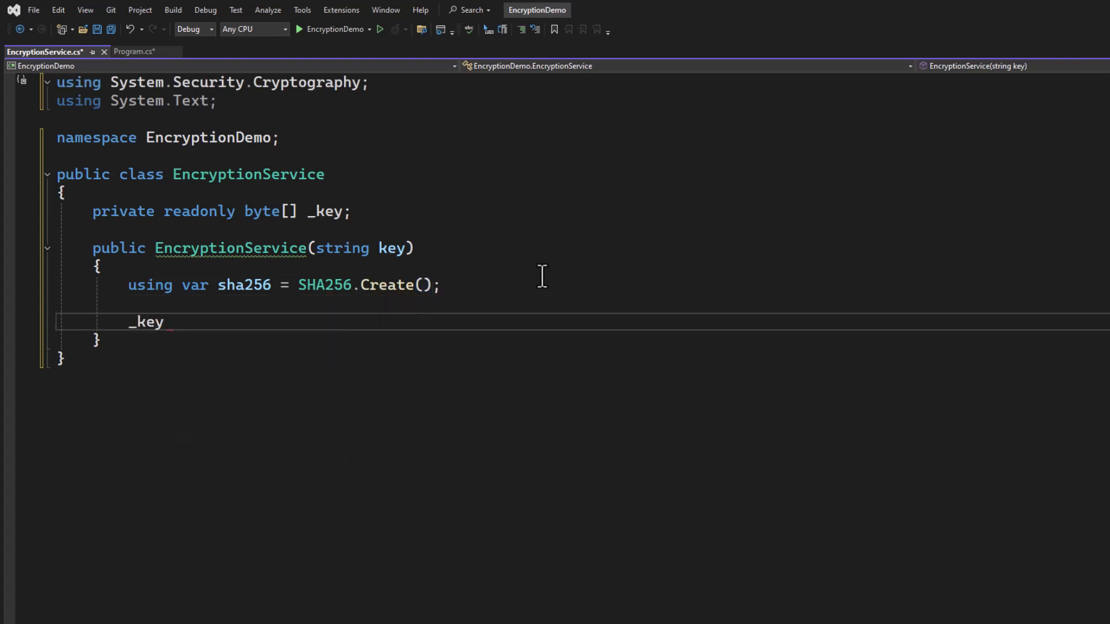
{"action": "type", "text": "="}
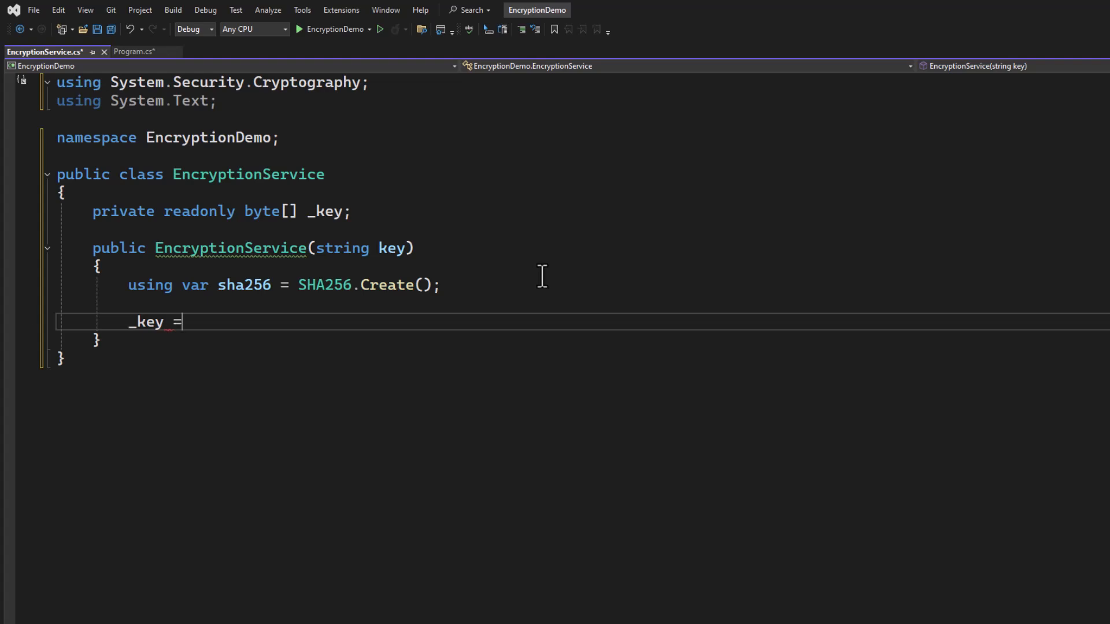
{"action": "type", "text": "sha256.ComputeHash"}
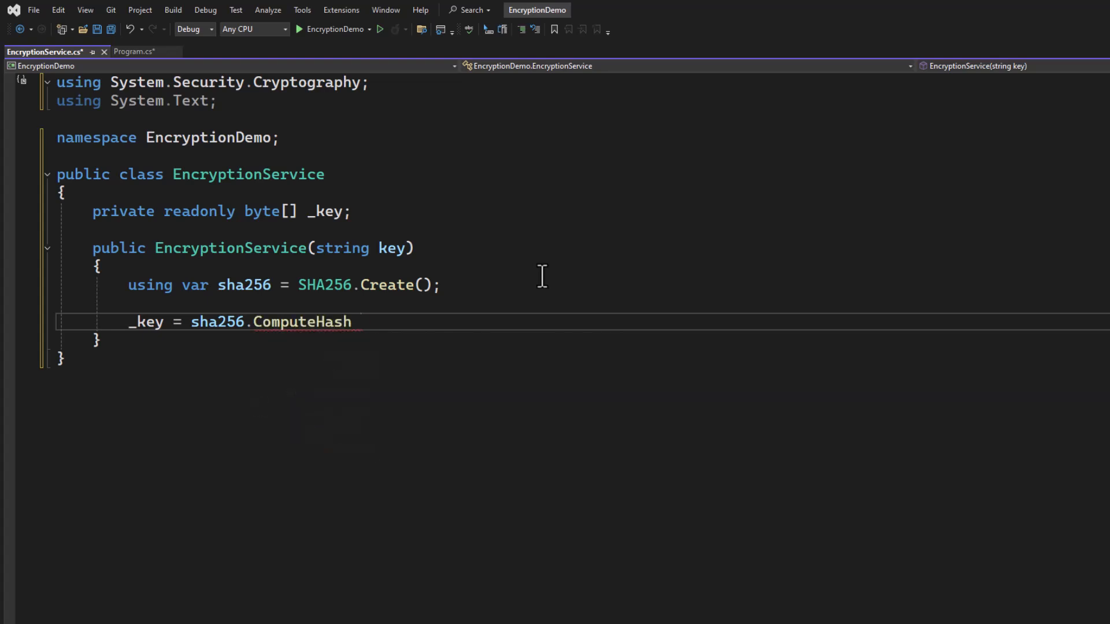
{"action": "type", "text": "(Encoding.UTF8.GetBytes"}
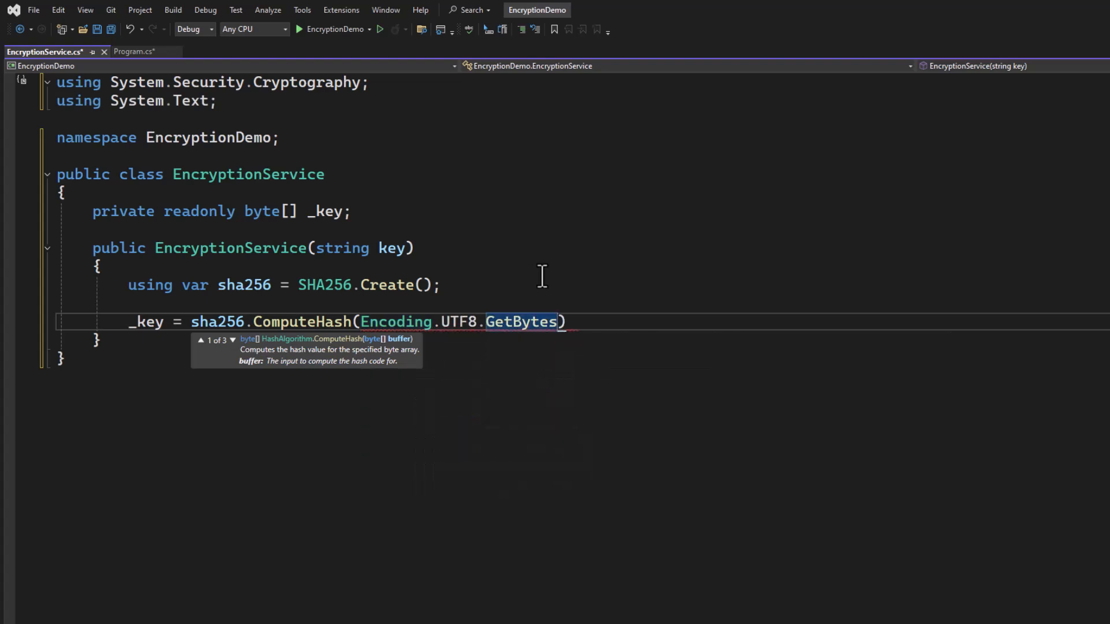
{"action": "type", "text": "(key"}
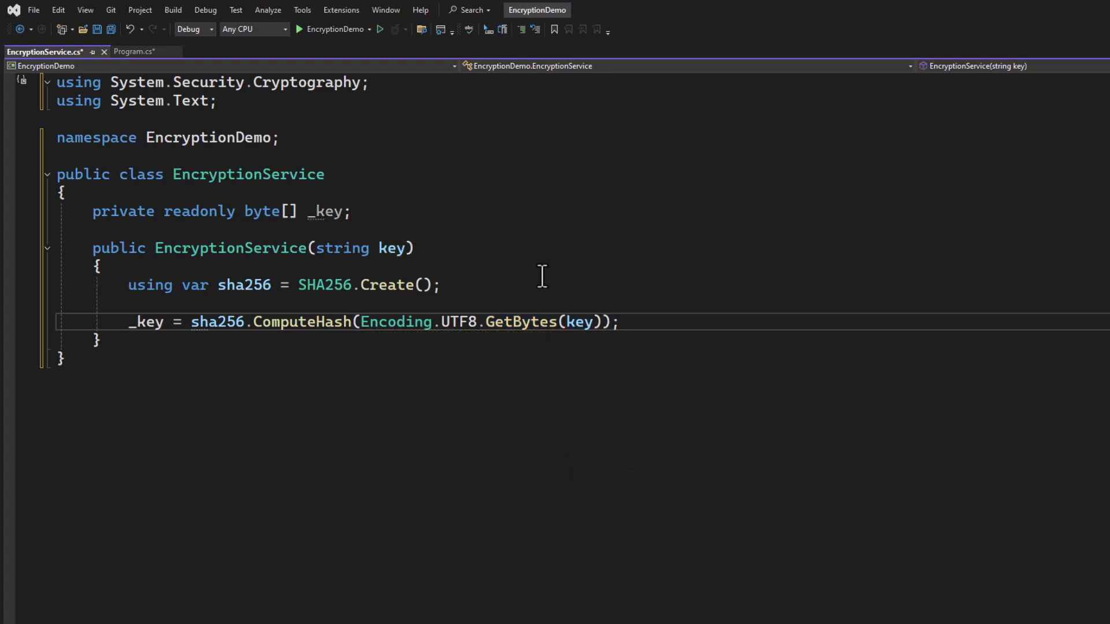
Write Console.WriteLine($"Generated key: {Convert.ToHexString(_key)}");.
{"action": "type", "text": "Console."}
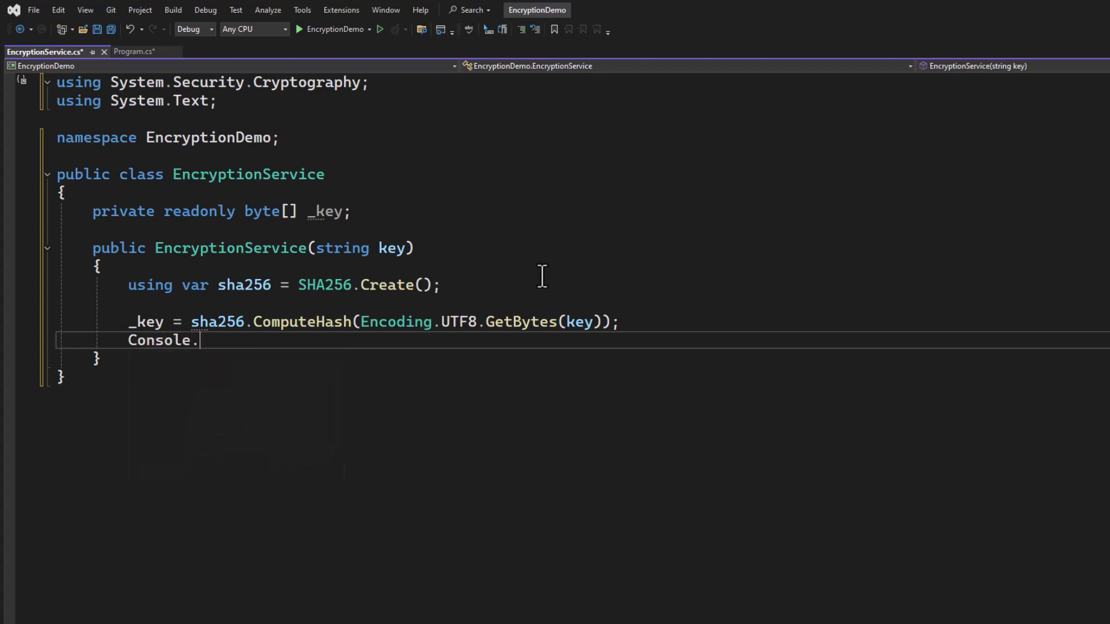
{"action": "type", "text": "WriteLine("}
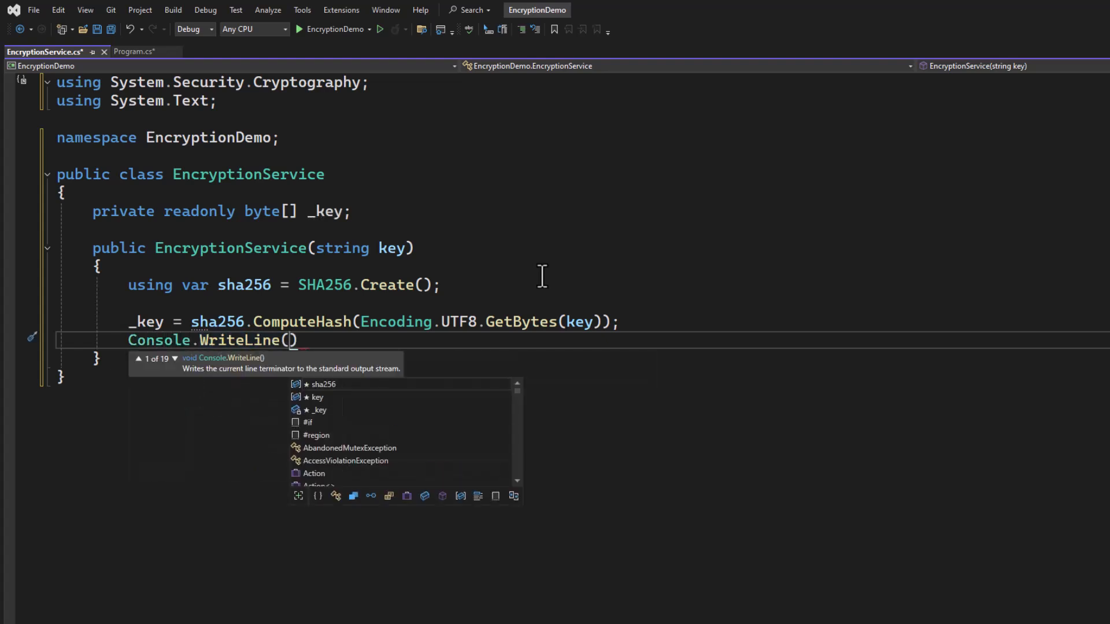
{"action": "type", "text": "$\"G"}
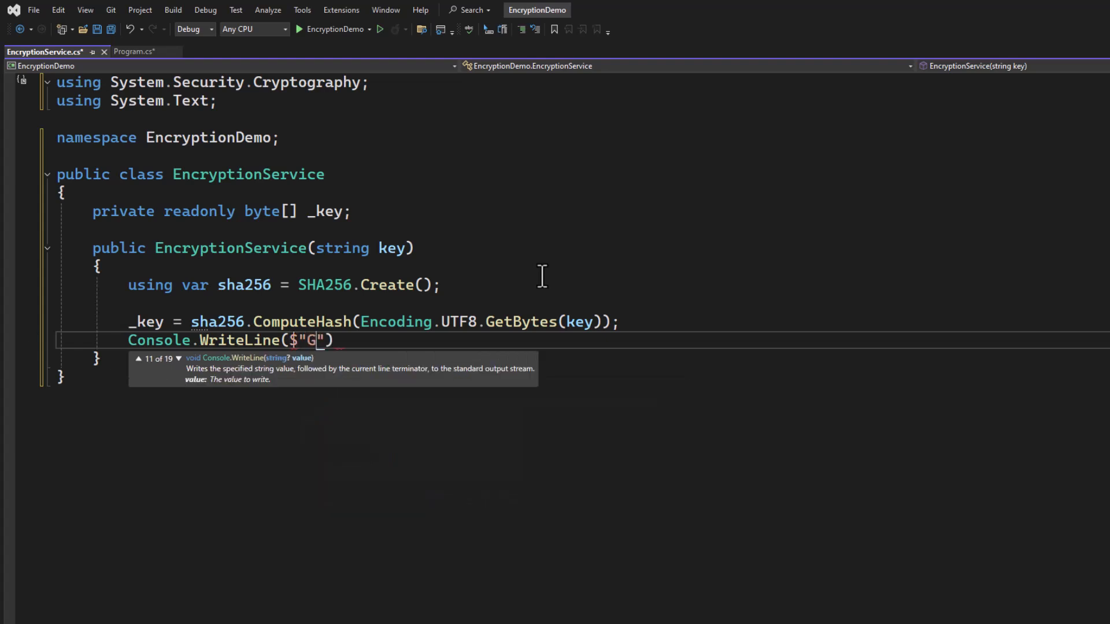
{"action": "type", "text": "enerated key"}
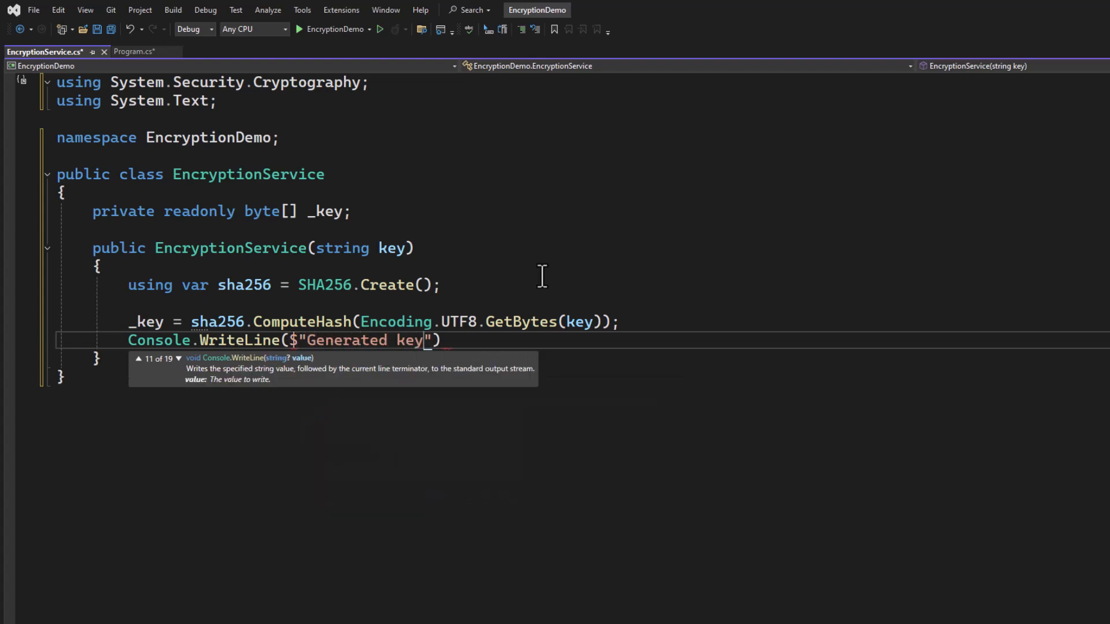
{"action": "type", "text": ":"}
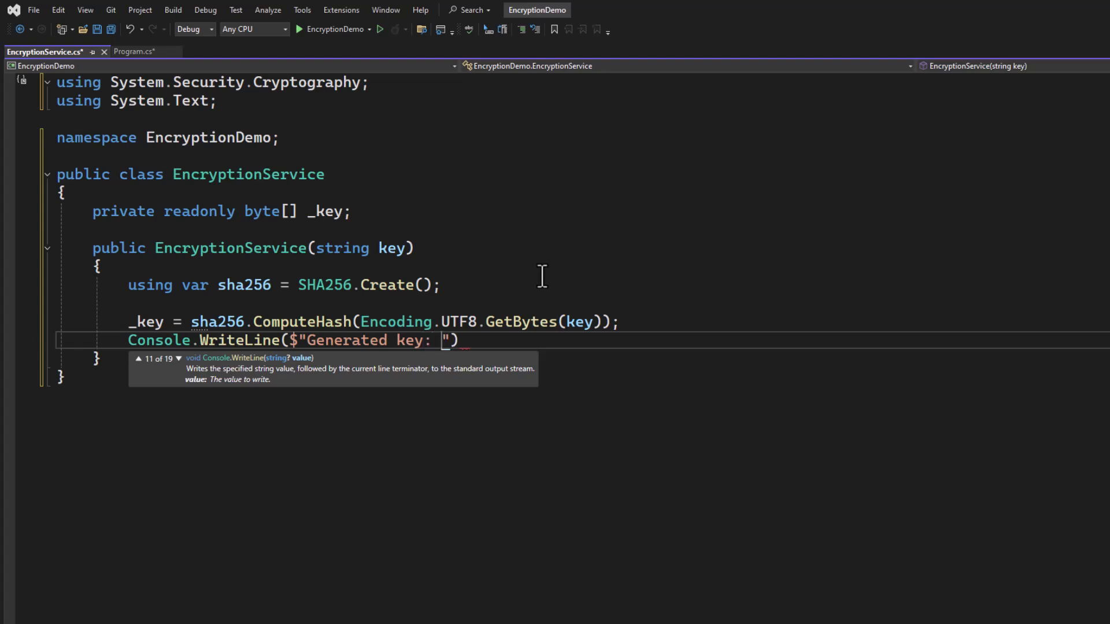
{"action": "type", "text": "{Conv"}
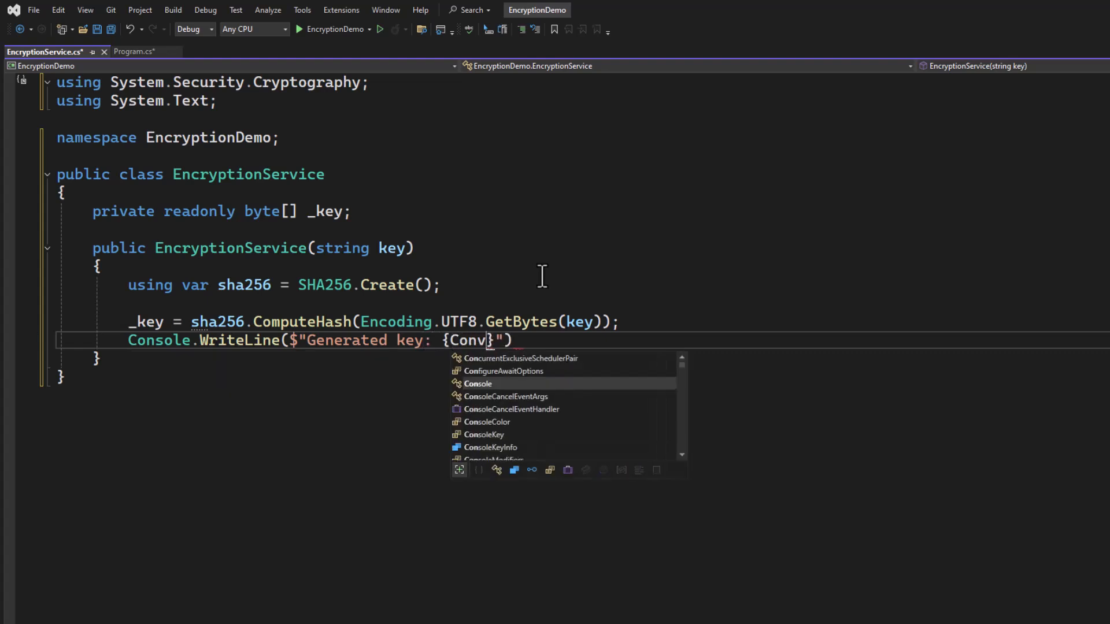
{"action": "type", "text": "ert."}
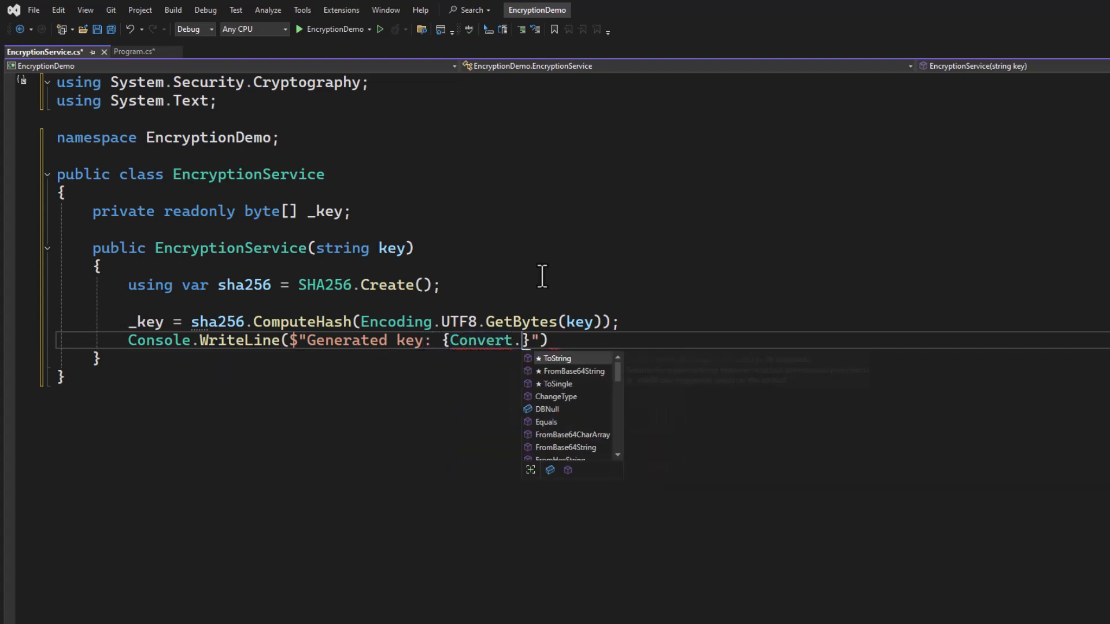
{"action": "type", "text": "Tohe"}
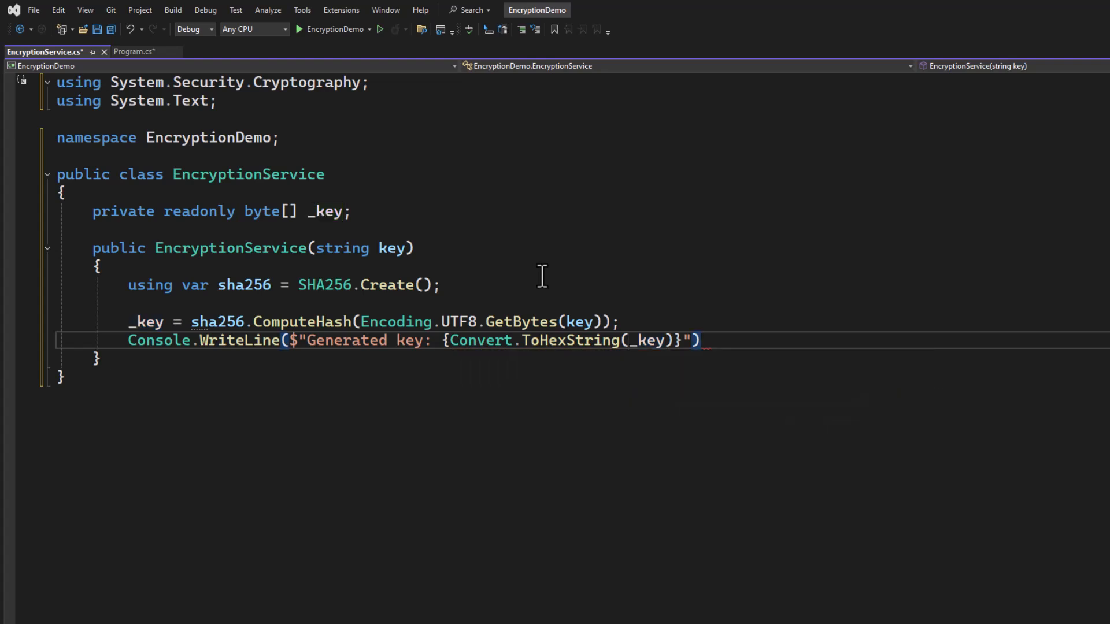
{"action": "type", "text": ";"}
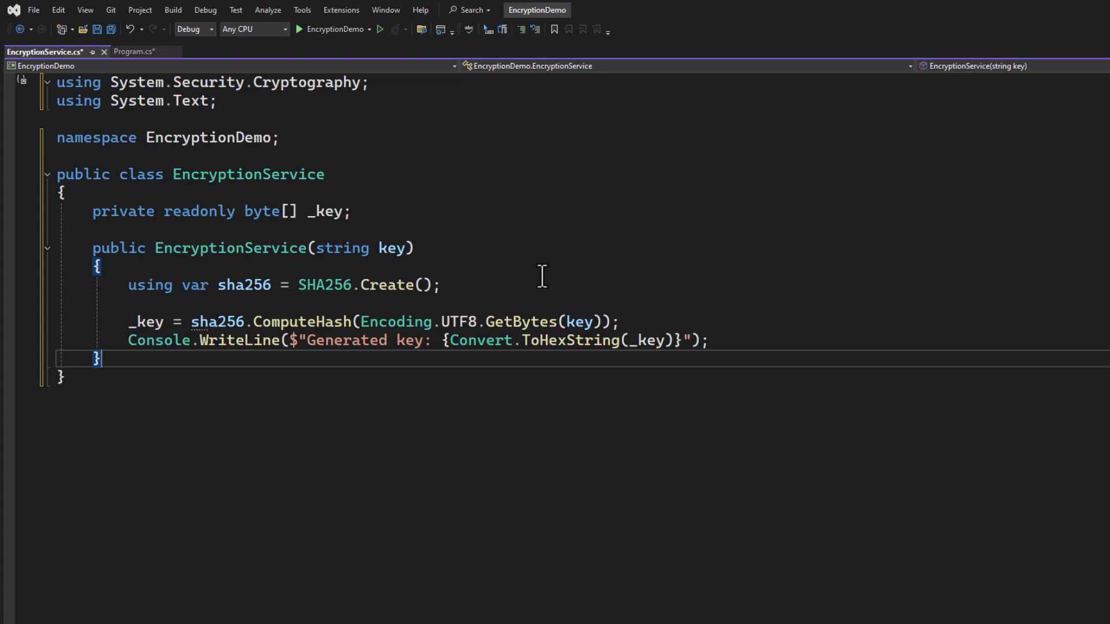
Declare public string Encrypt(string plainText) with an empty body.
{"action": "type", "text": "public"}
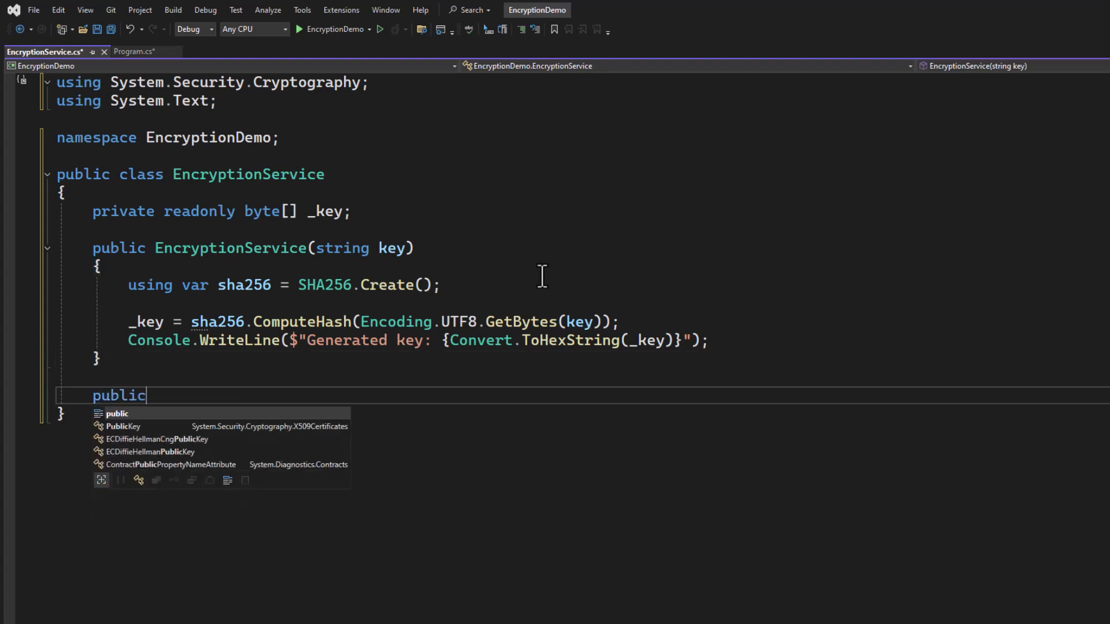
{"action": "type", "text": "string En"}
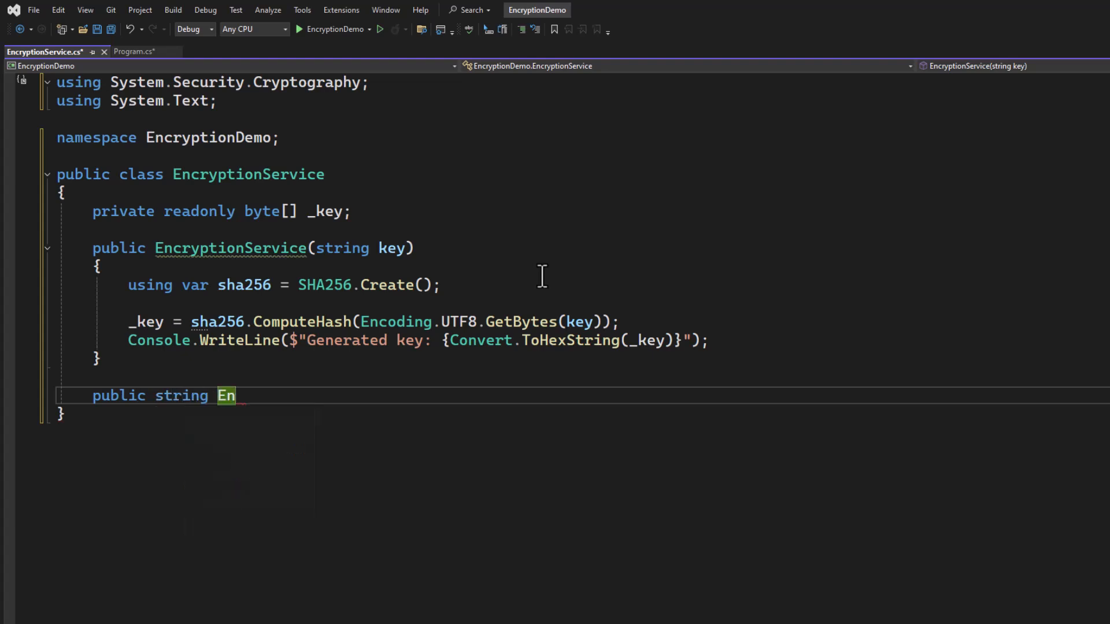
{"action": "type", "text": "crt"}
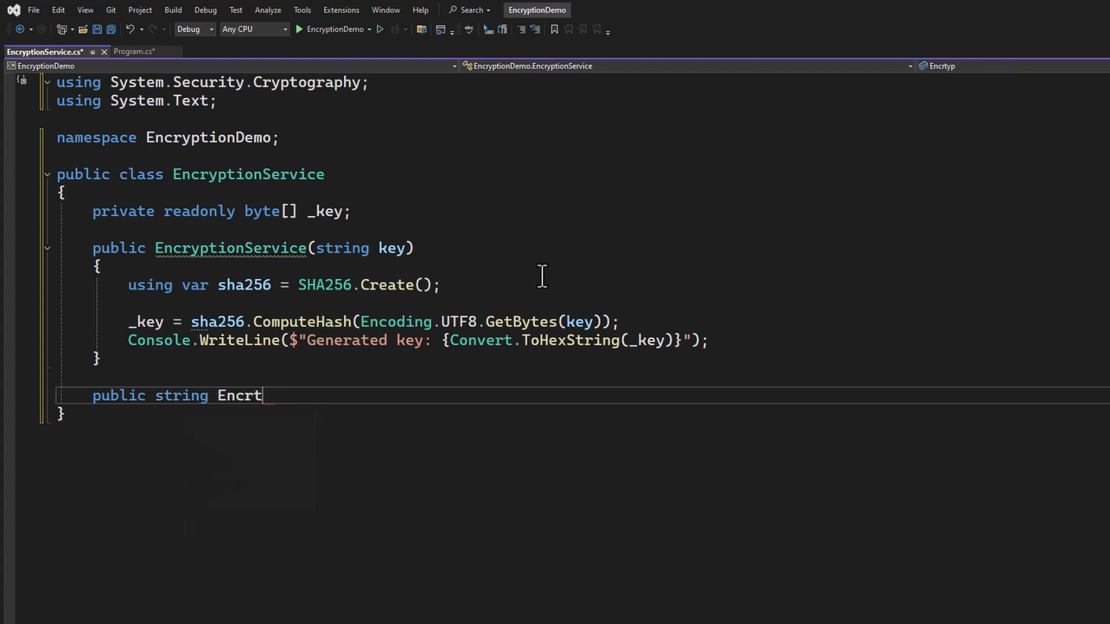
{"action": "type", "text": "ypt()"}
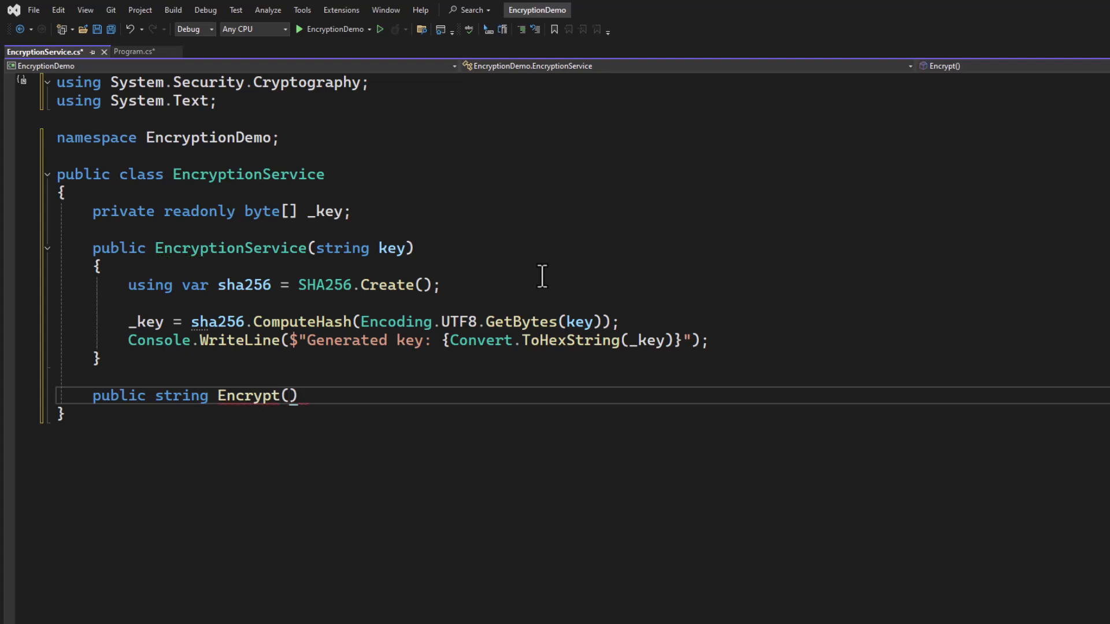
{"action": "type", "text": "string plain"}
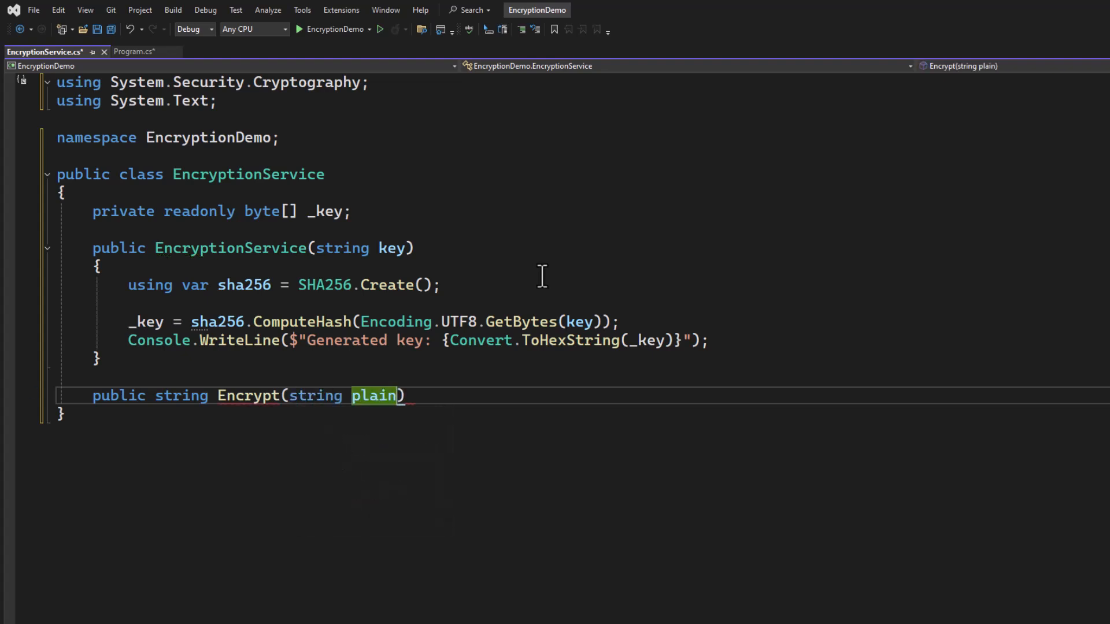
{"action": "type", "text": "Text"}
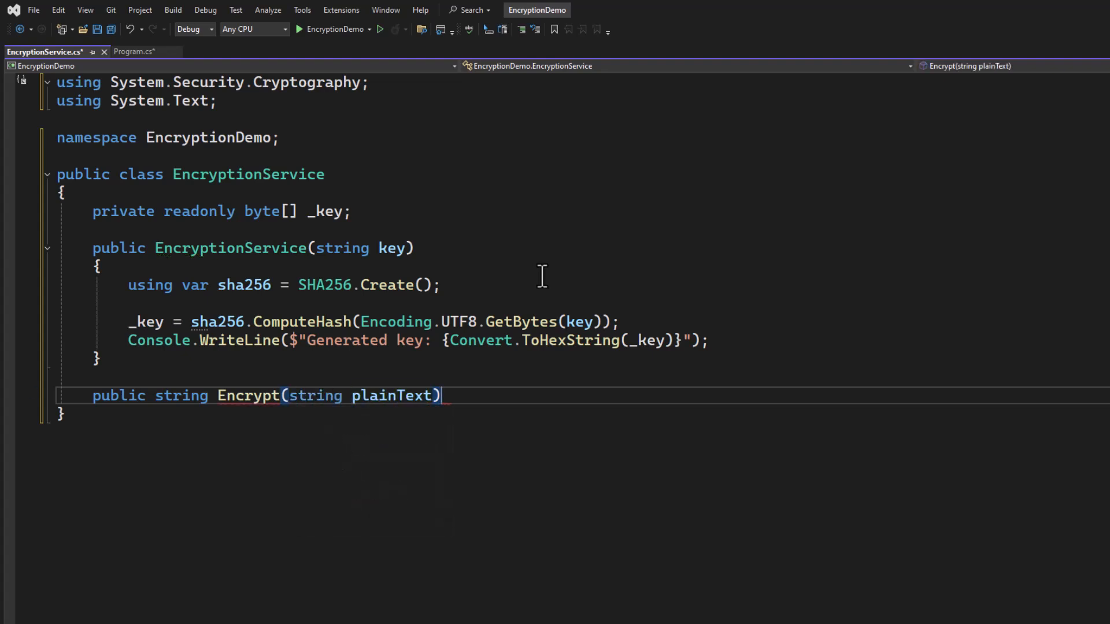
{"action": "key", "text": "enter"}
{"action": "type", "text": "{"}
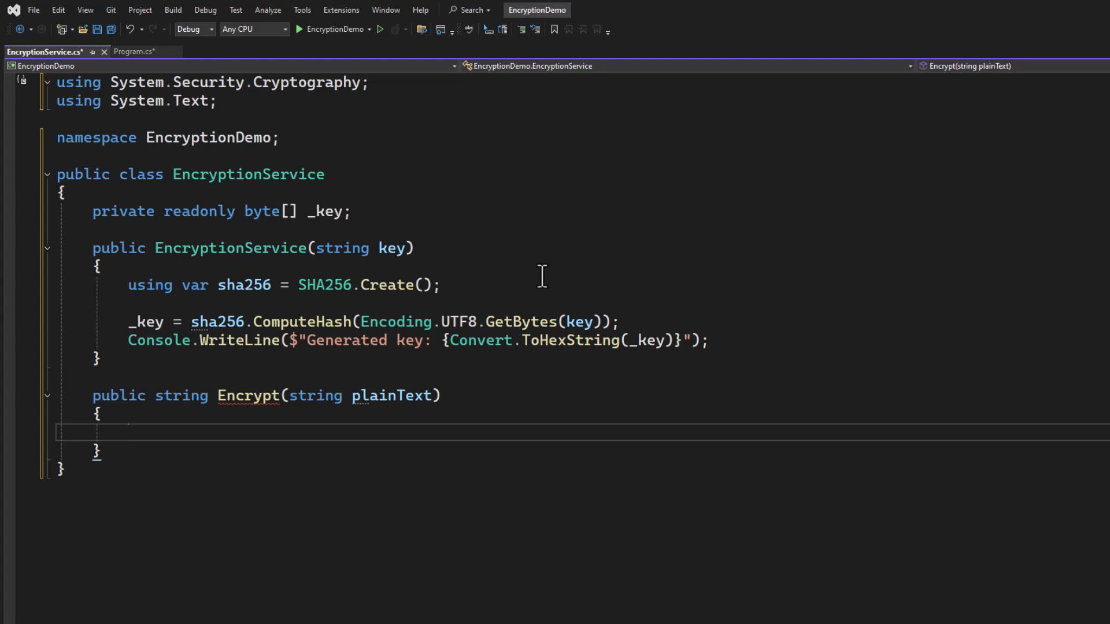
Add using var aes = Aes.Create(); and aes.Key = _key; inside Encrypt.
{"action": "type", "text": "using var"}
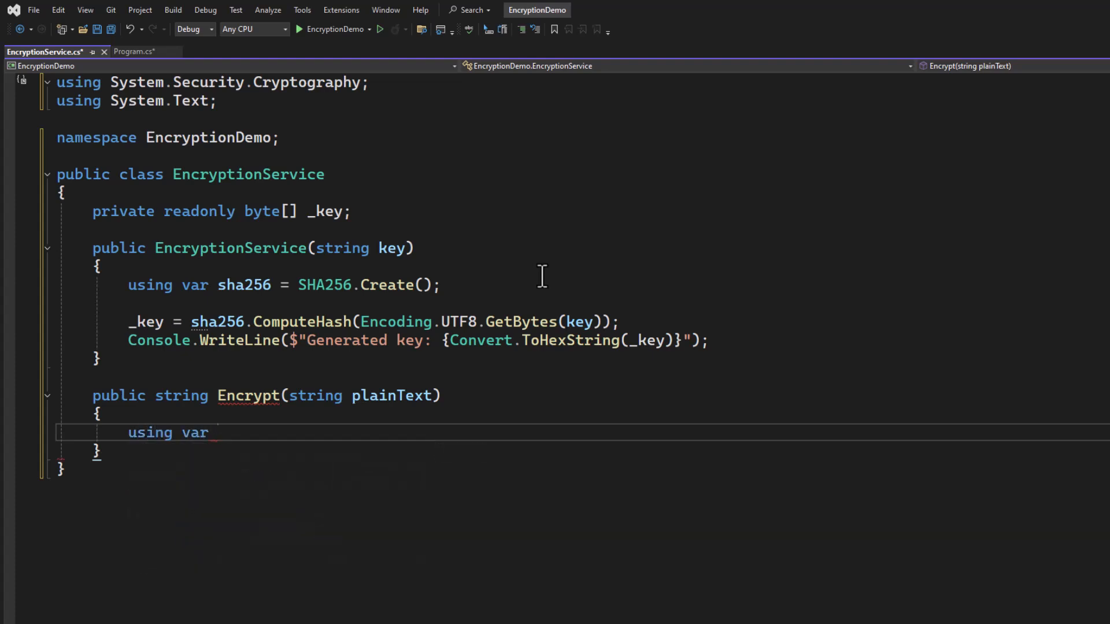
{"action": "type", "text": "aes = A"}
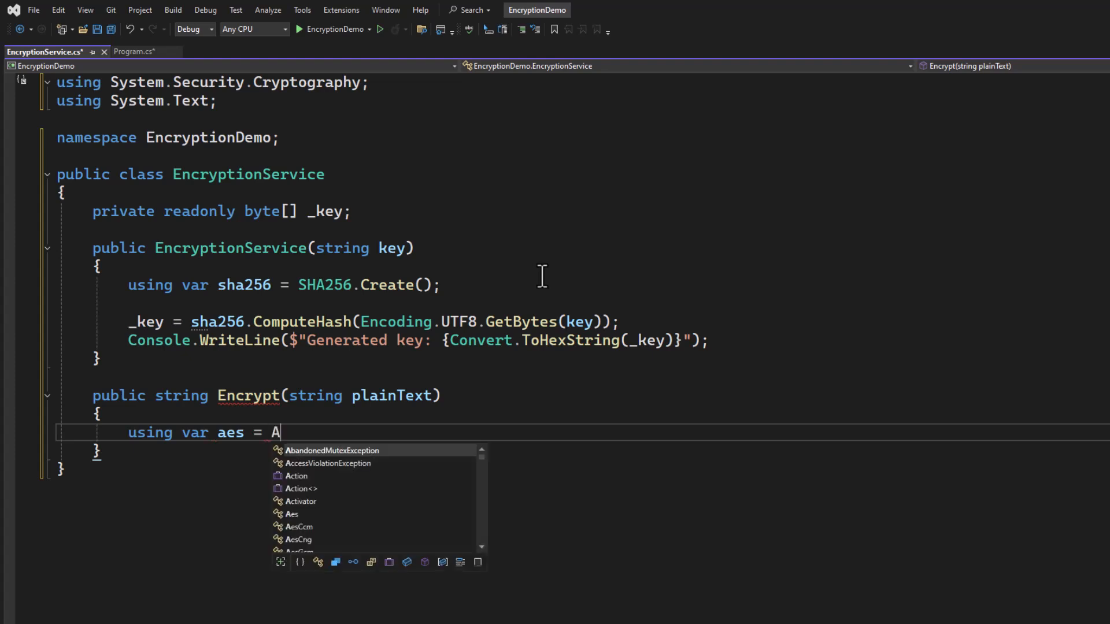
{"action": "type", "text": "es.Create();"}
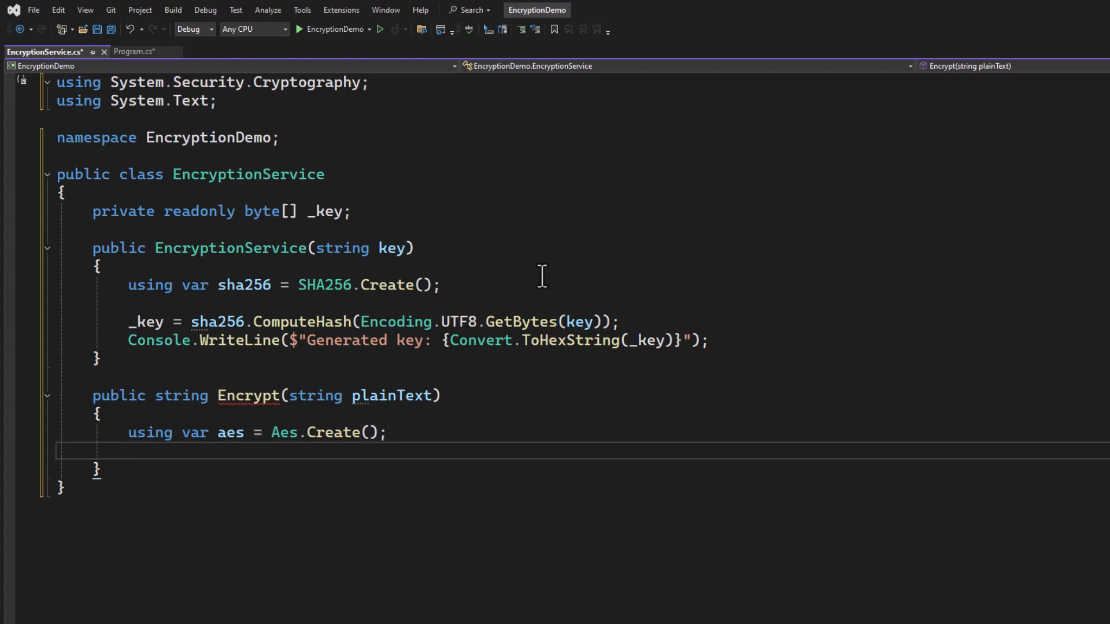
{"action": "type", "text": "aes."}
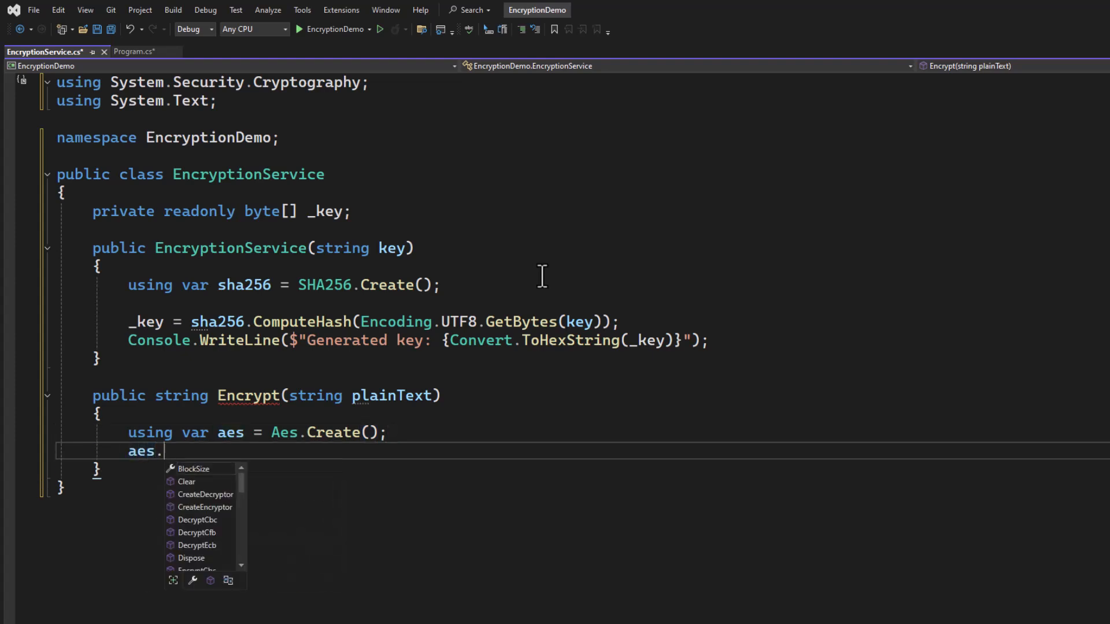
{"action": "type", "text": "Key ="}
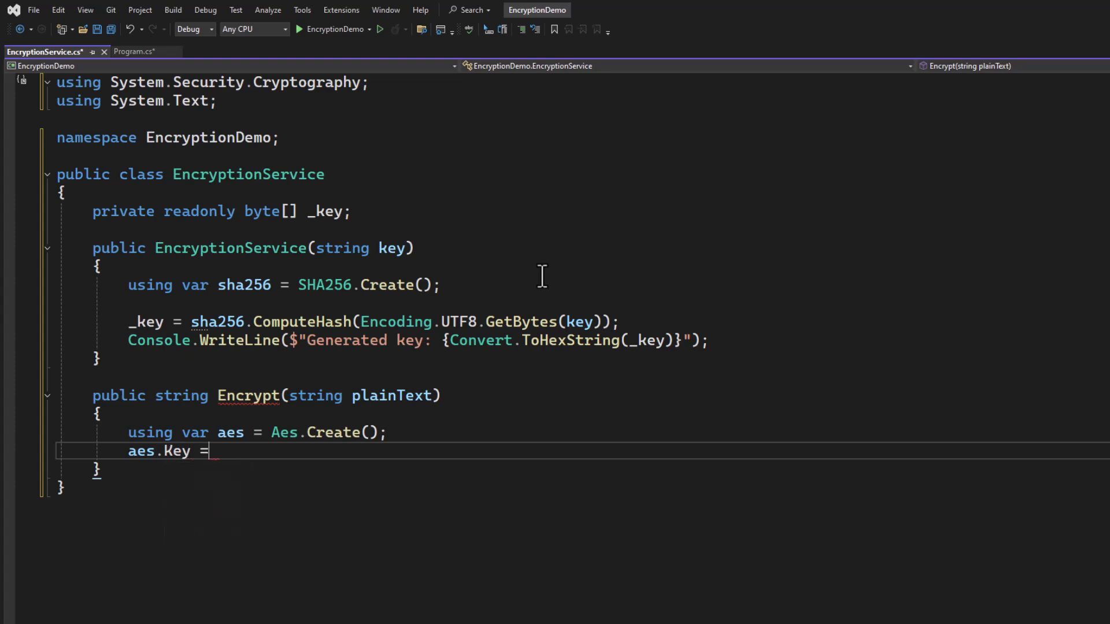
{"action": "type", "text": "_key;"}
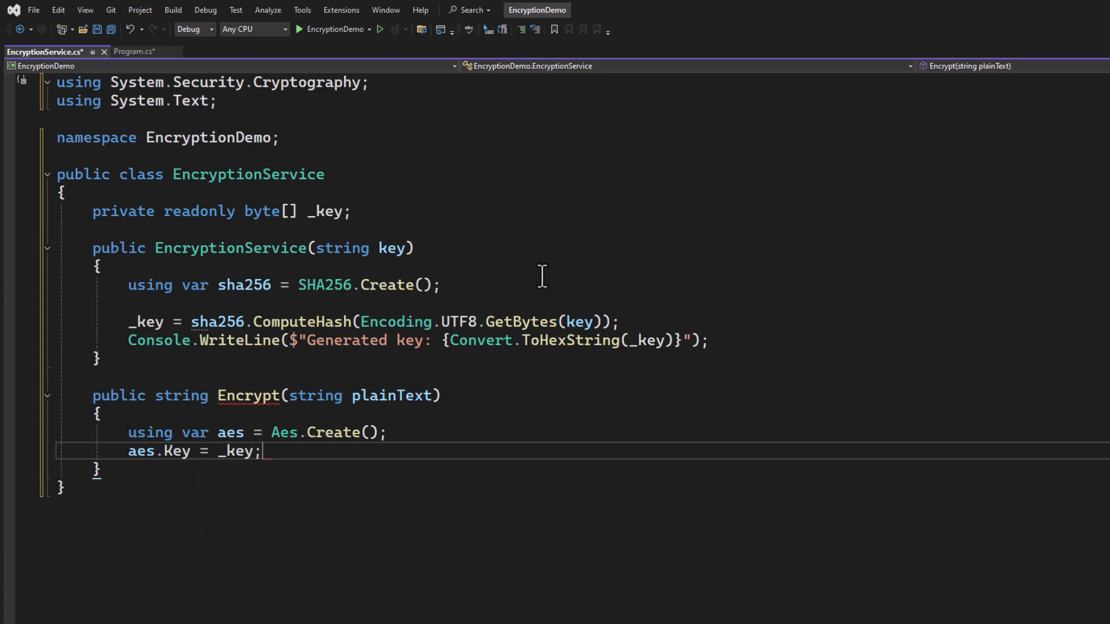
{"action": "key", "text": "Return"}
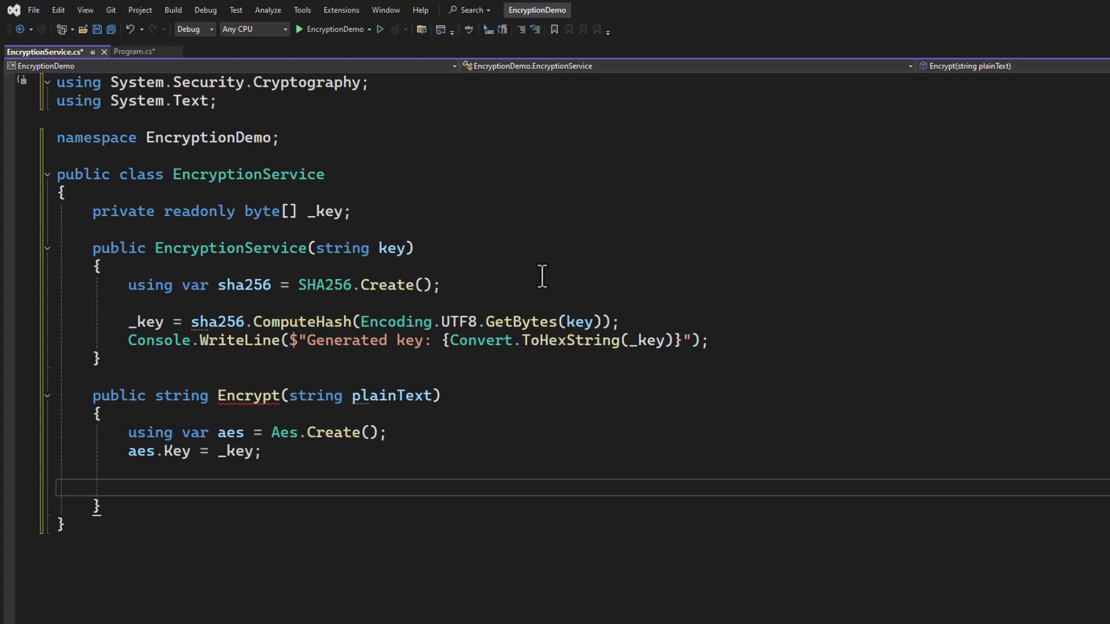
Add aes.GenerateIV(); after setting the key in Encrypt.
{"action": "left_click", "coordinate": [128, 487]}
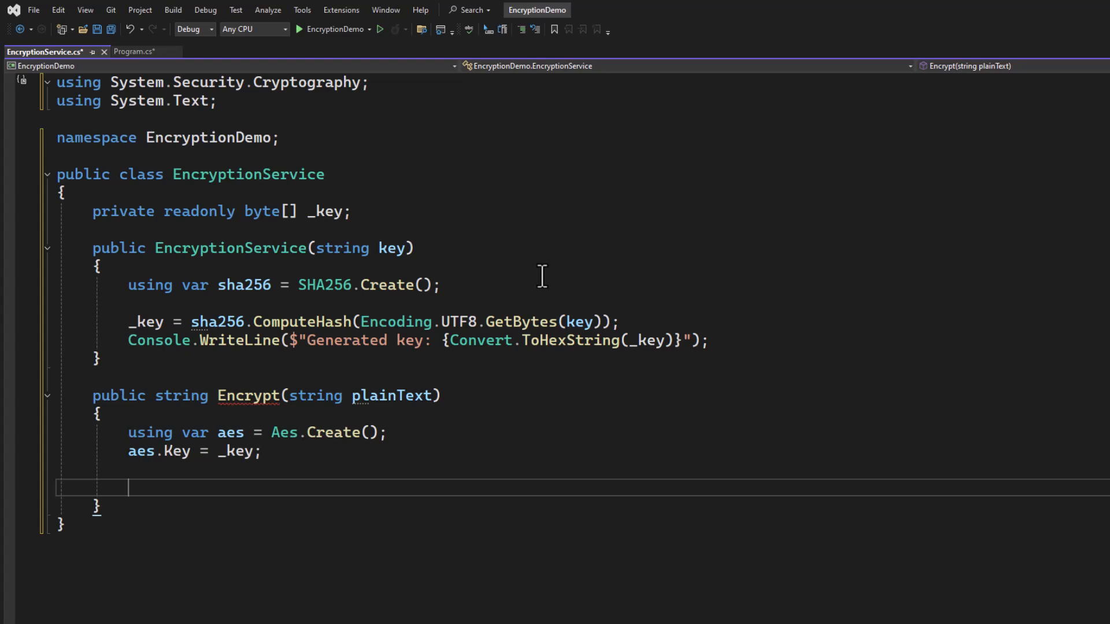
{"action": "type", "text": "aes.GenerateIV();"}
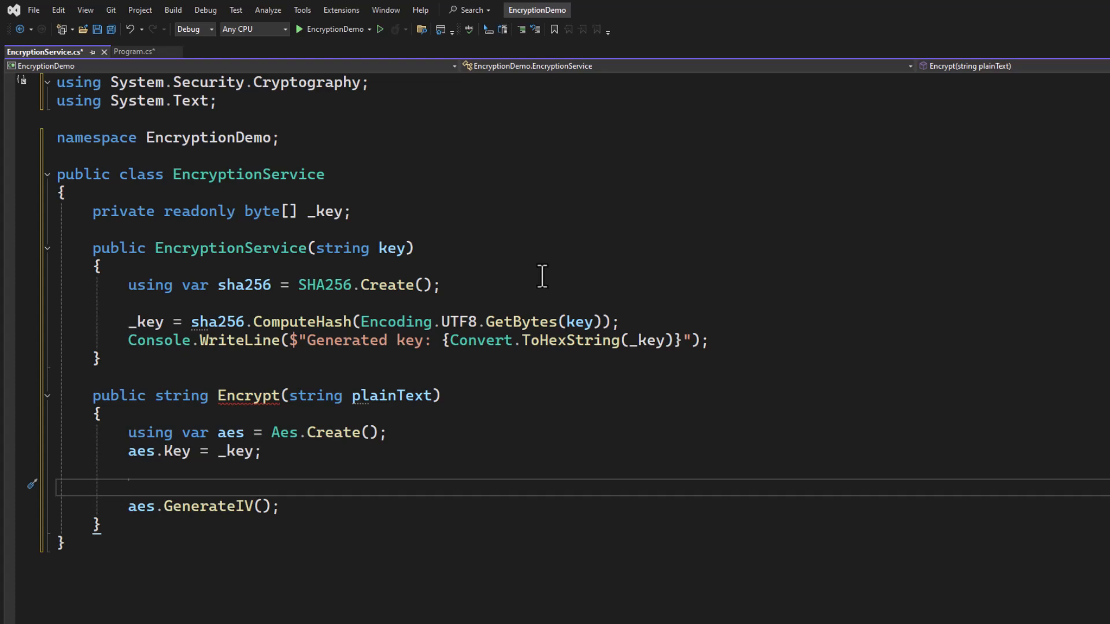
{"action": "left_click", "coordinate": [129, 487]}
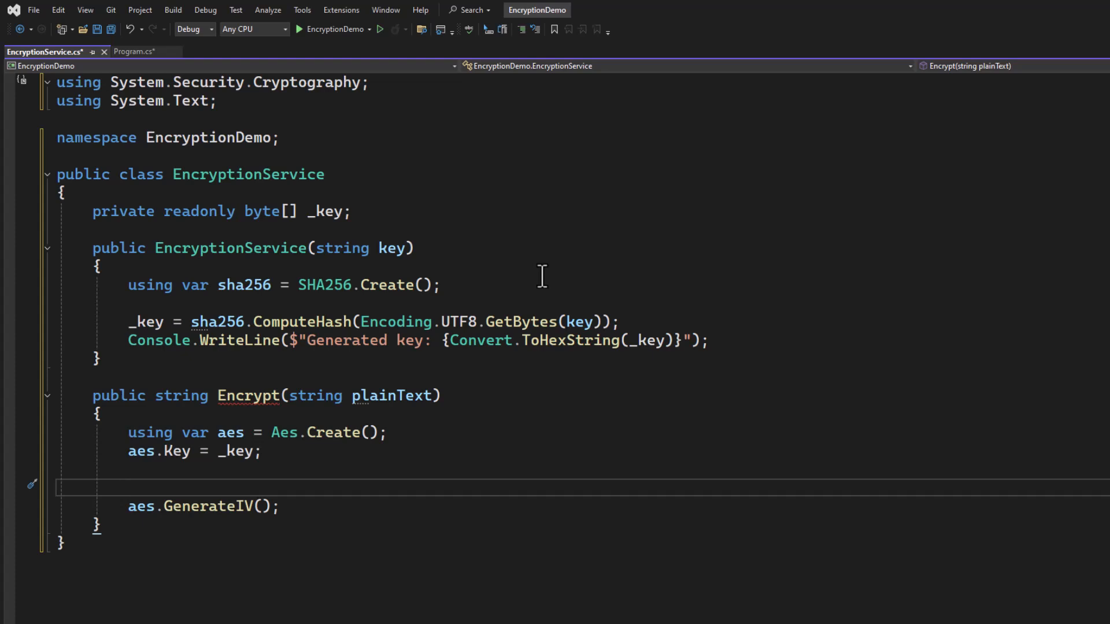
{"action": "left_click", "coordinate": [128, 487]}
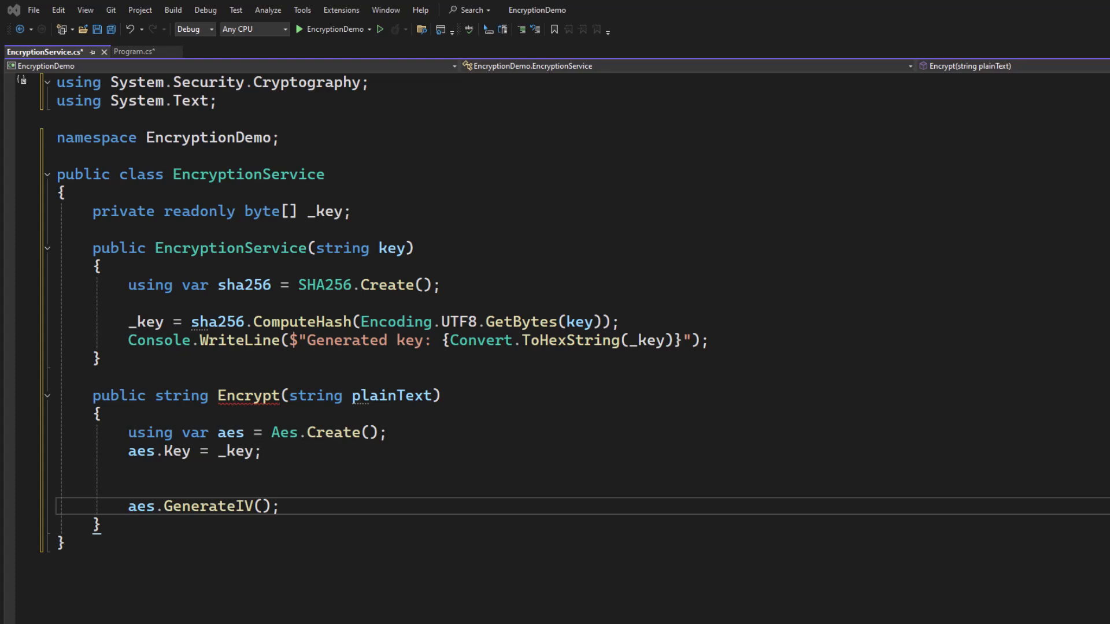
{"action": "mouse_move", "coordinate": [390, 492]}
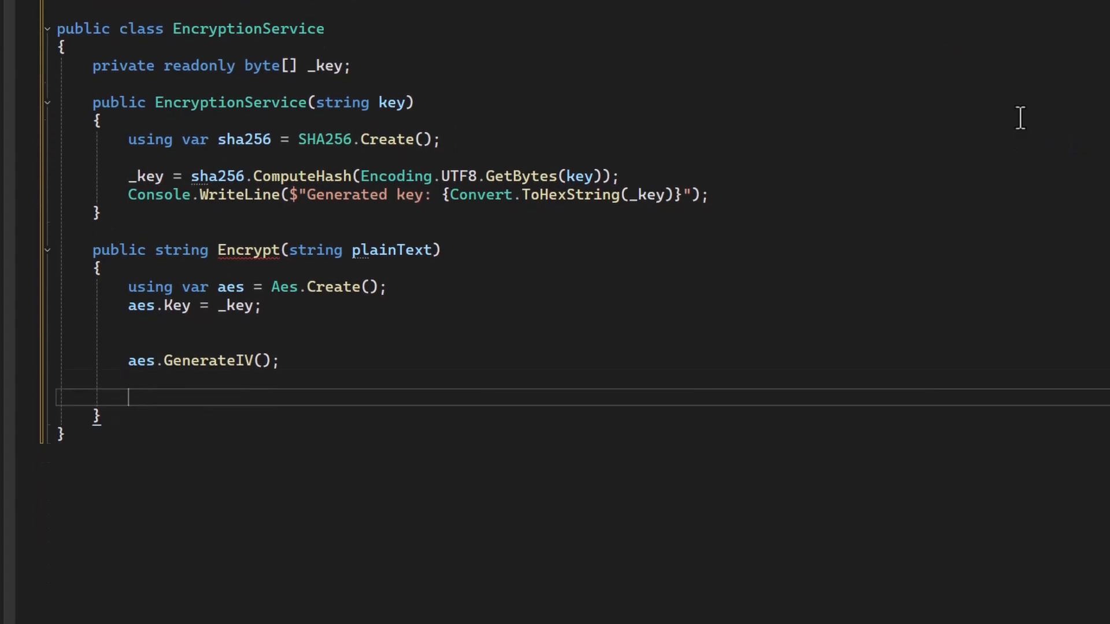
Add using var msEncrypt = new MemoryStream(); in Encrypt.
{"action": "type", "text": "using"}
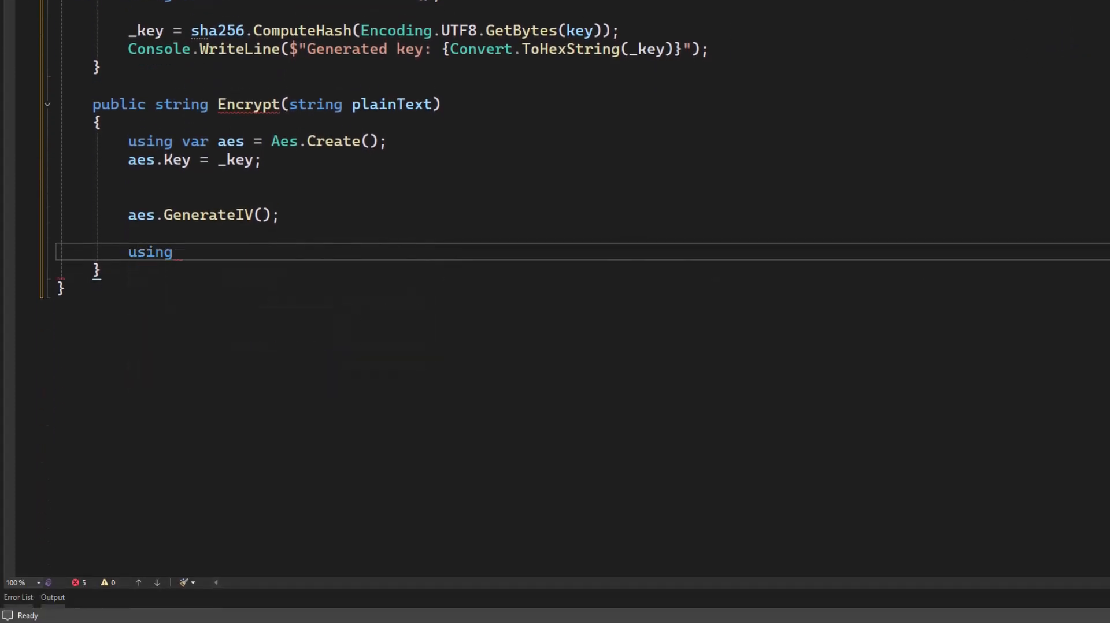
{"action": "type", "text": "var ms"}
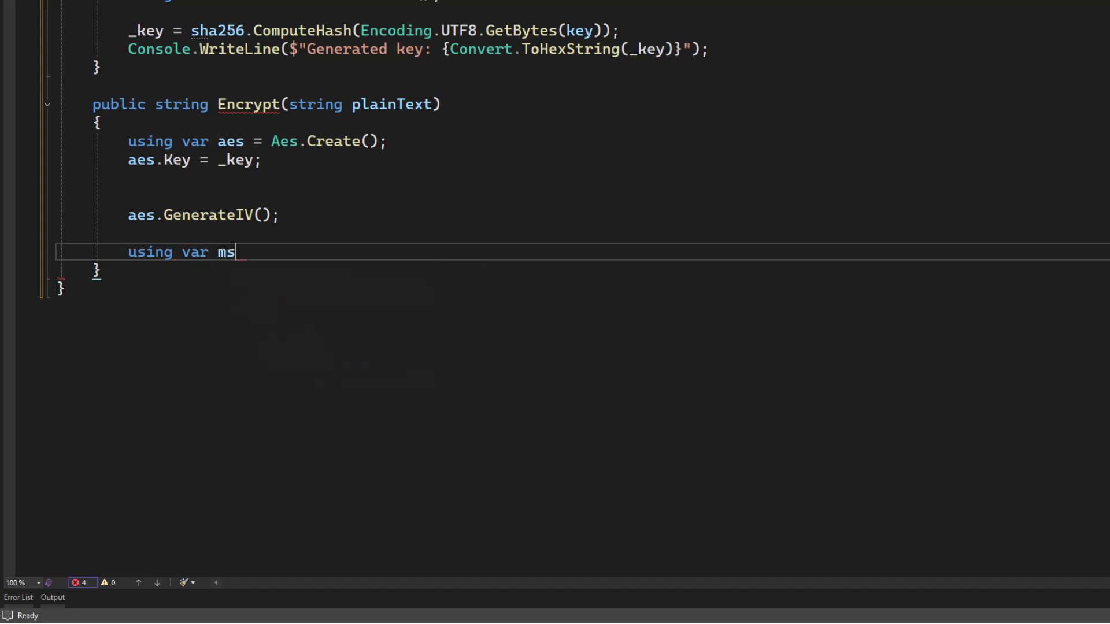
{"action": "type", "text": "Encr"}
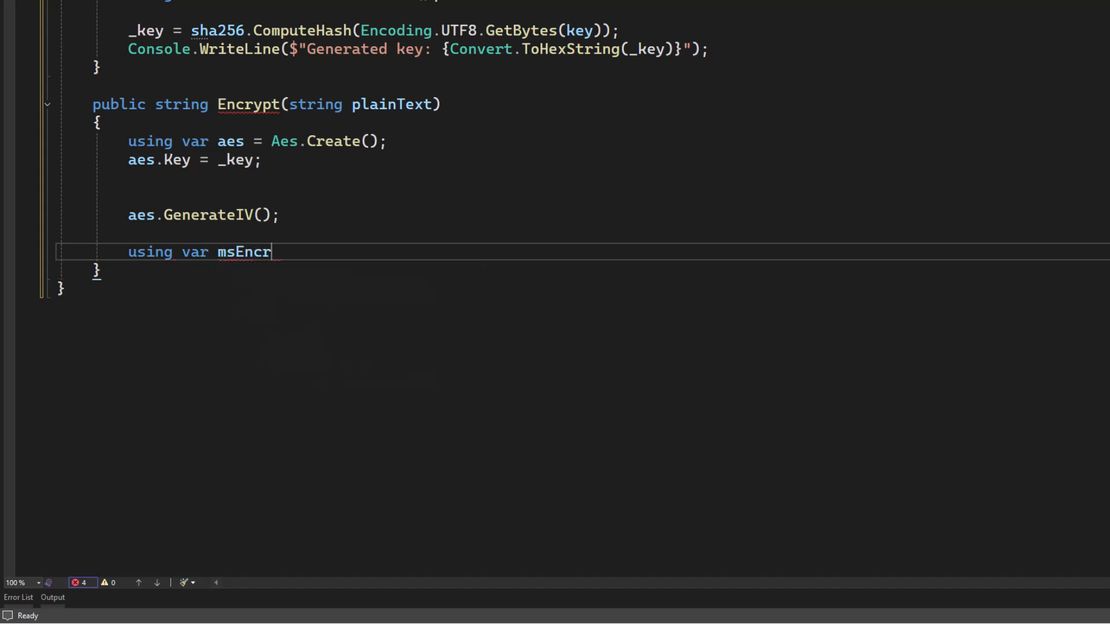
{"action": "type", "text": "ypt"}
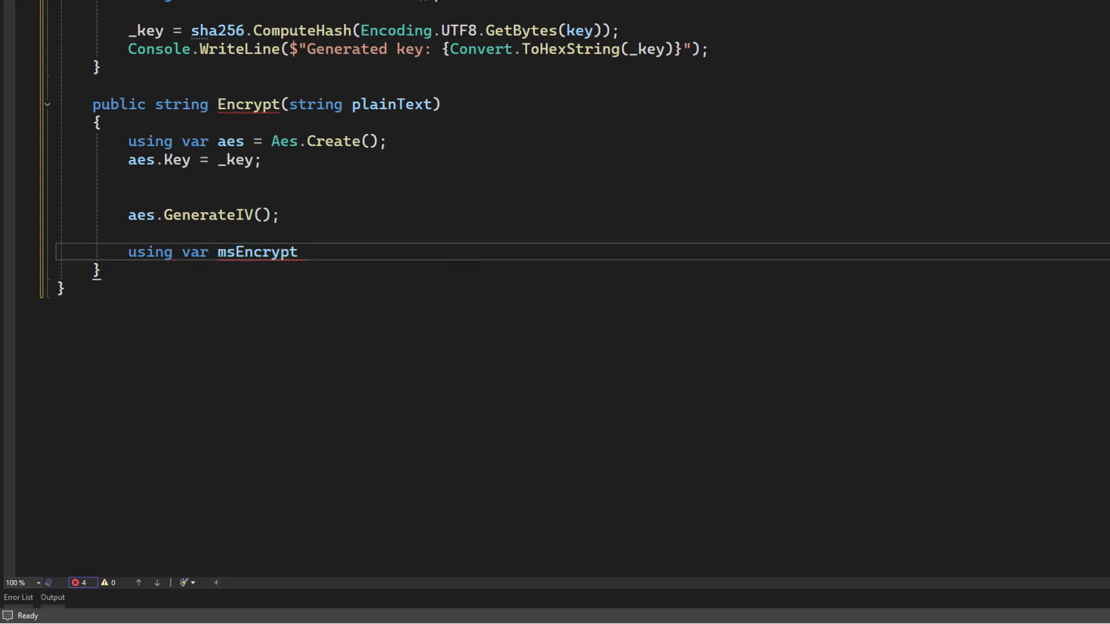
{"action": "type", "text": "= new MemoryStream();"}
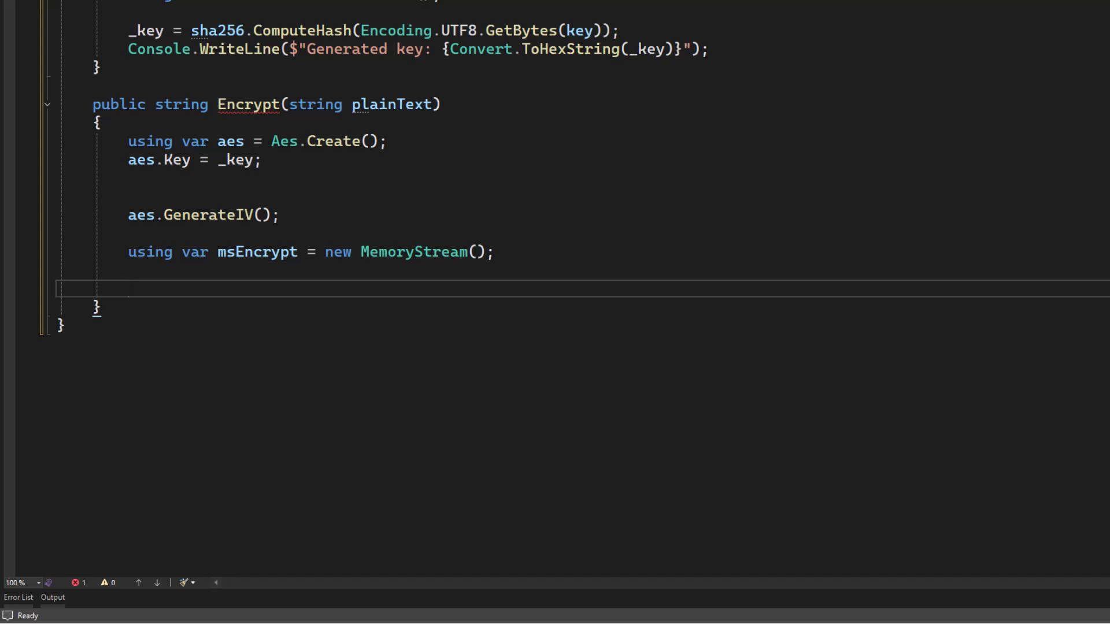
{"action": "left_click", "coordinate": [128, 288]}
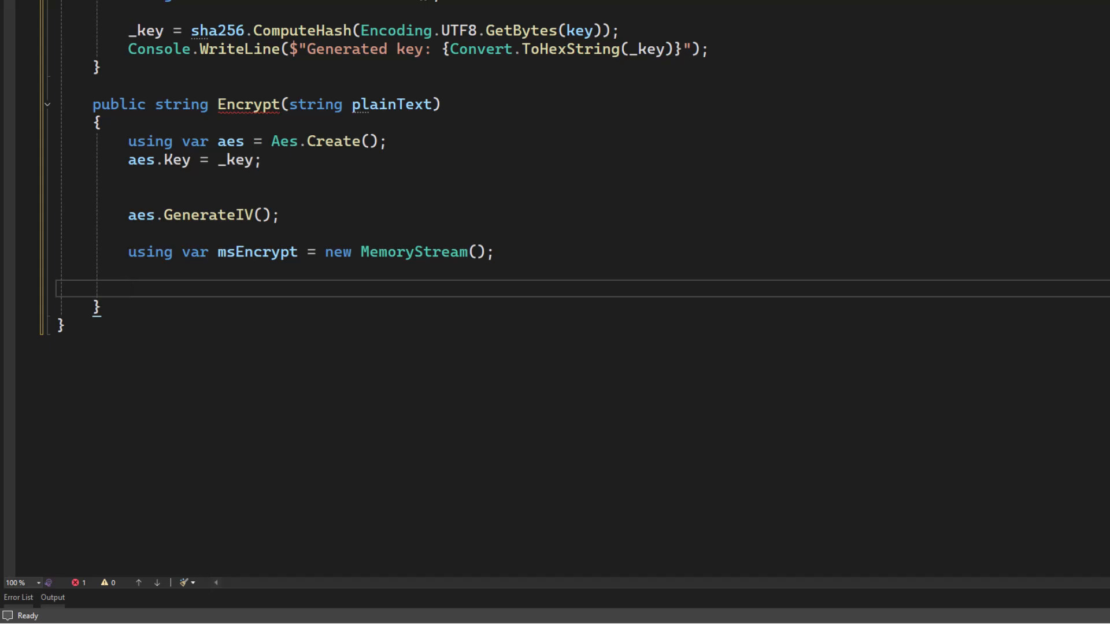
Write msEncrypt.Write(aes.IV, 0, aes.IV.Length); to store the IV first.
{"action": "type", "text": "msEncrypt"}
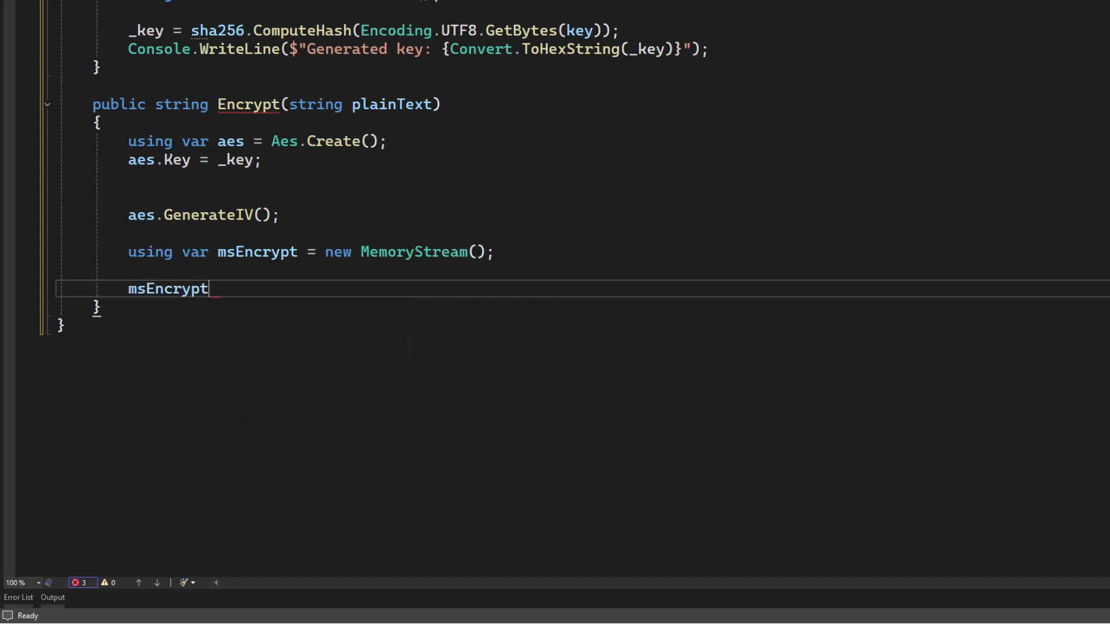
{"action": "type", "text": ".Write()"}
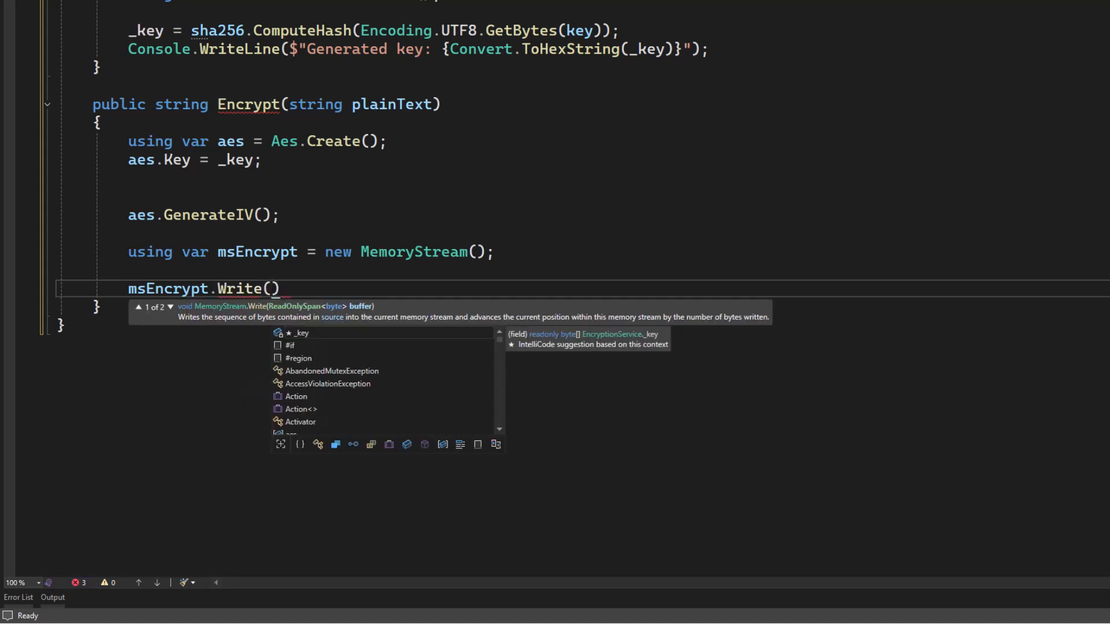
{"action": "type", "text": "aes.iv"}
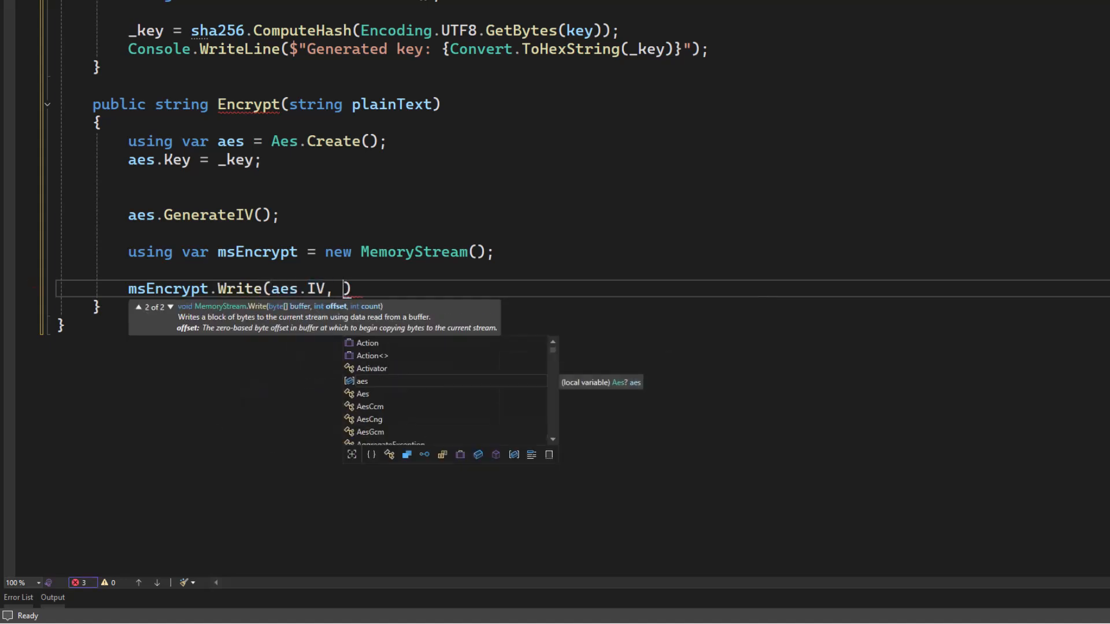
{"action": "type", "text": "0"}
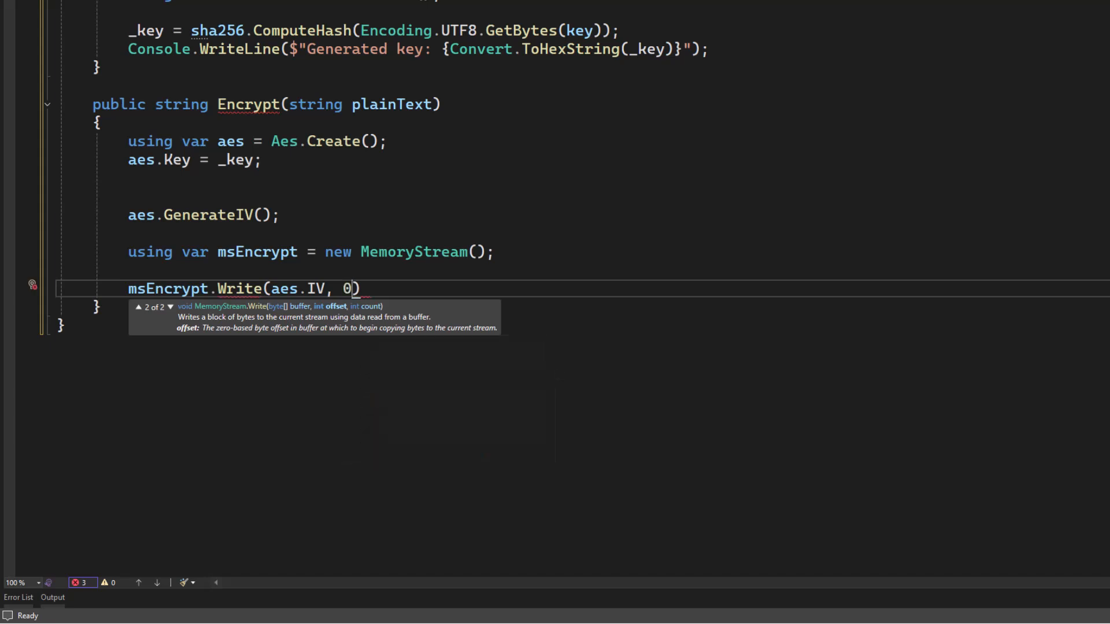
{"action": "type", "text": ", aes"}
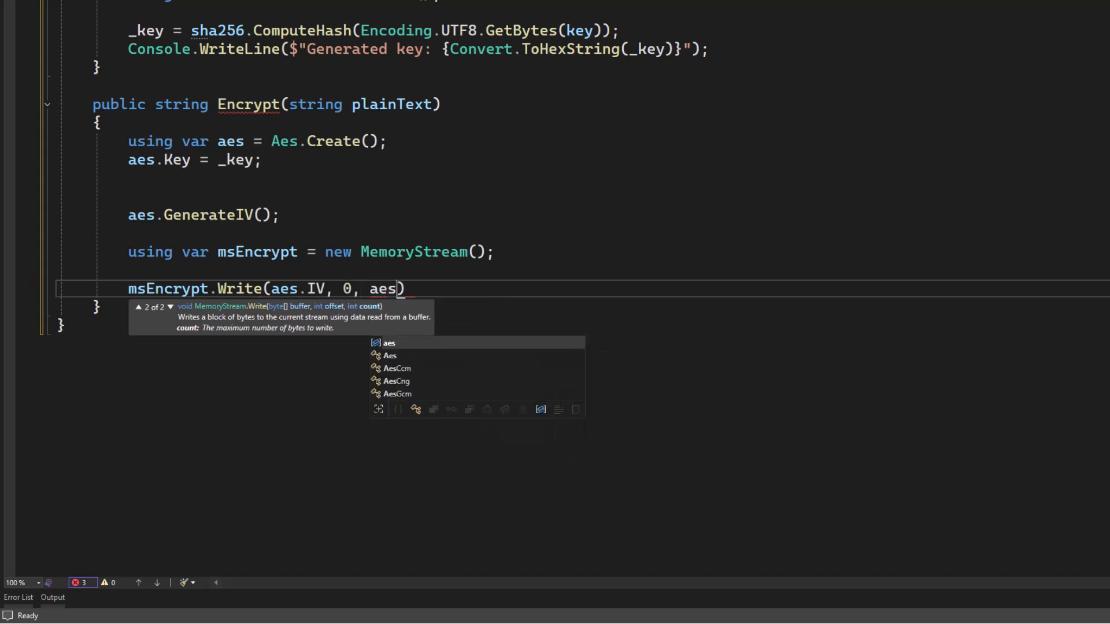
{"action": "type", "text": ".IV.l"}
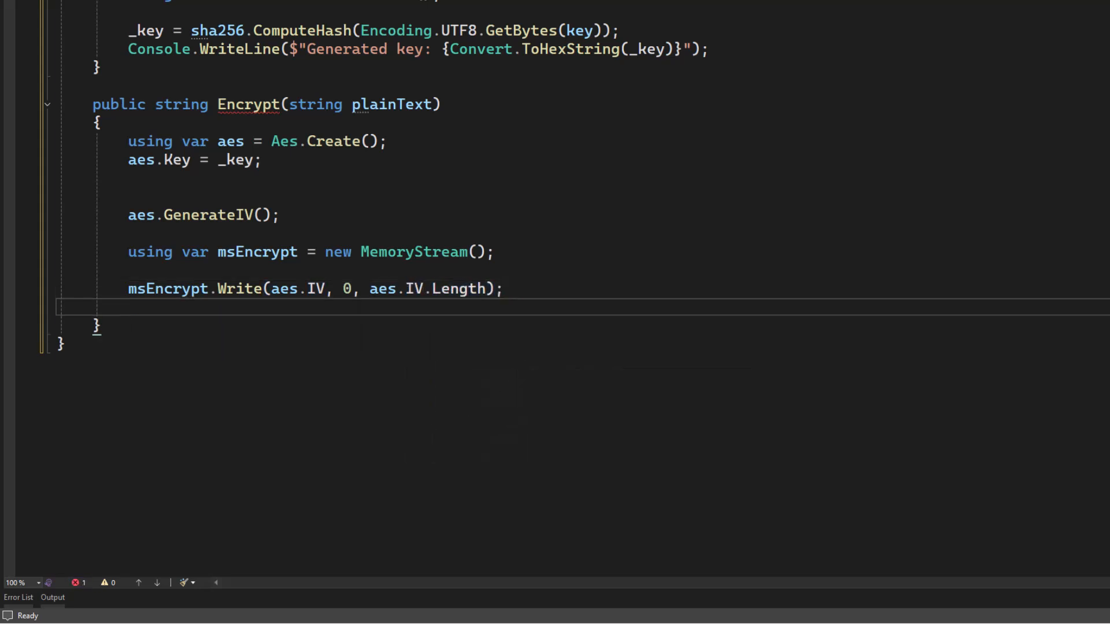
{"action": "key", "text": "Return"}
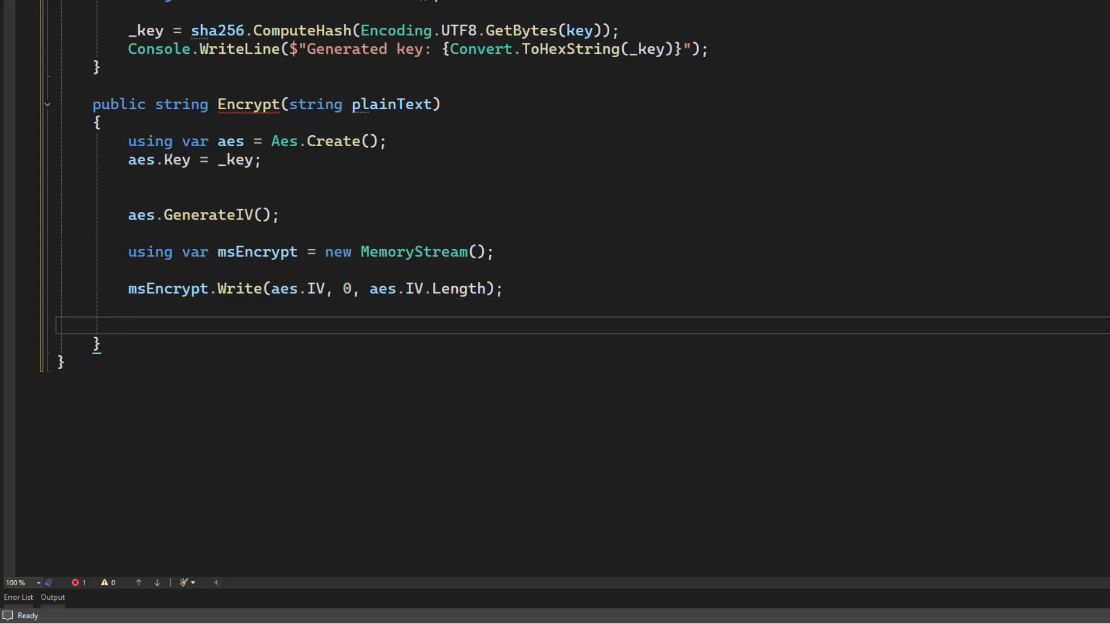
Add using var encryptor = aes.CreateEncryptor();.
{"action": "type", "text": "using var"}
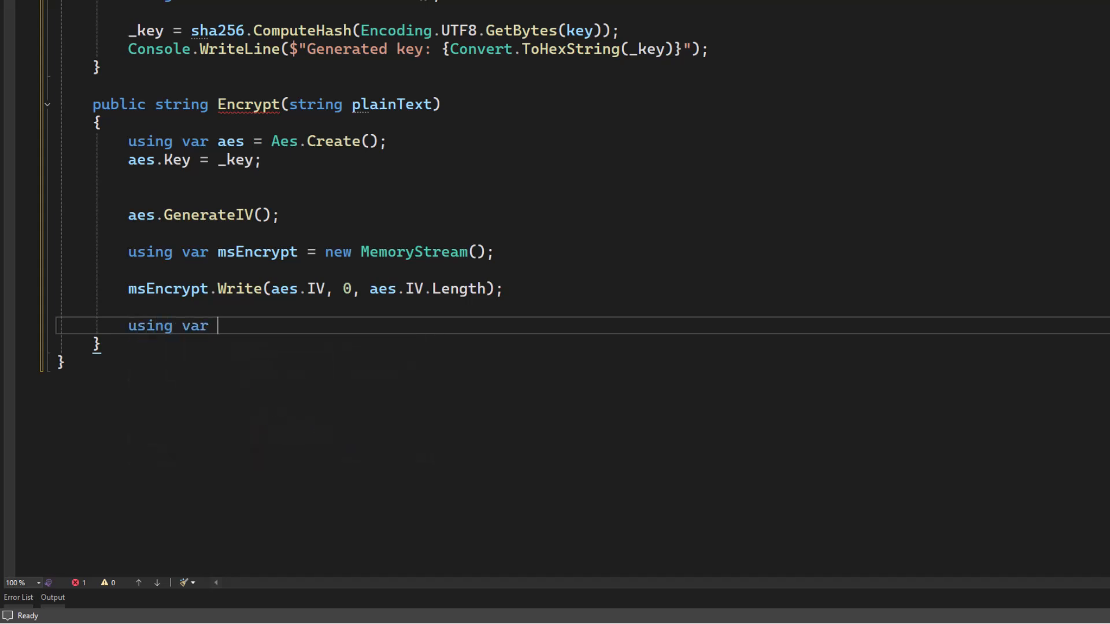
{"action": "type", "text": "encryptor"}
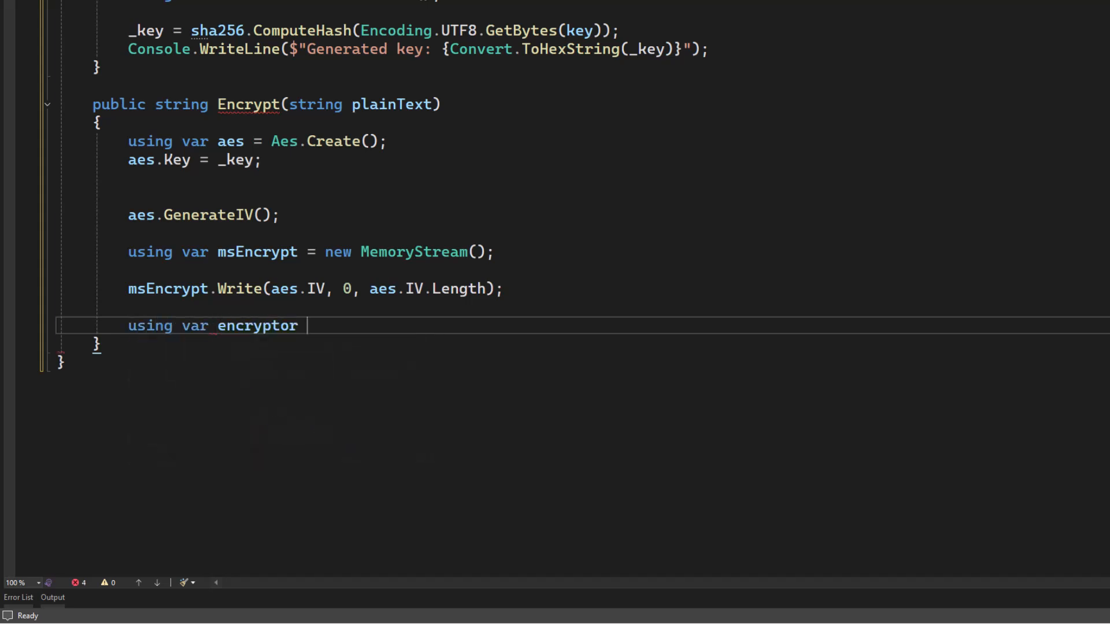
{"action": "type", "text": "= aes.CreateDecryptor"}
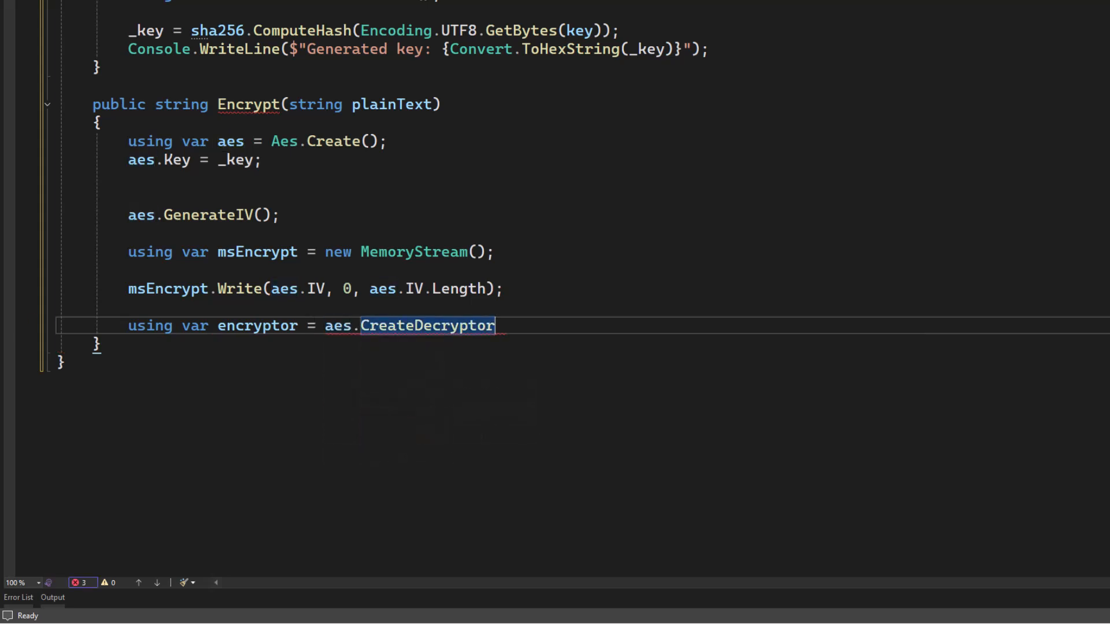
{"action": "type", "text": "Create"}
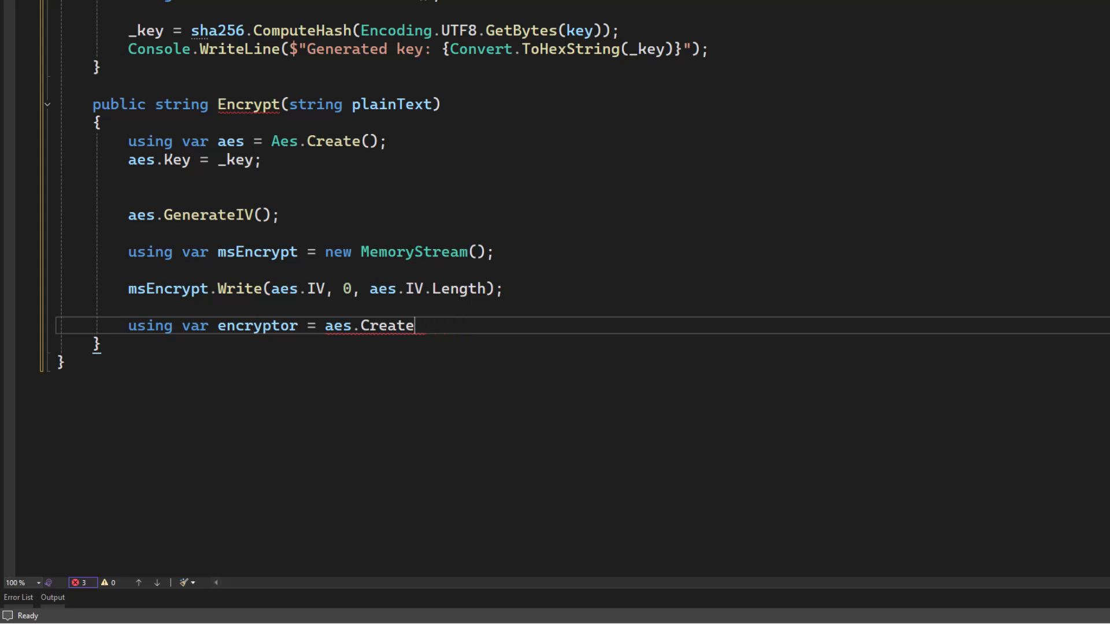
{"action": "type", "text": "Encry"}
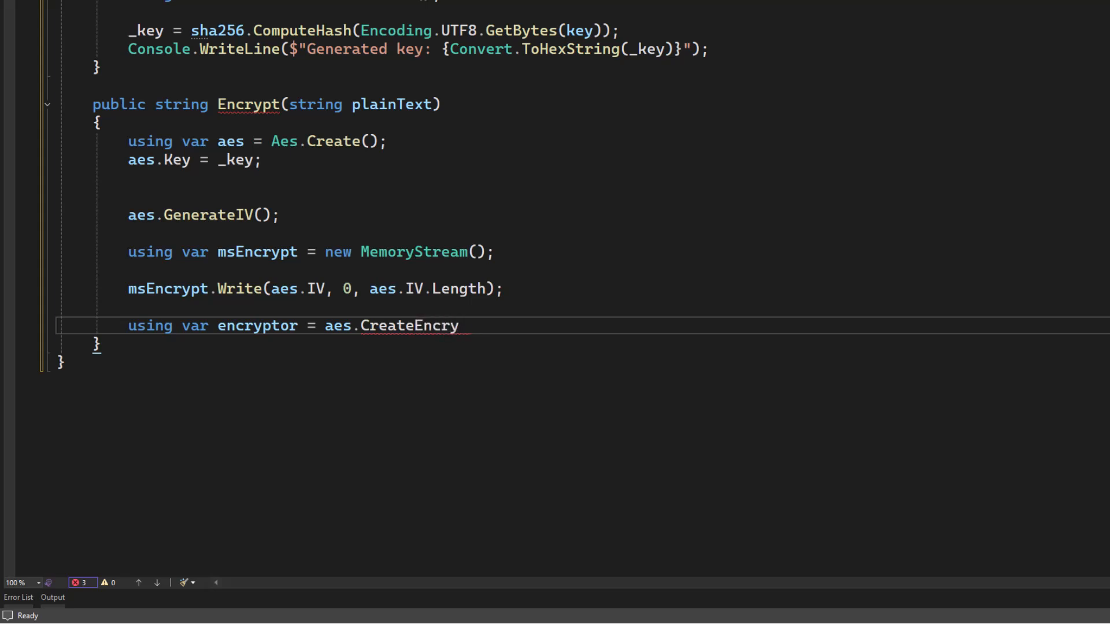
{"action": "type", "text": "ptor()"}
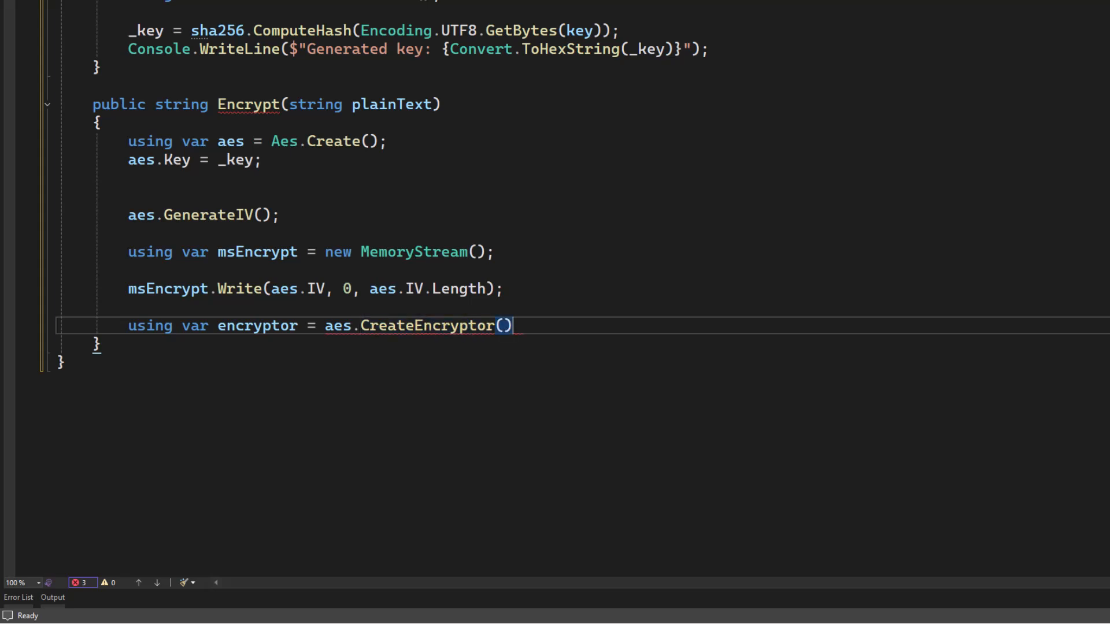
{"action": "type", "text": ";"}
{"action": "type", "text": "using var"}
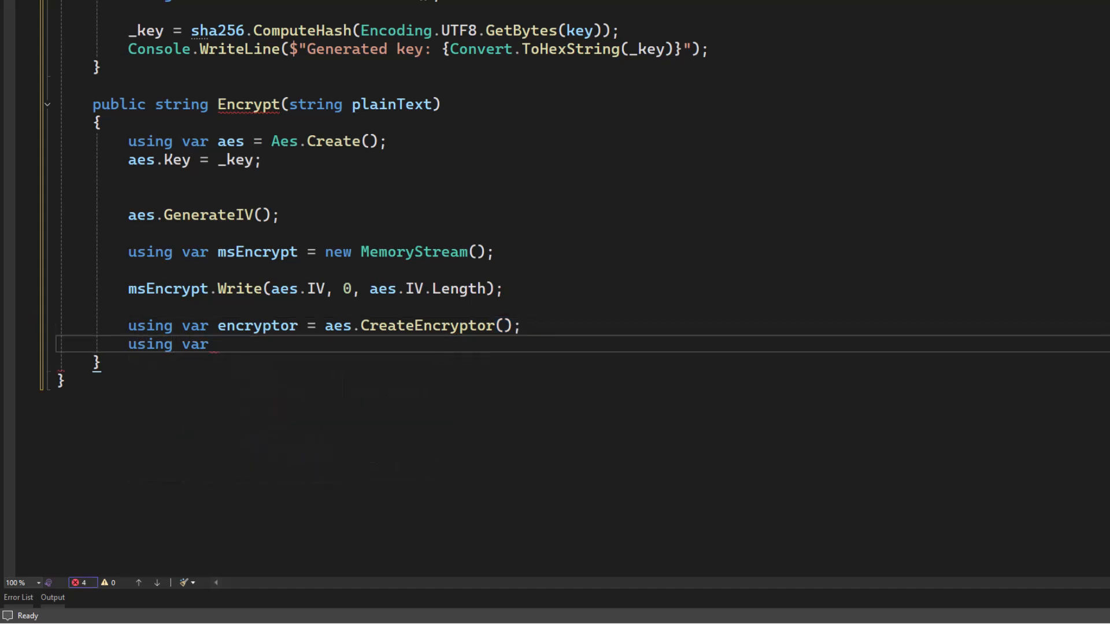
Add using var csEncrypt = new CryptoStream(msEncrypt, encryptor, CryptoStreamMode.Write);.
{"action": "type", "text": "csEncr"}
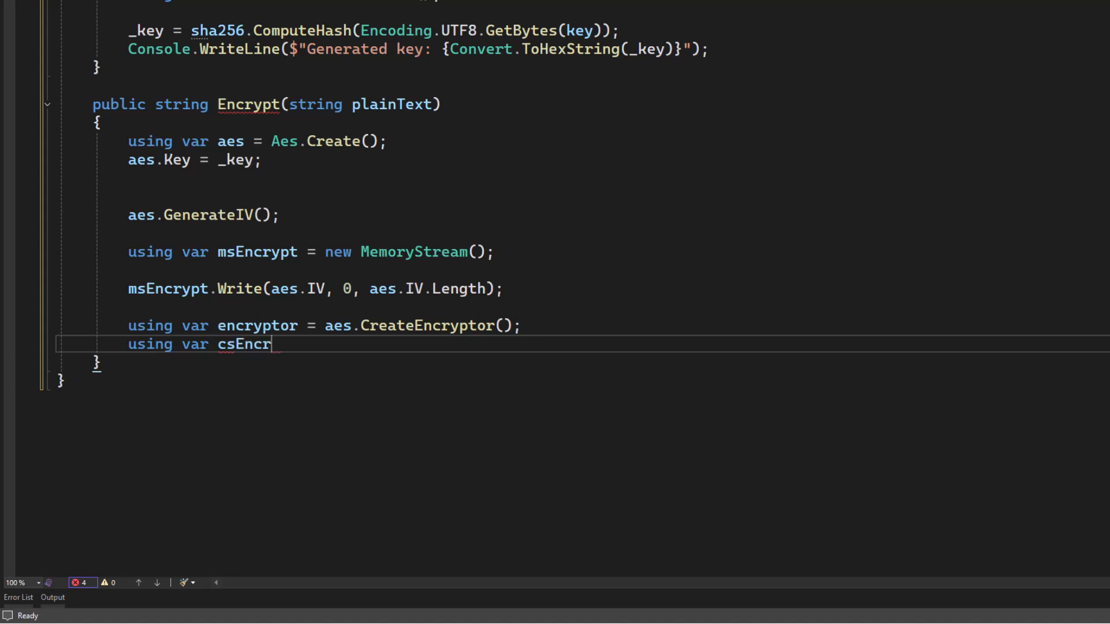
{"action": "type", "text": "ypt = new"}
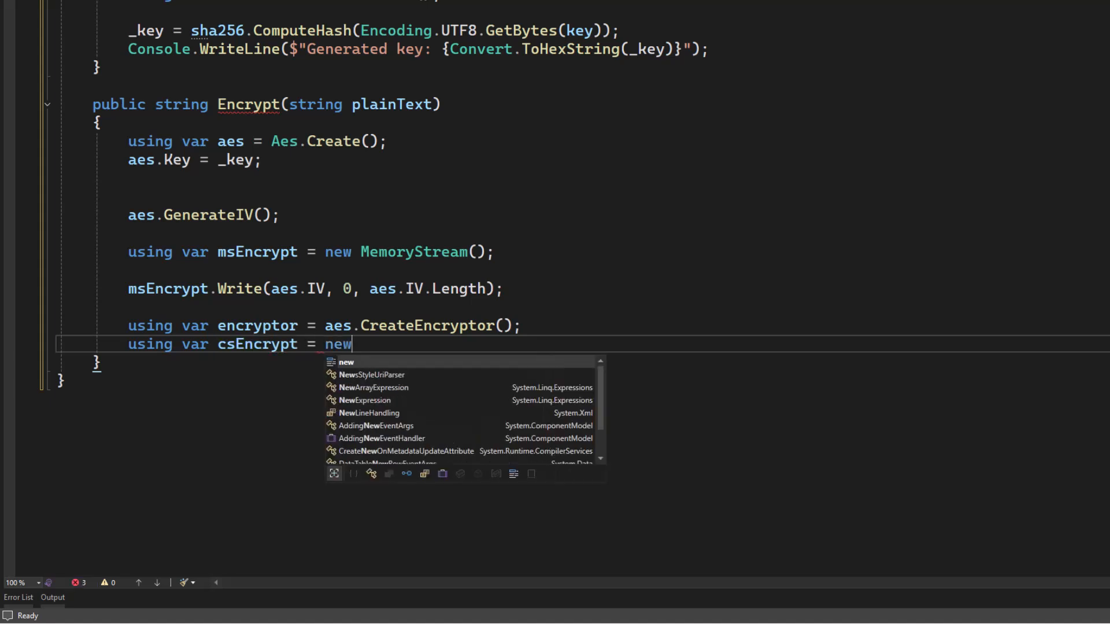
{"action": "type", "text": "C"}
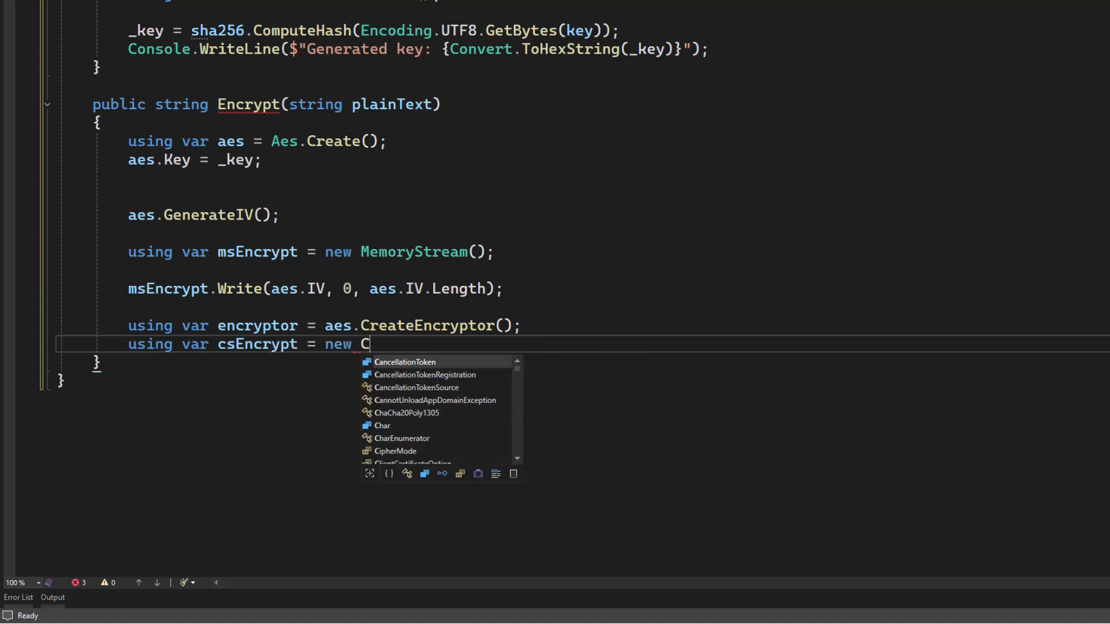
{"action": "type", "text": "ryptost"}
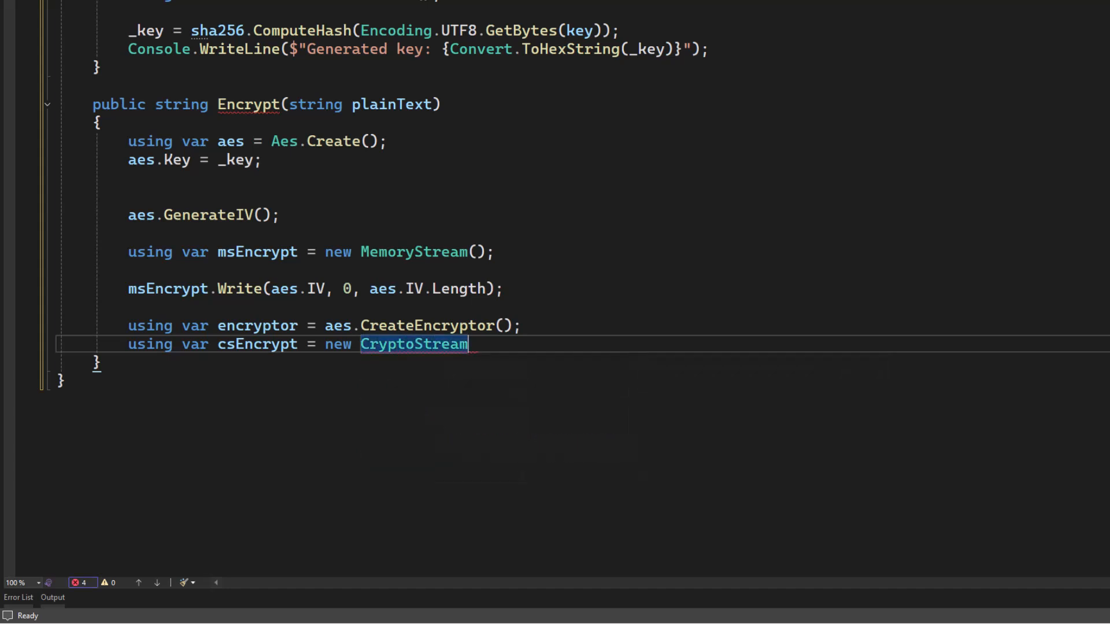
{"action": "type", "text": "(msEncrypt"}
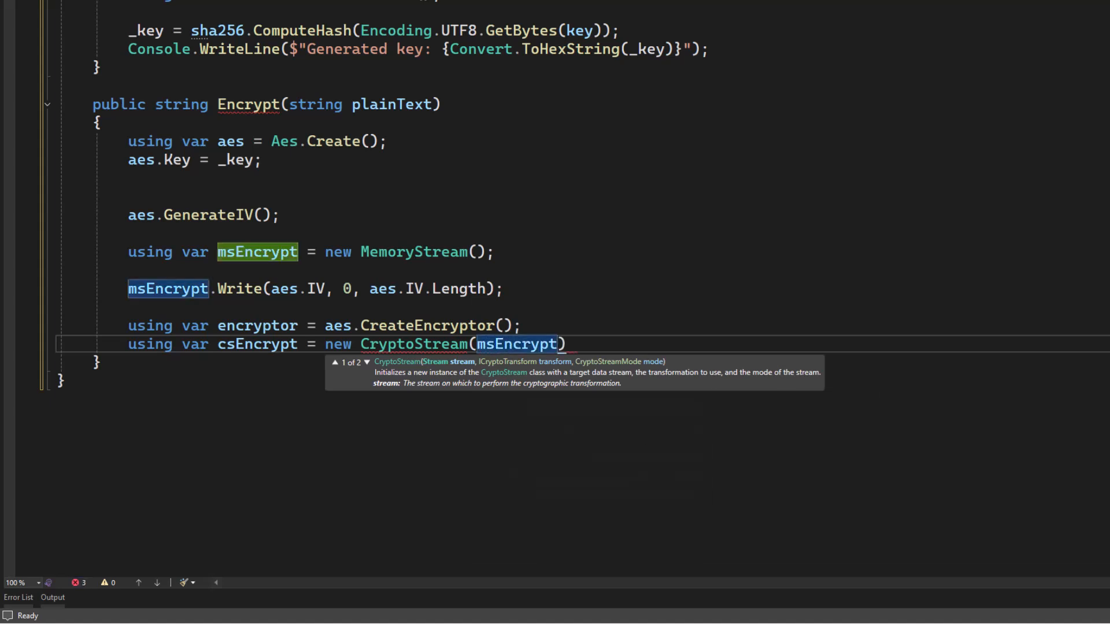
{"action": "type", "text": ", encryptor,"}
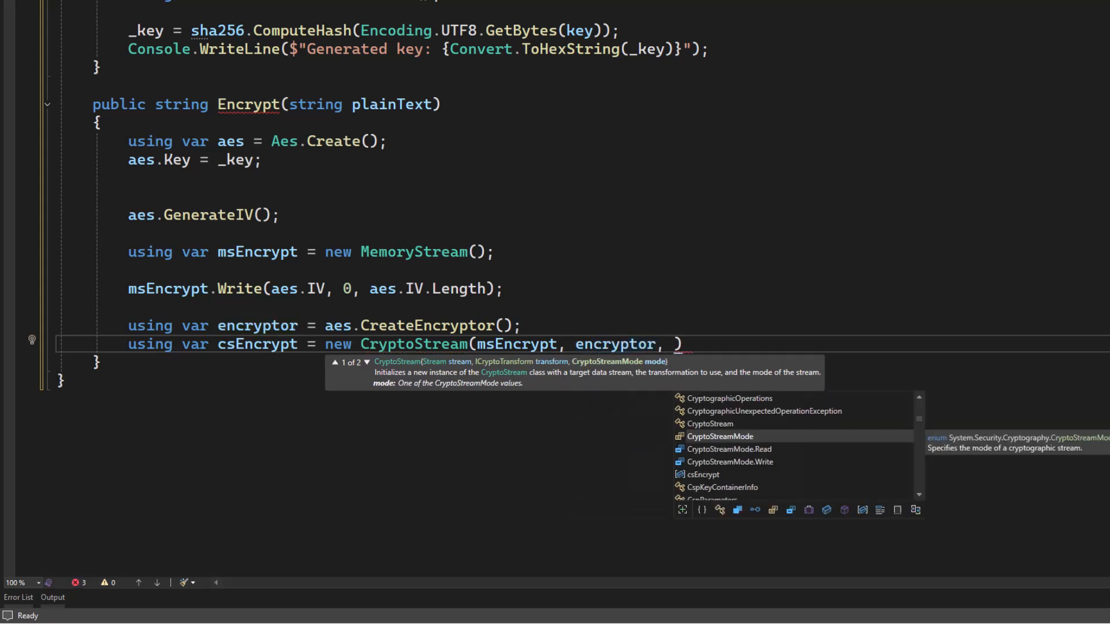
{"action": "type", "text": "Cryptost"}
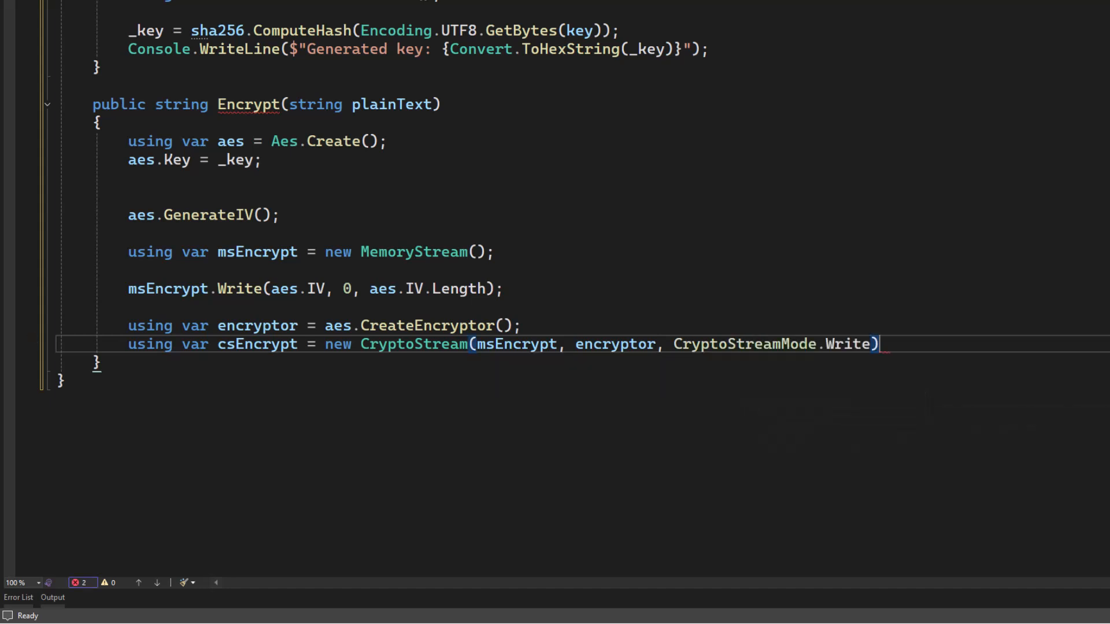
{"action": "type", "text": ";"}
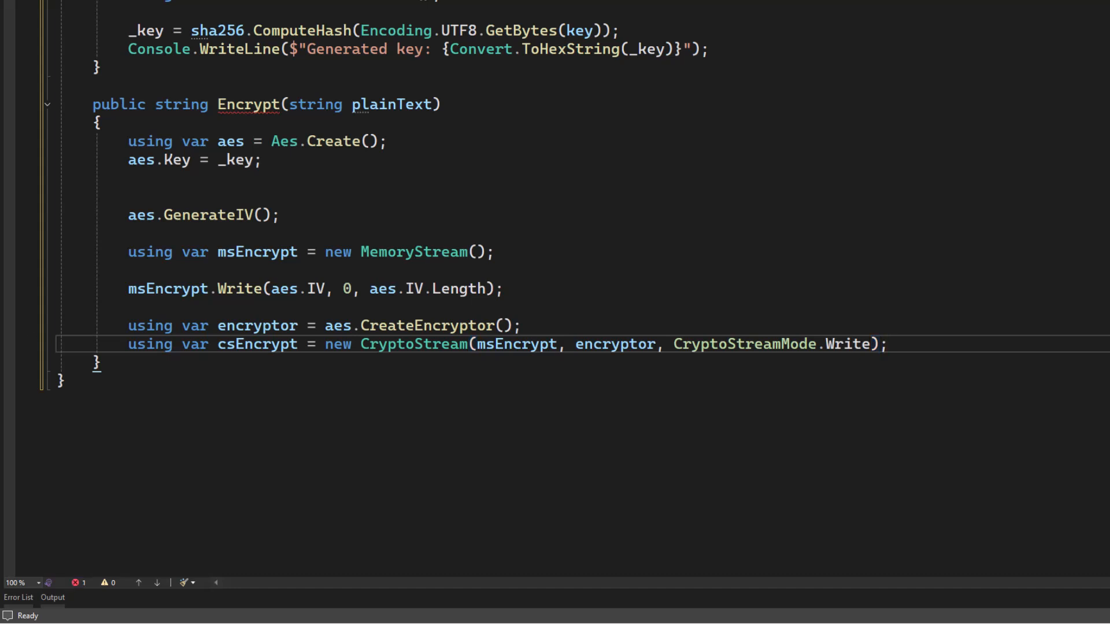
Add byte[] plainBytes = Encoding.UTF8.GetBytes(plainText);.
{"action": "key", "text": "enter"}
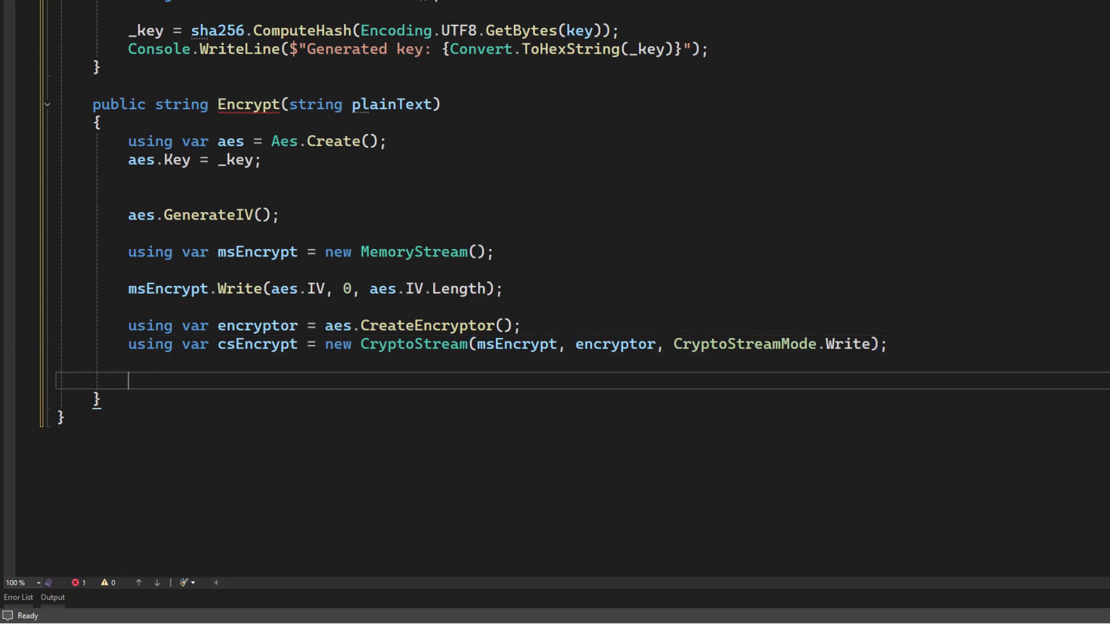
{"action": "type", "text": "byte["}
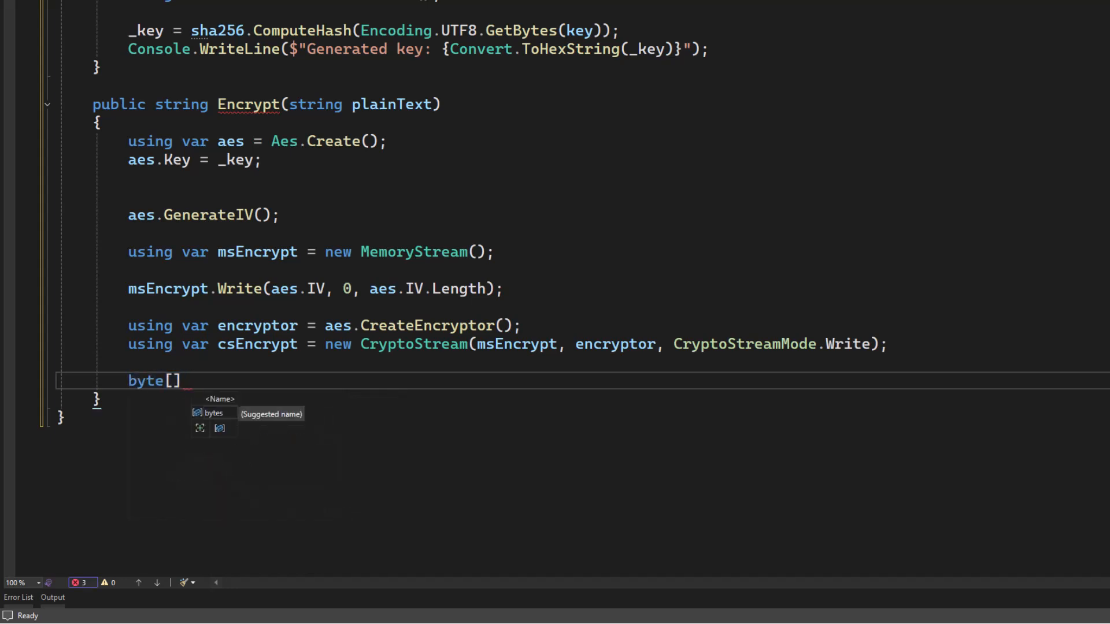
{"action": "type", "text": "plainB"}
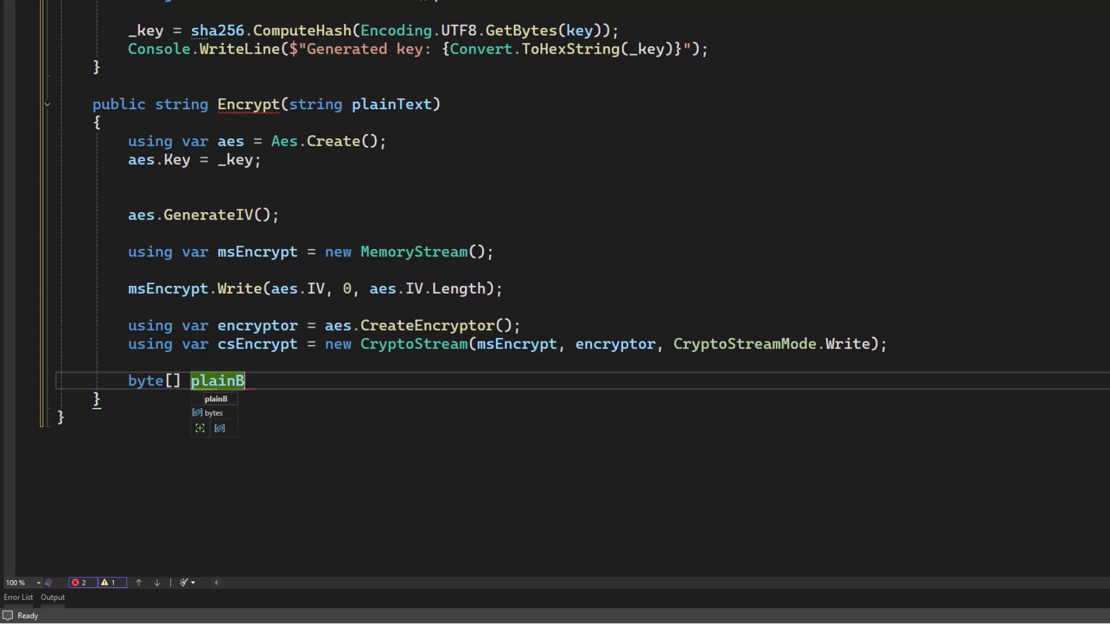
{"action": "type", "text": "ytes = Encoding."}
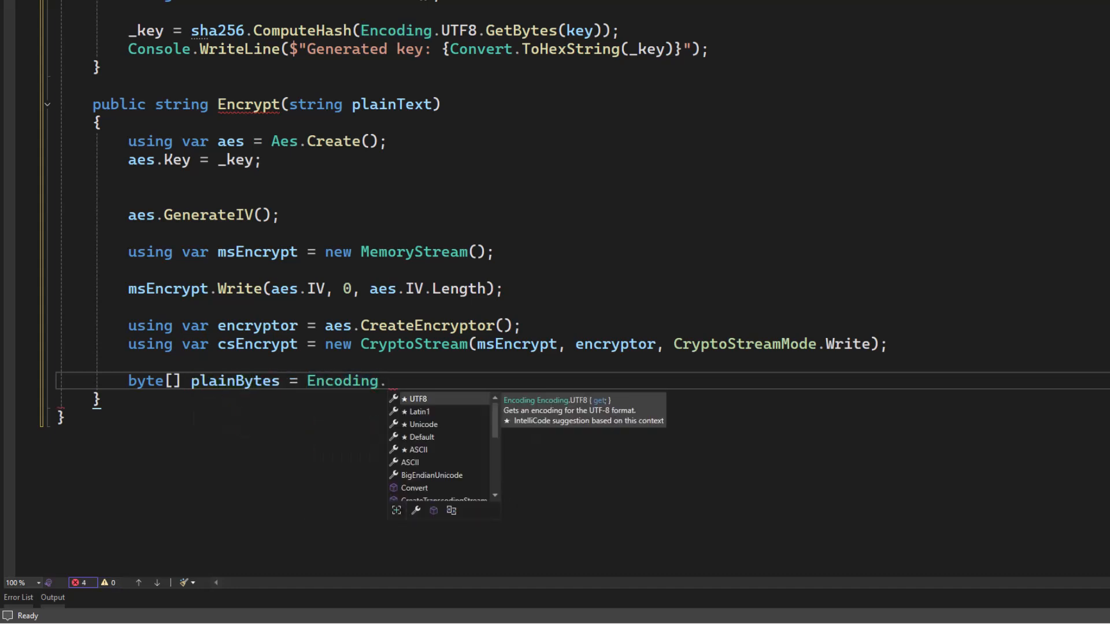
{"action": "type", "text": "Ut"}
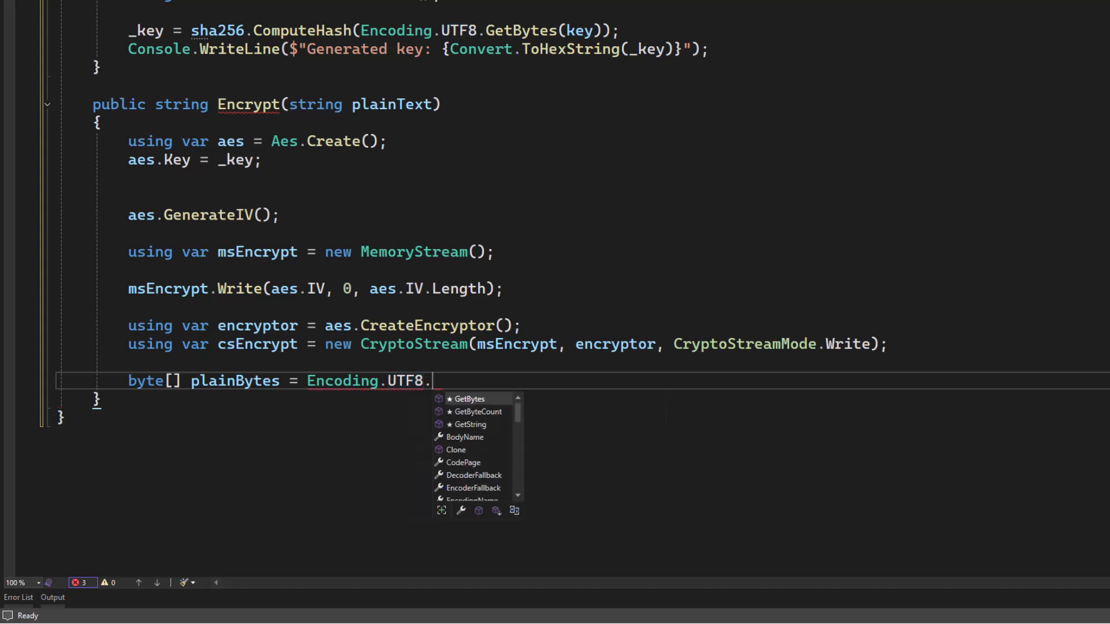
{"action": "type", "text": "Getbytes(plainText);"}
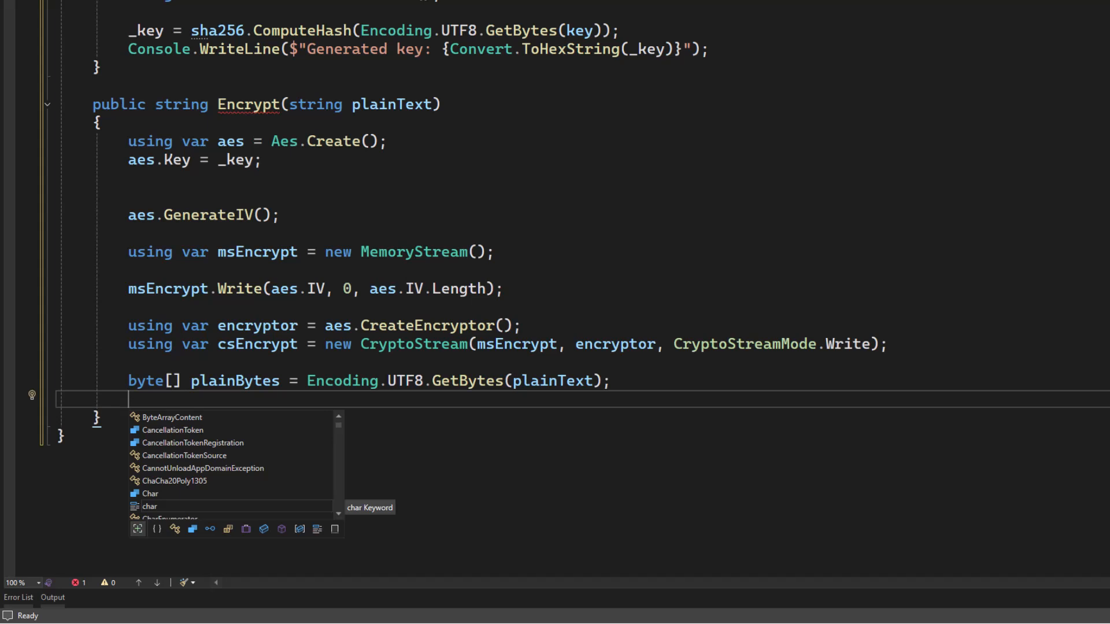
Add csEncrypt.Write(plainBytes, 0, plainBytes.Length);.
{"action": "type", "text": "csen"}
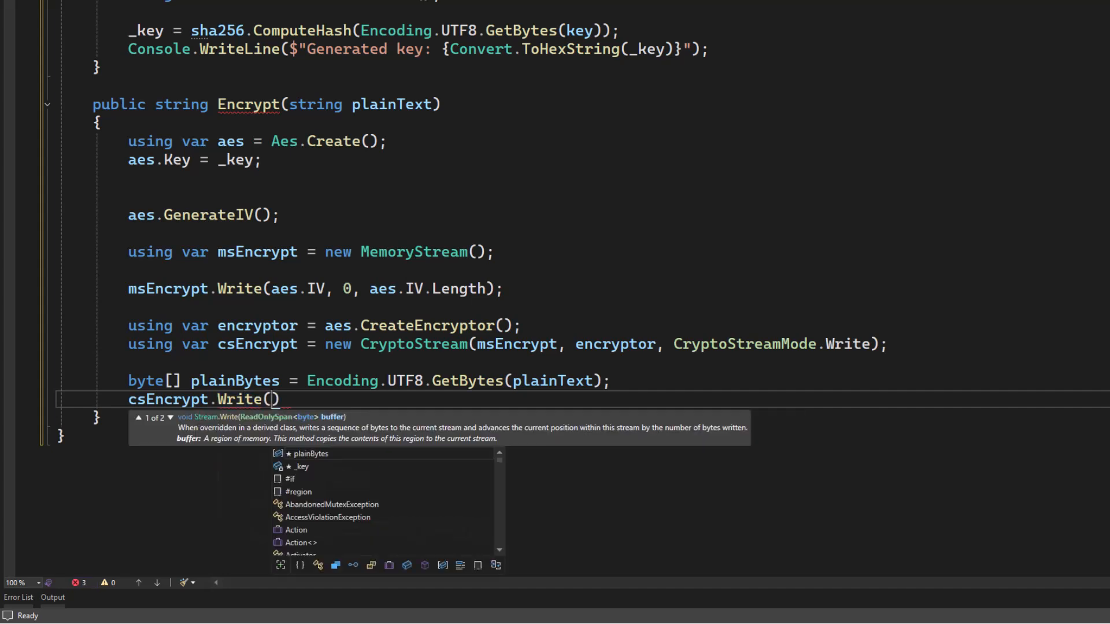
{"action": "type", "text": "plainbytes, 0, plainBytes"}
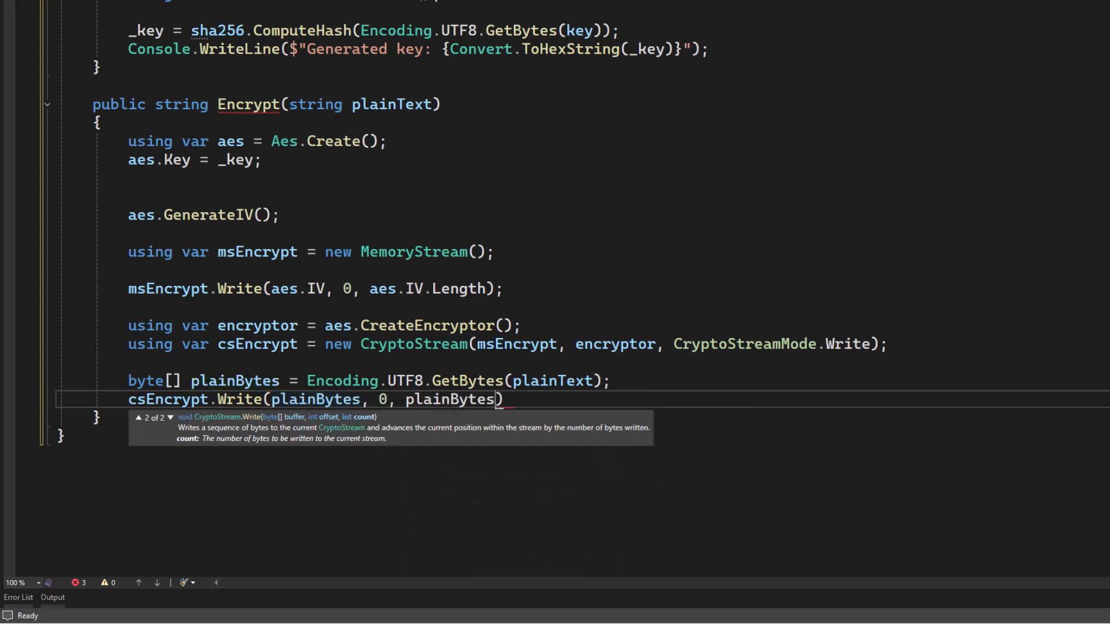
{"action": "type", "text": ".Length"}
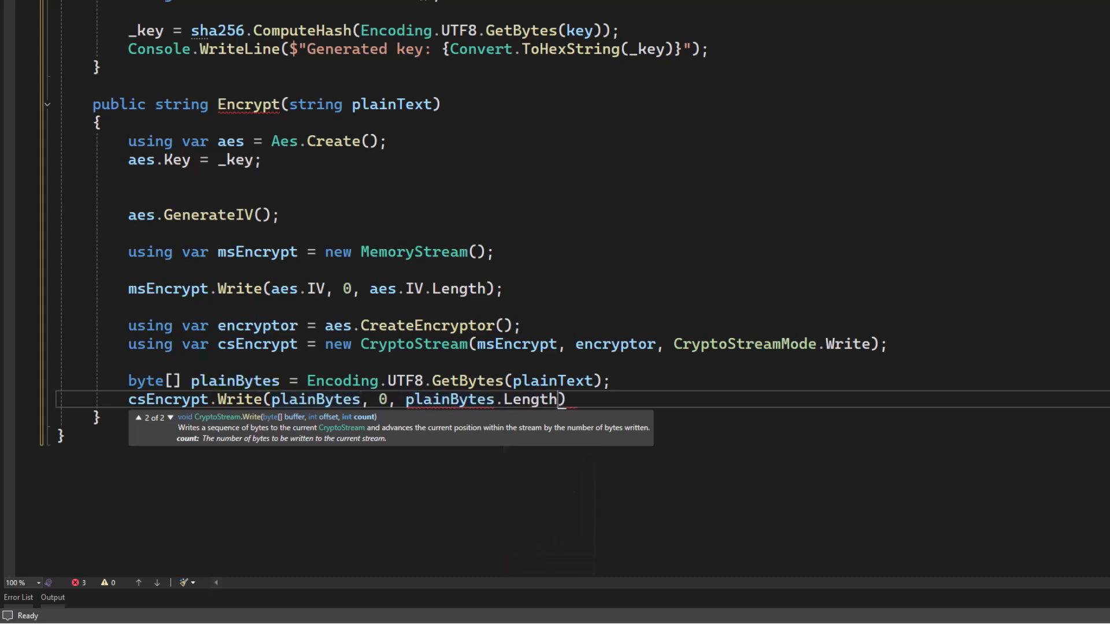
{"action": "type", "text": ";"}
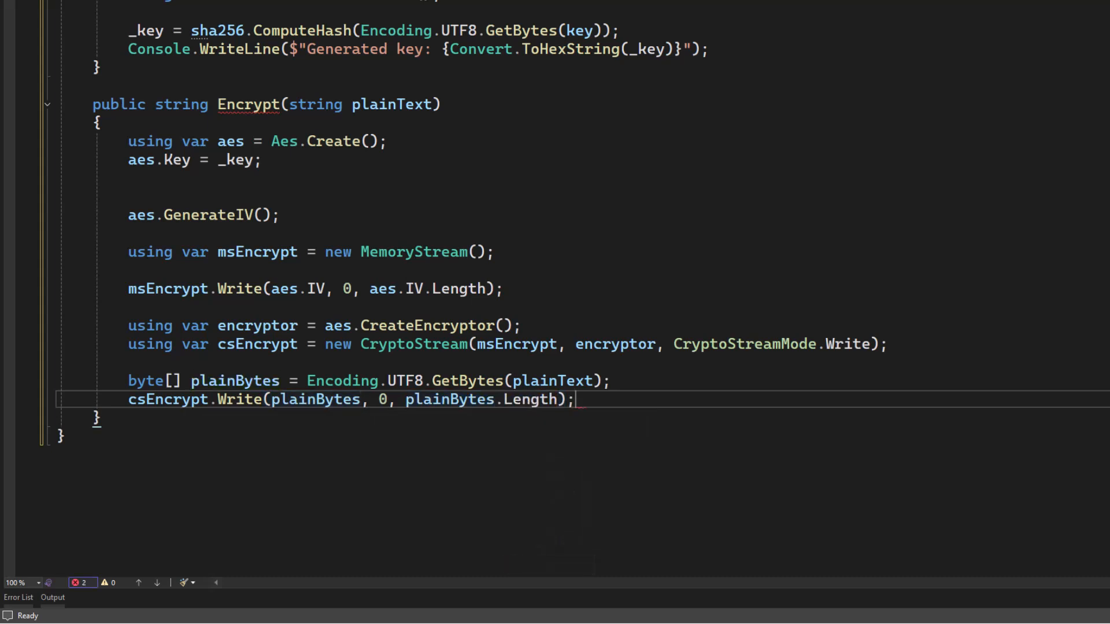
{"action": "type", "text": "csEncrypt"}
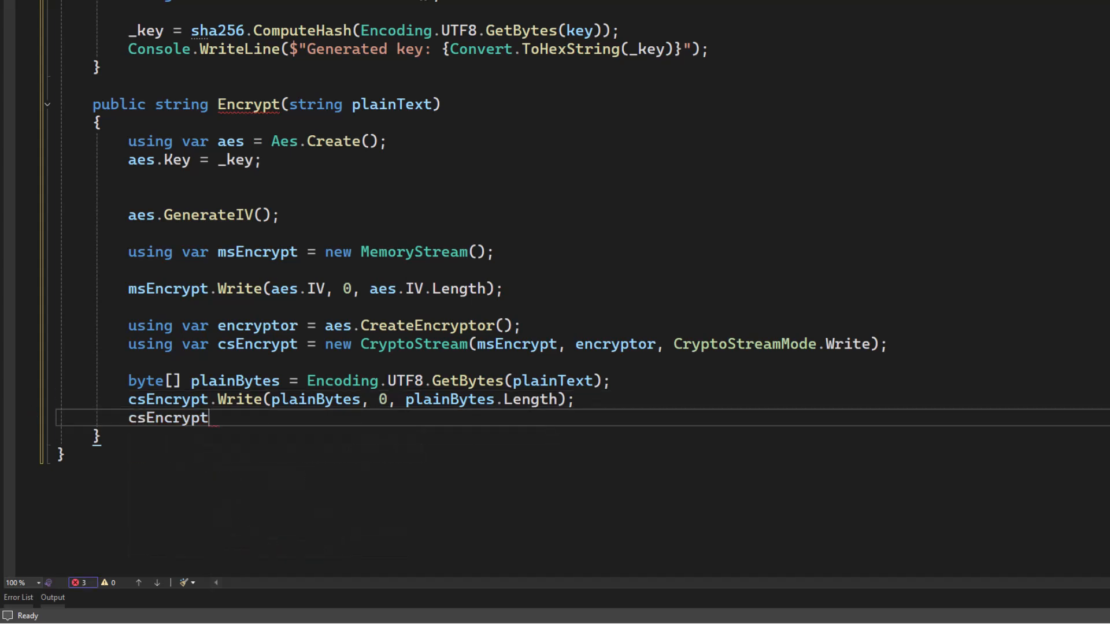
Add csEncrypt.FlushFinalBlock(); and return Convert.ToBase64String(msEncrypt.ToArray()); to Encrypt.
{"action": "type", "text": ".flu"}
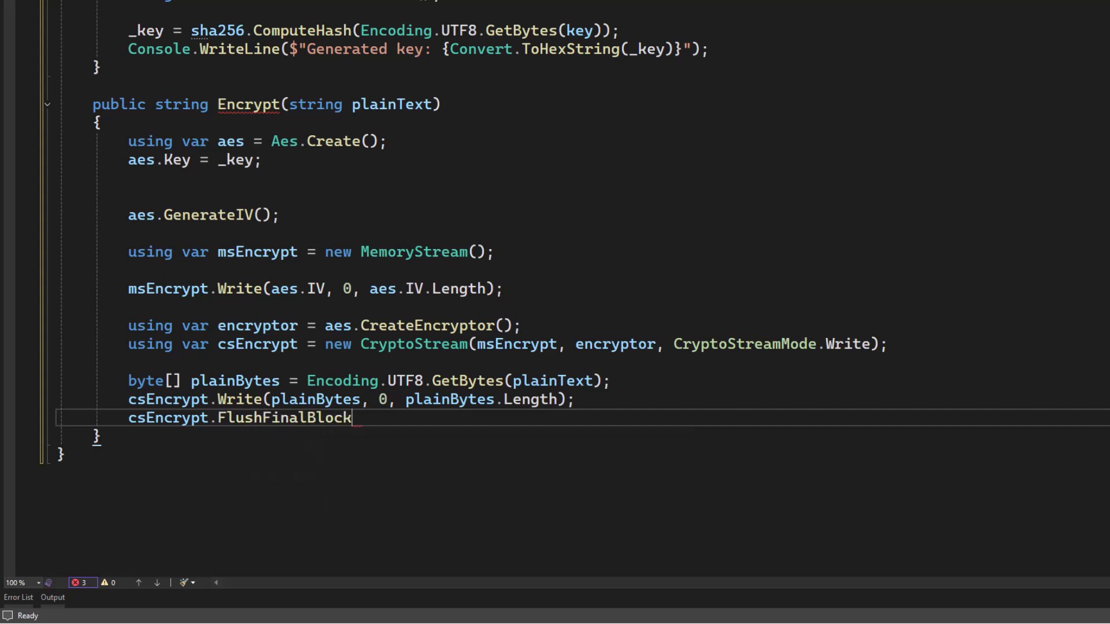
{"action": "type", "text": "();"}
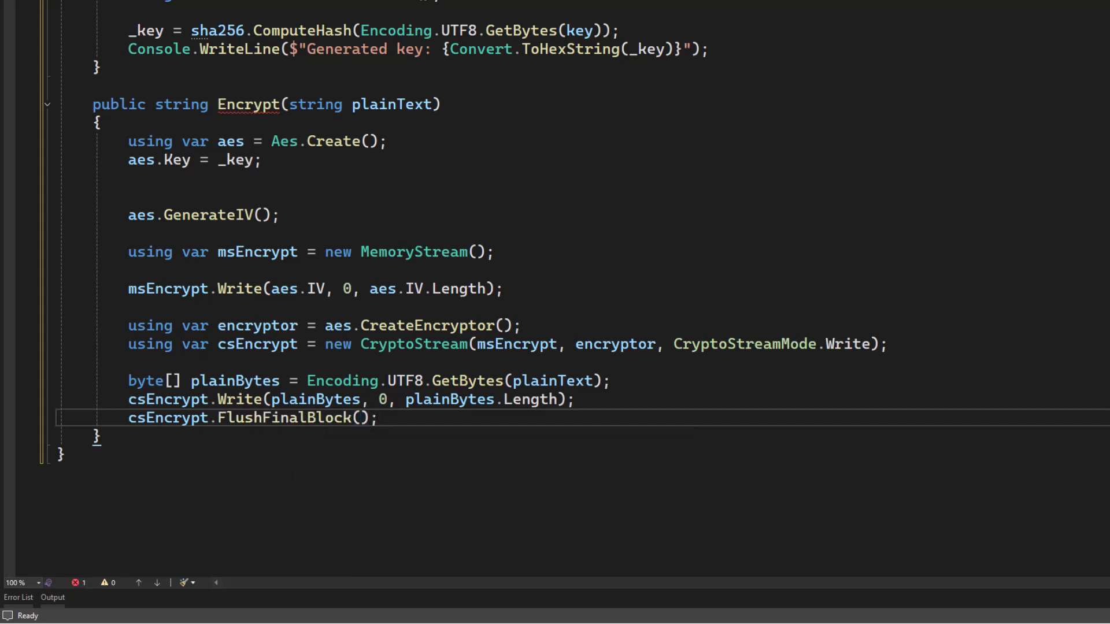
{"action": "type", "text": "return"}
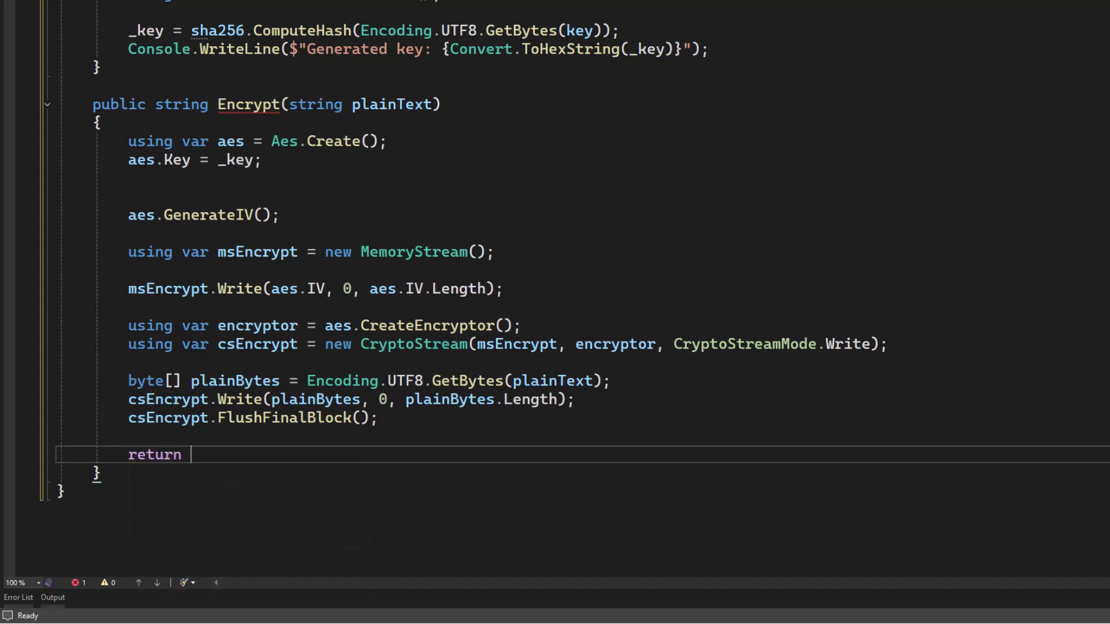
{"action": "type", "text": "Conv"}
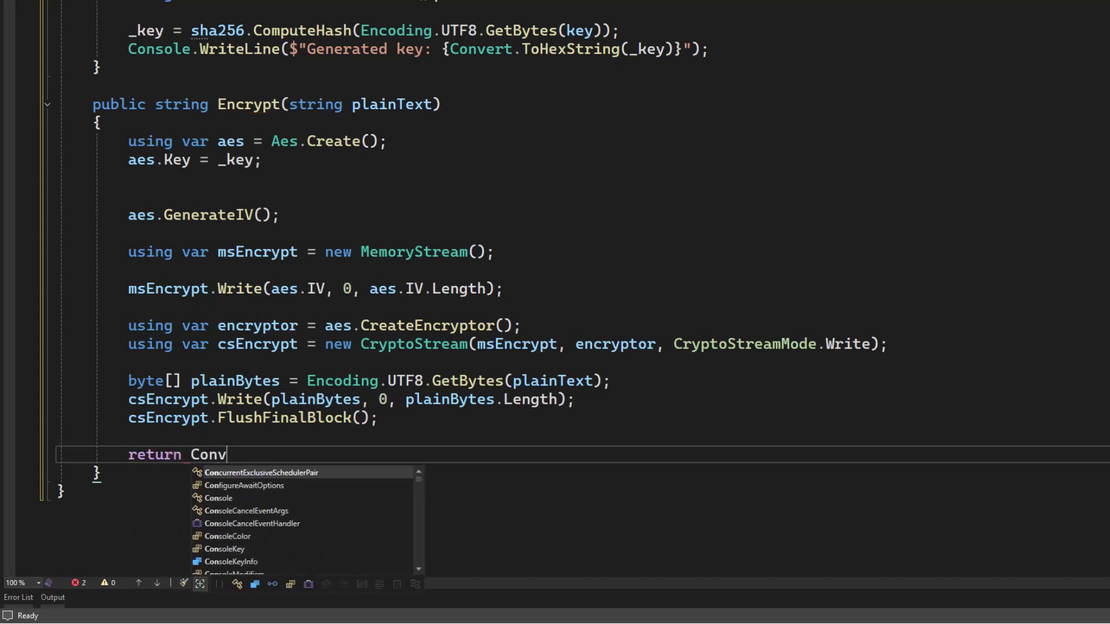
{"action": "type", "text": "rt"}
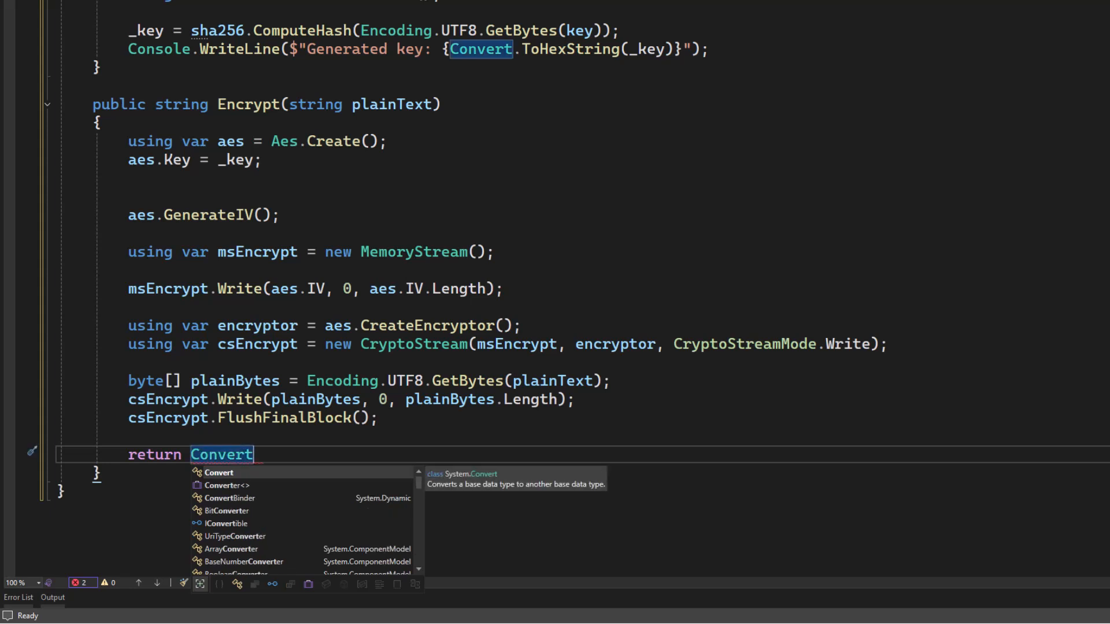
{"action": "type", "text": ".ToBase64String("}
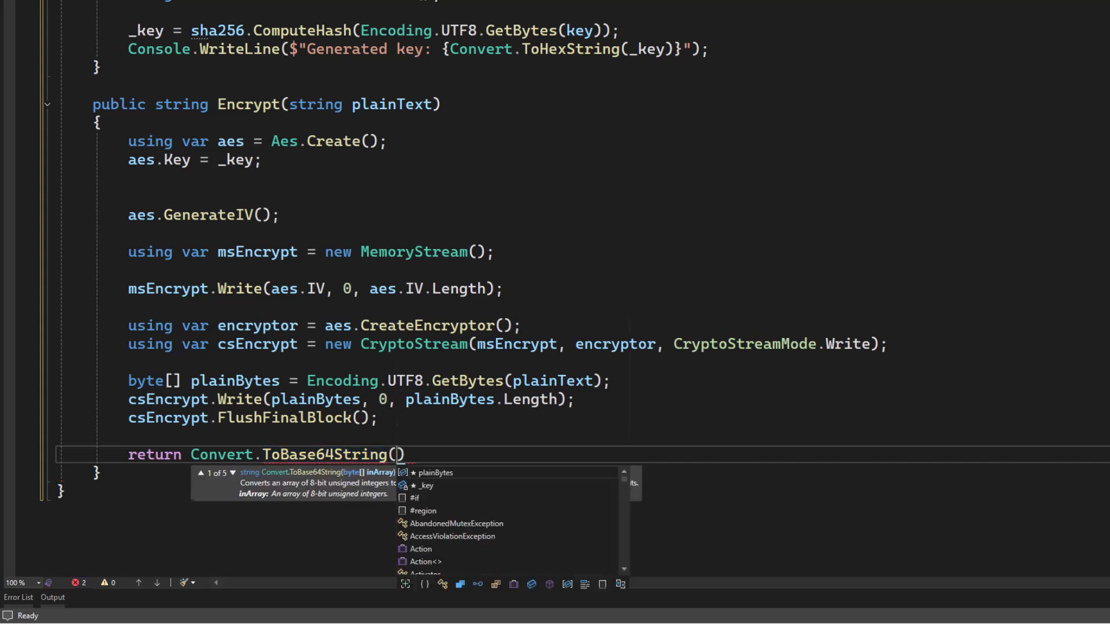
{"action": "type", "text": "msEncrypt"}
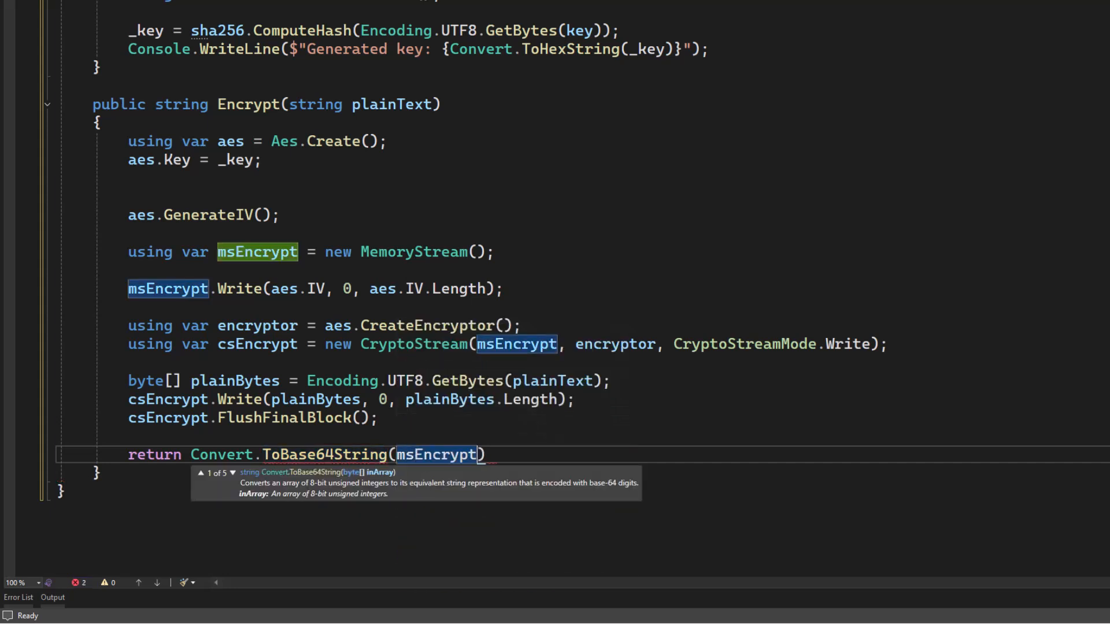
{"action": "type", "text": ".To"}
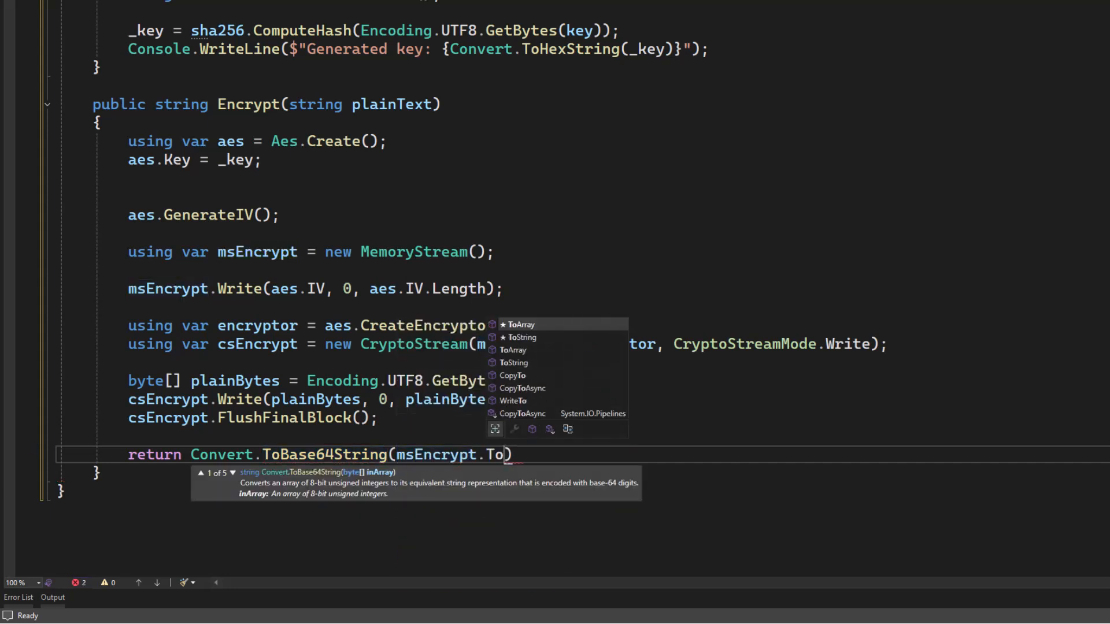
{"action": "type", "text": "arr"}
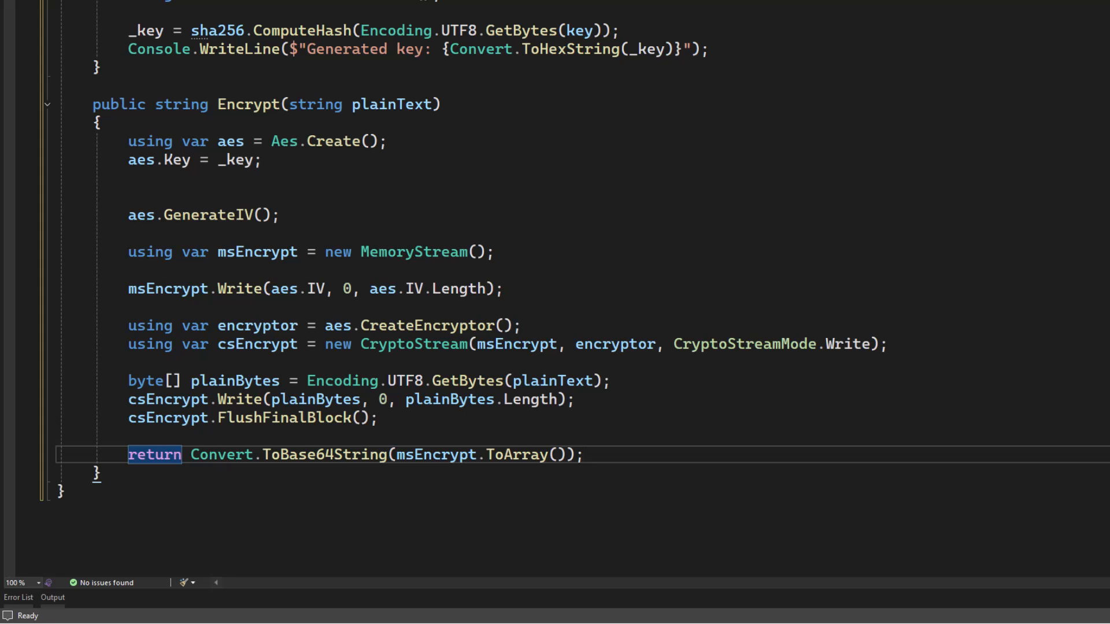
{"action": "left_click", "coordinate": [584, 455]}
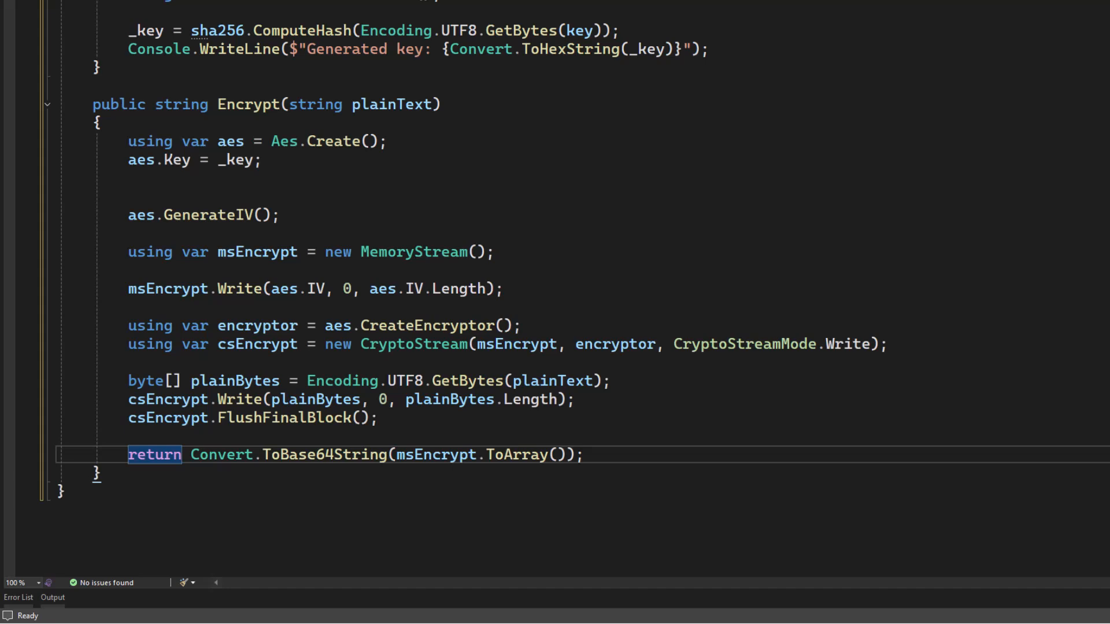
Start a new blank line below the Encrypt method's closing brace.
{"action": "scroll", "scroll_direction": "down", "scroll_amount": 3}
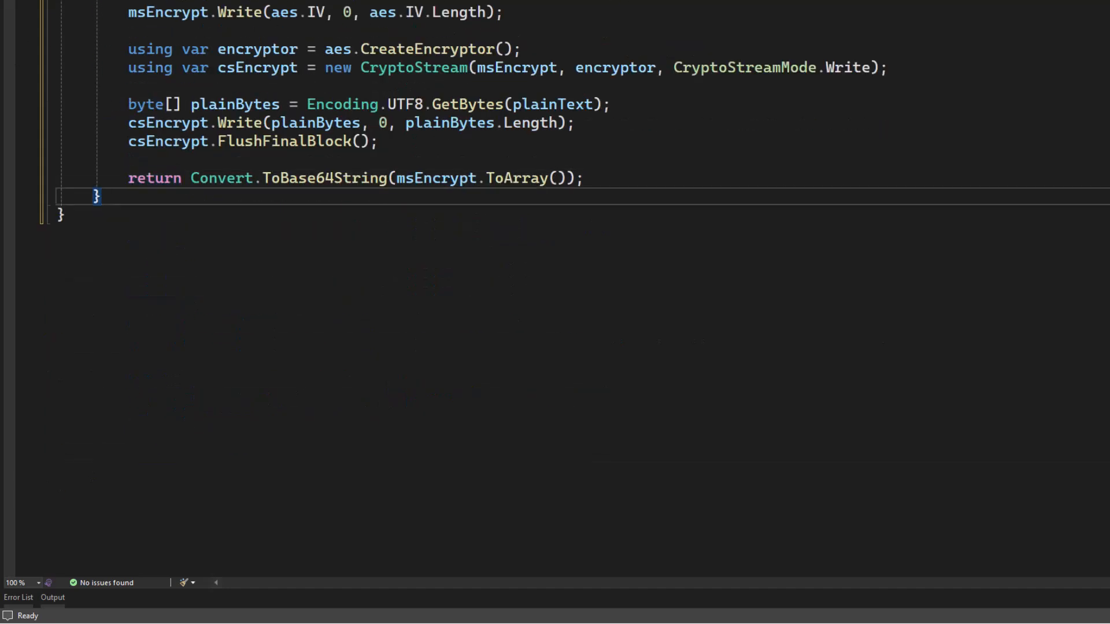
{"action": "key", "text": "enter"}
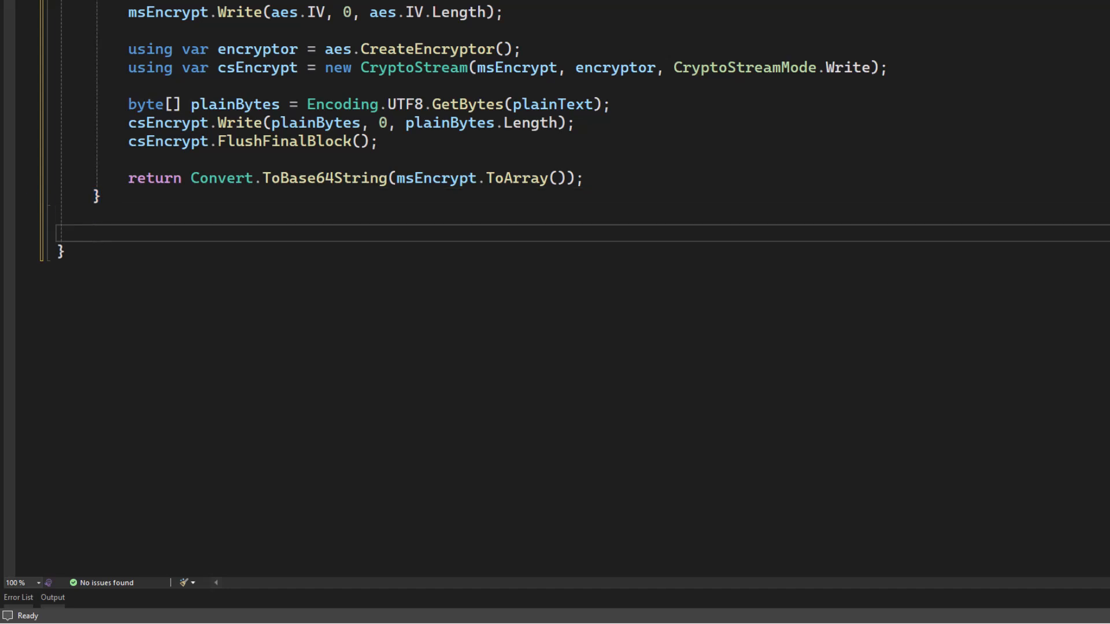
Declare public string Decrypt(string cipherText) and open its body.
{"action": "type", "text": "public string"}
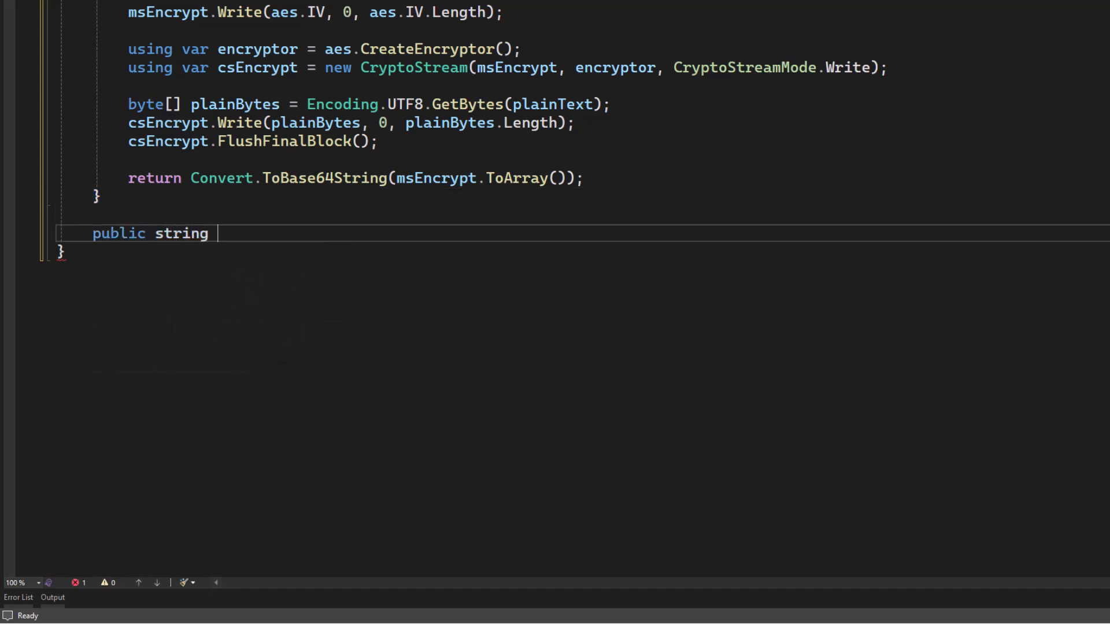
{"action": "type", "text": "Decrypt(string ci"}
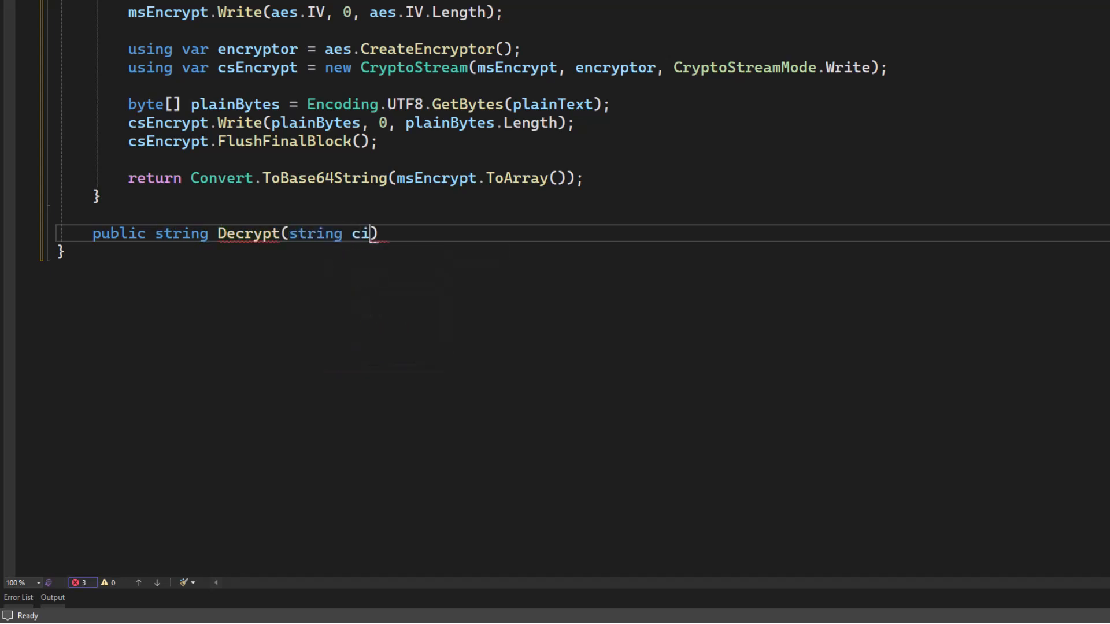
{"action": "type", "text": "pherText"}
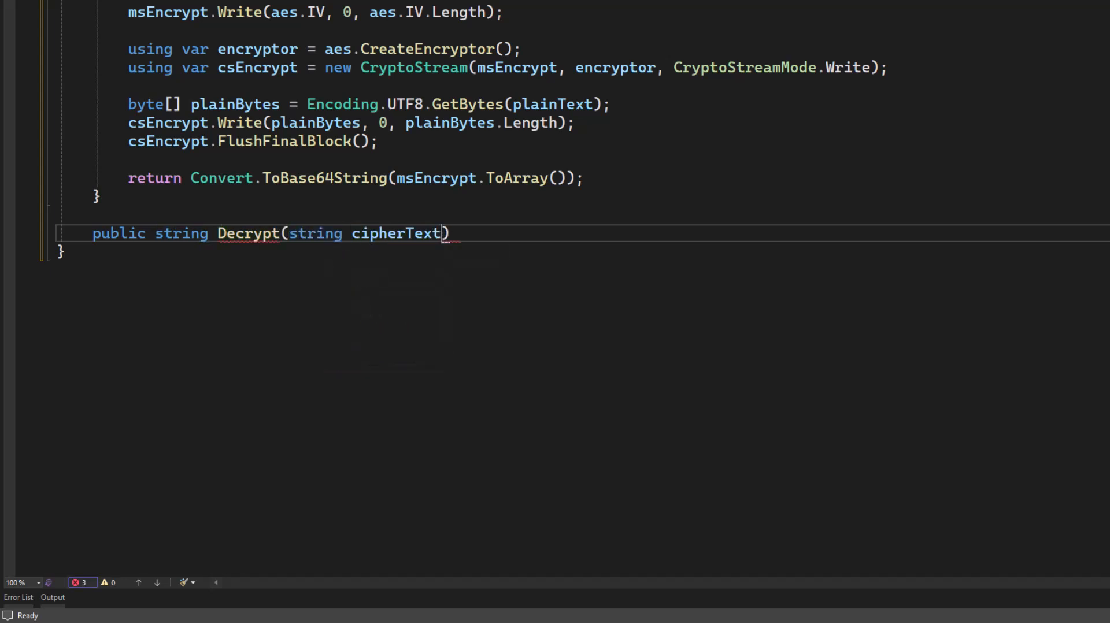
{"action": "key", "text": "Enter"}
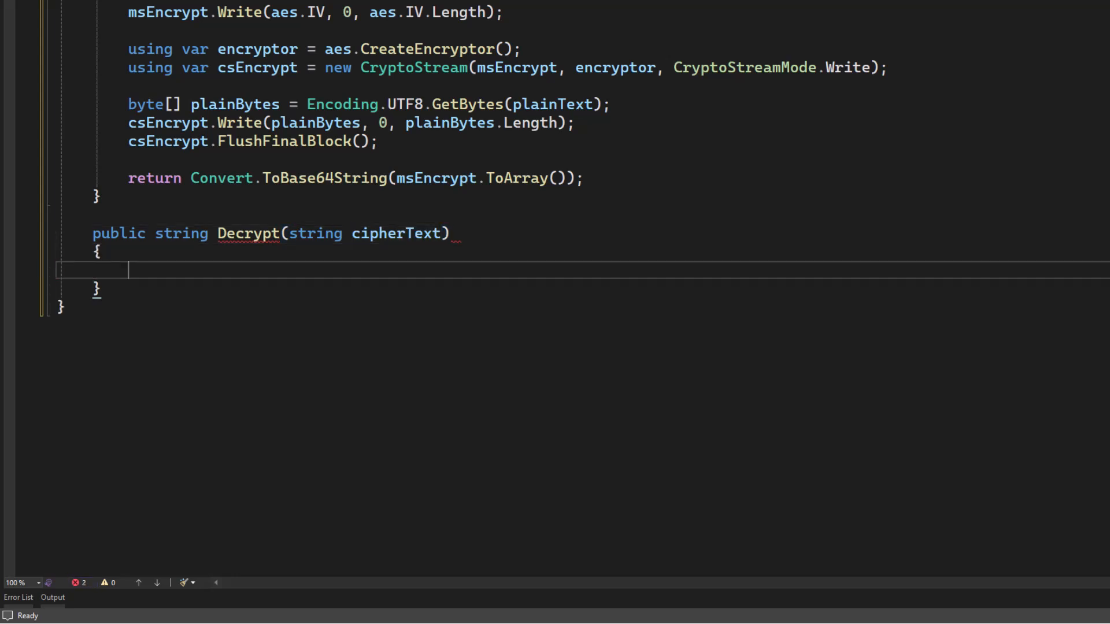
Write byte[] combinedBytes = Convert.FromBase64String(cipherText); and begin an if statement.
{"action": "type", "text": "byte"}
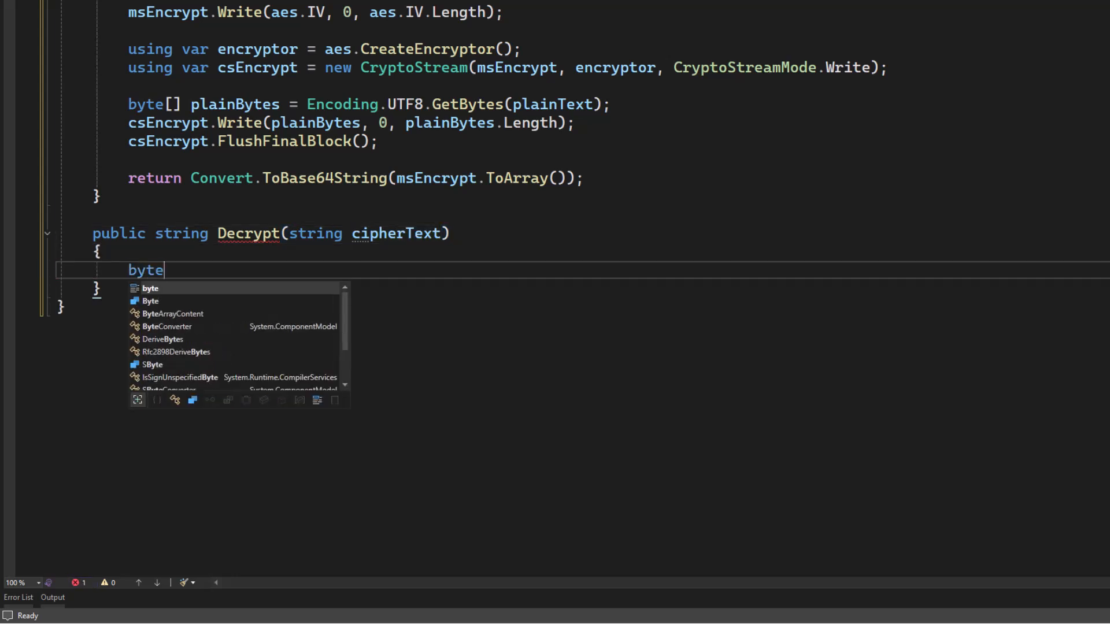
{"action": "type", "text": "[]"}
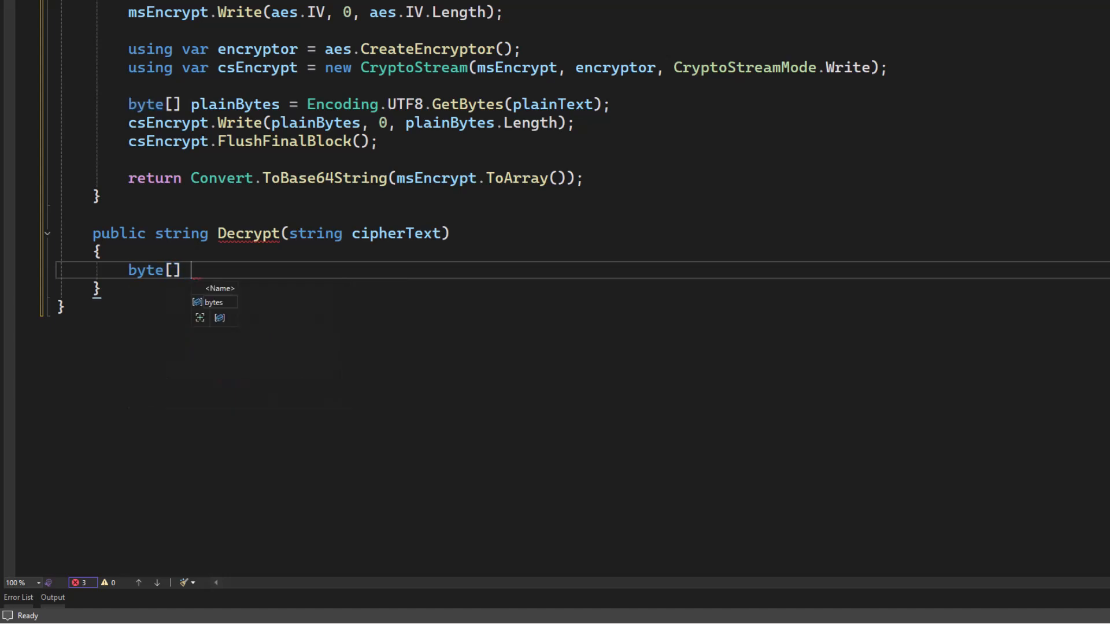
{"action": "type", "text": "combinedBytes ="}
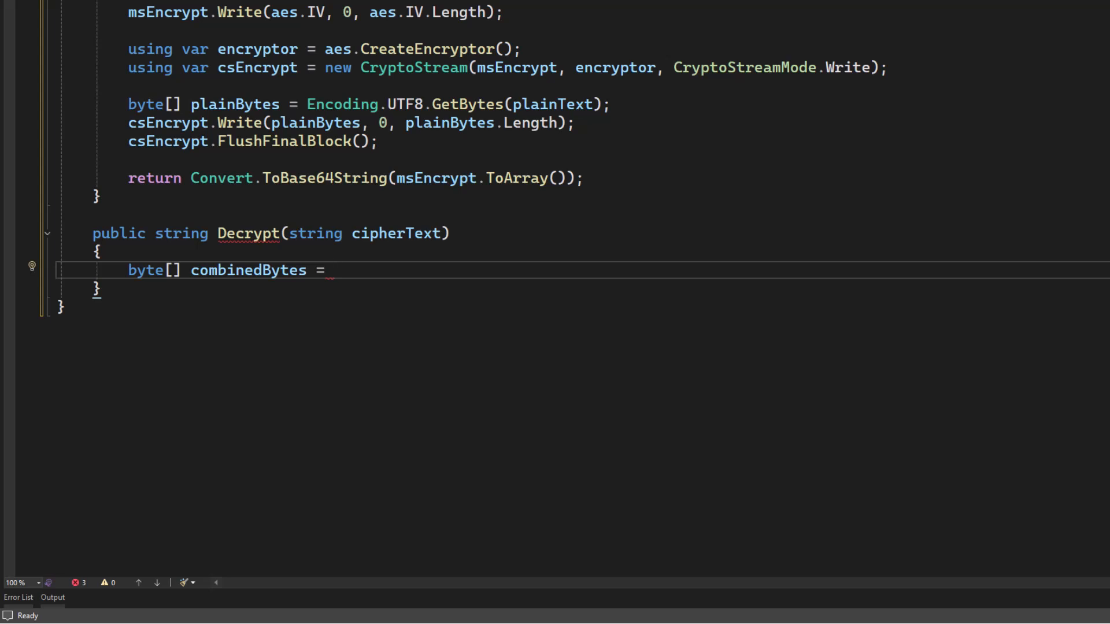
{"action": "type", "text": "Convert"}
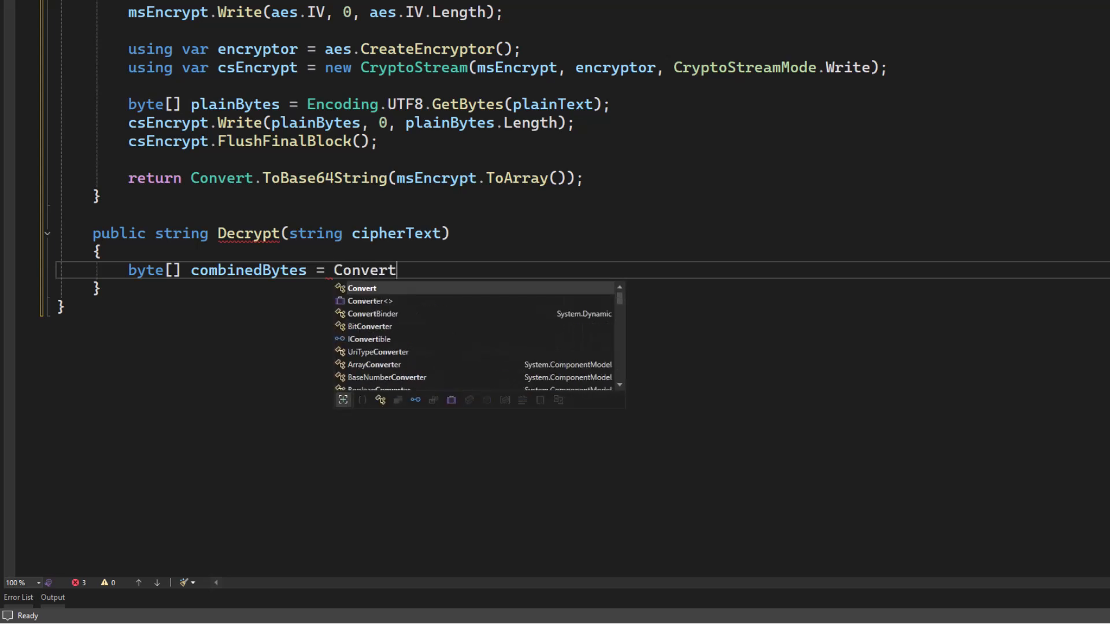
{"action": "type", "text": ".From"}
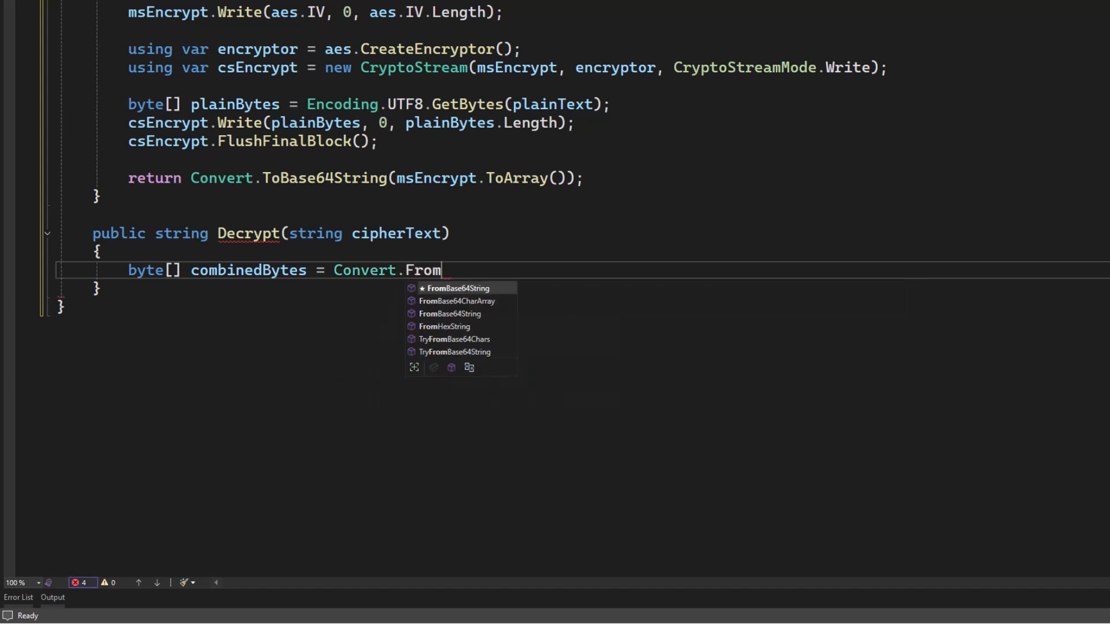
{"action": "type", "text": "ba"}
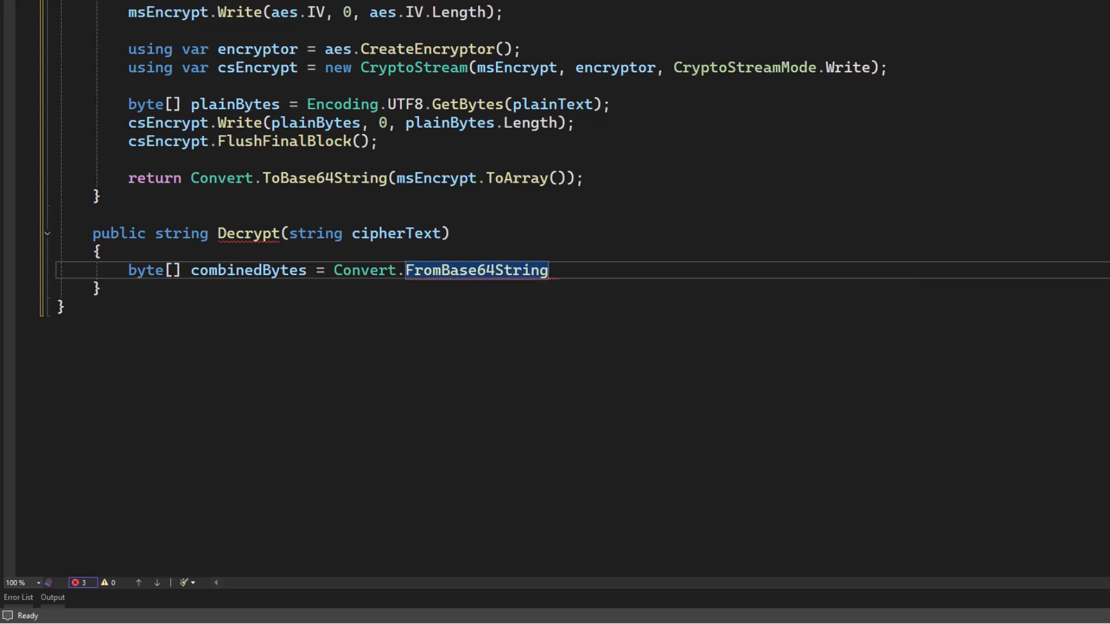
{"action": "type", "text": "(cipherText);"}
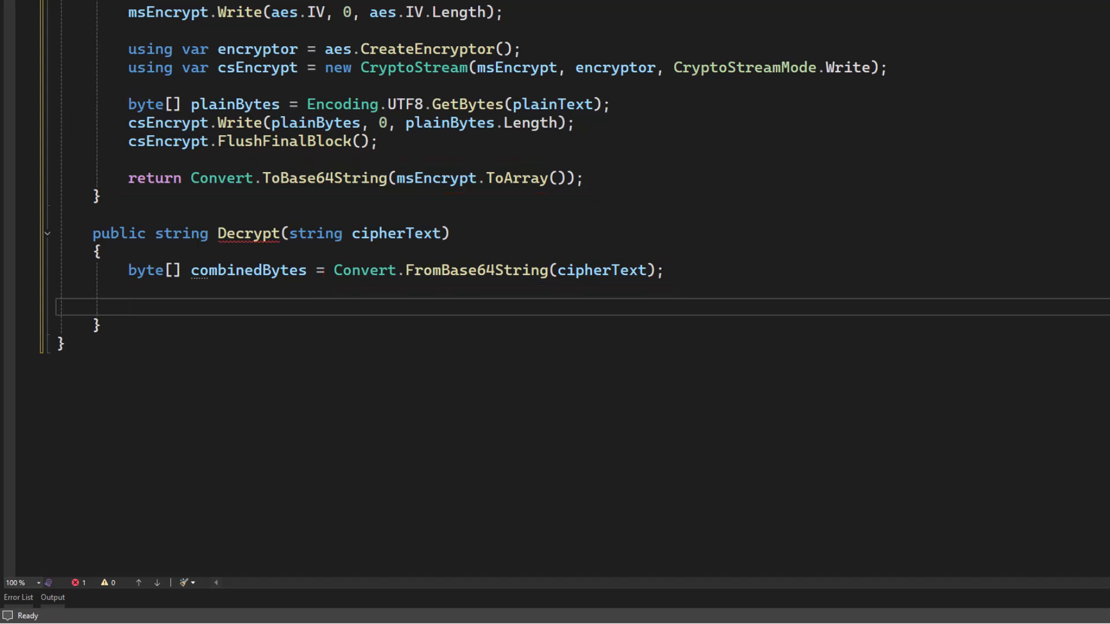
{"action": "type", "text": "if ("}
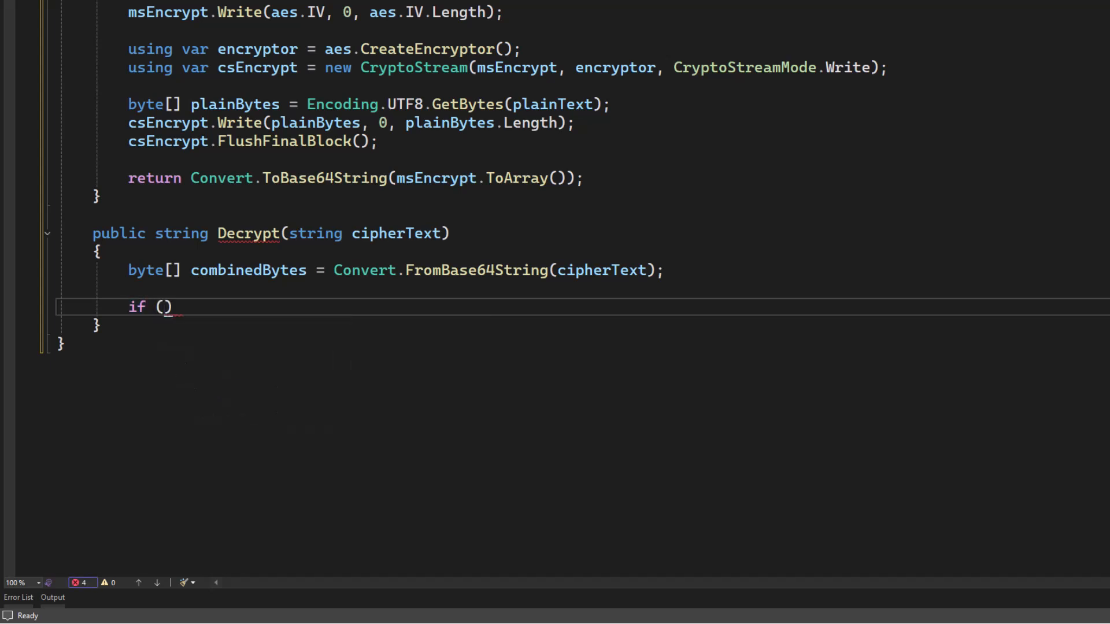
Throw an ArgumentException about cipher text length when combinedBytes.Length < 16.
{"action": "type", "text": "comb"}
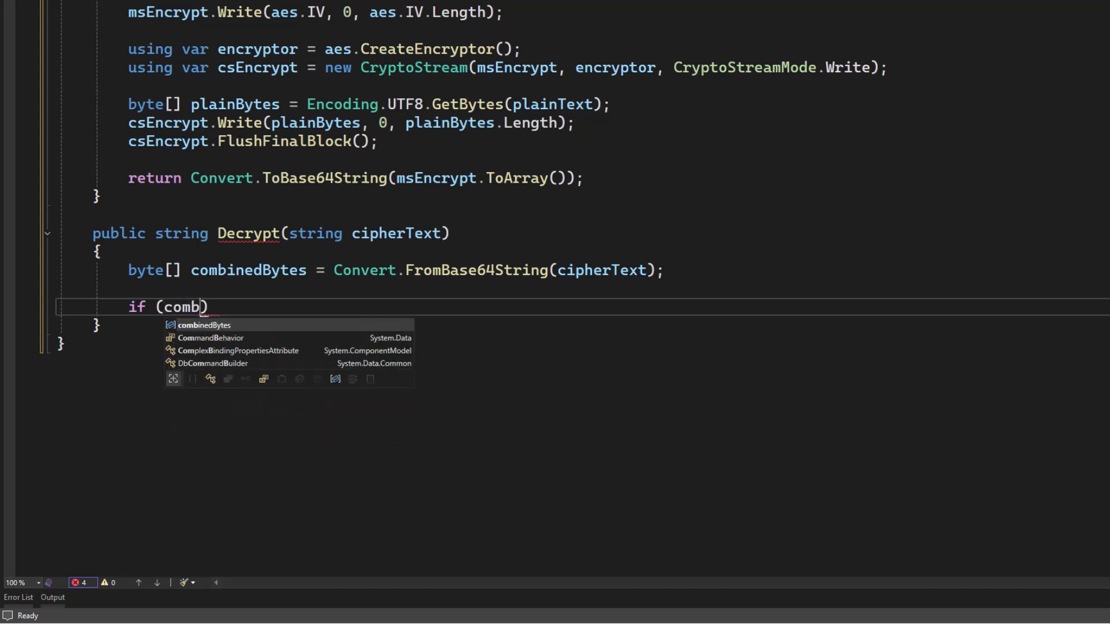
{"action": "type", "text": "inedBytes.Length"}
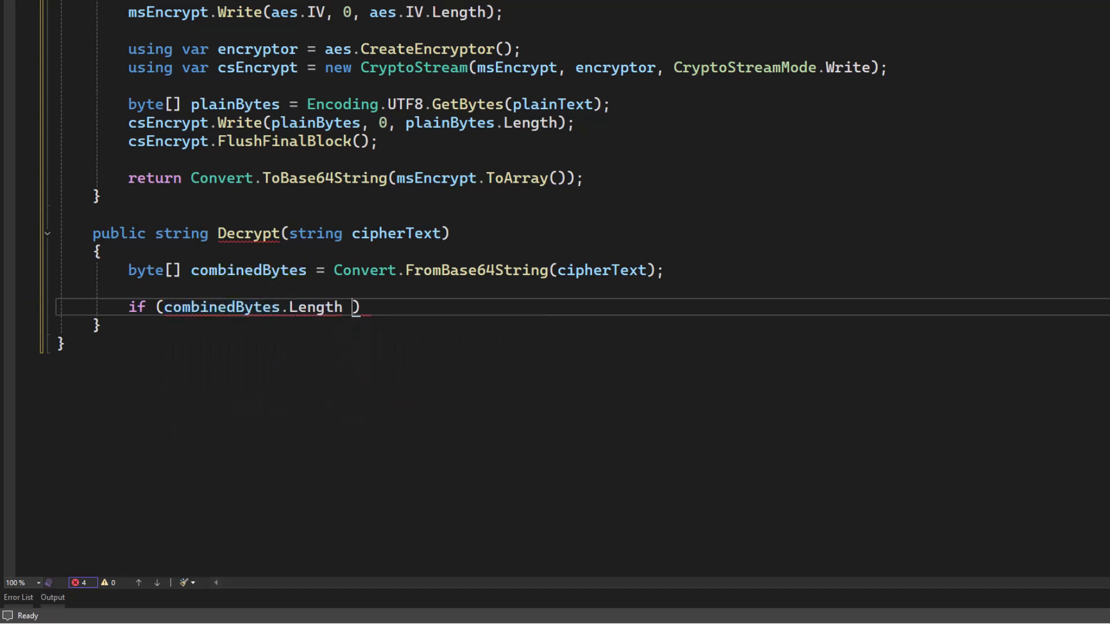
{"action": "type", "text": "< 16"}
{"action": "type", "text": "throw n"}
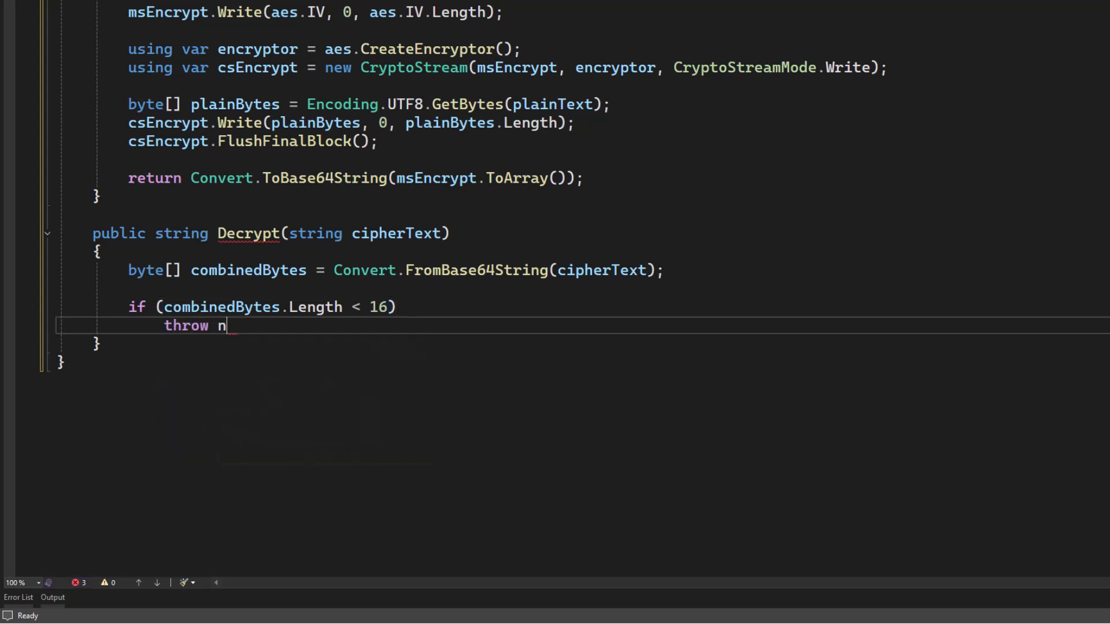
{"action": "type", "text": "ew argumentException(\"Invalid cipher"}
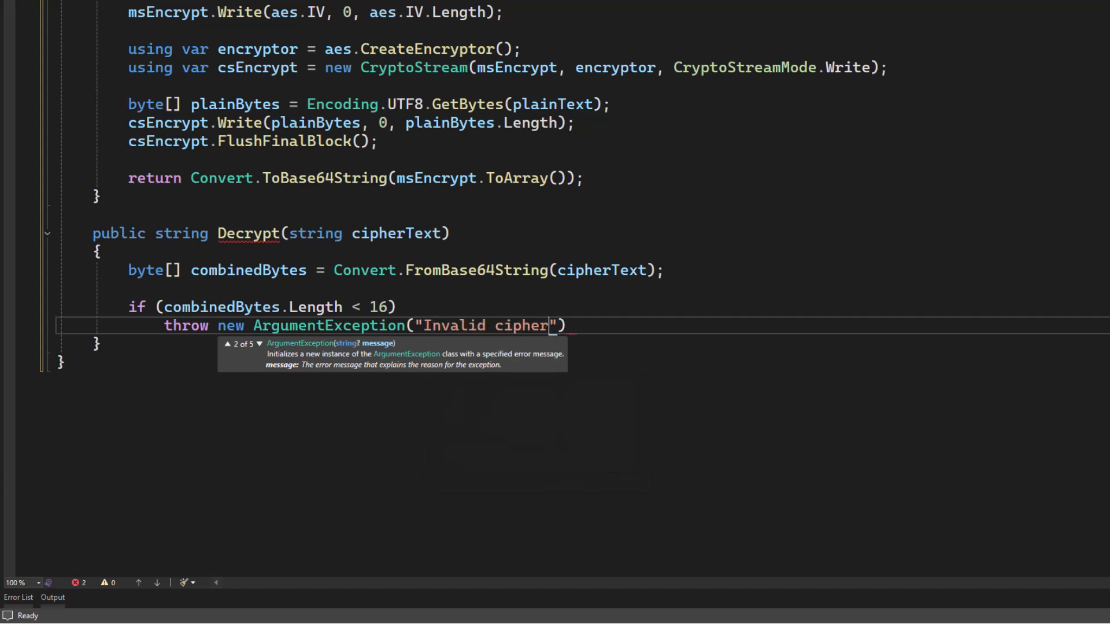
{"action": "type", "text": "text length"}
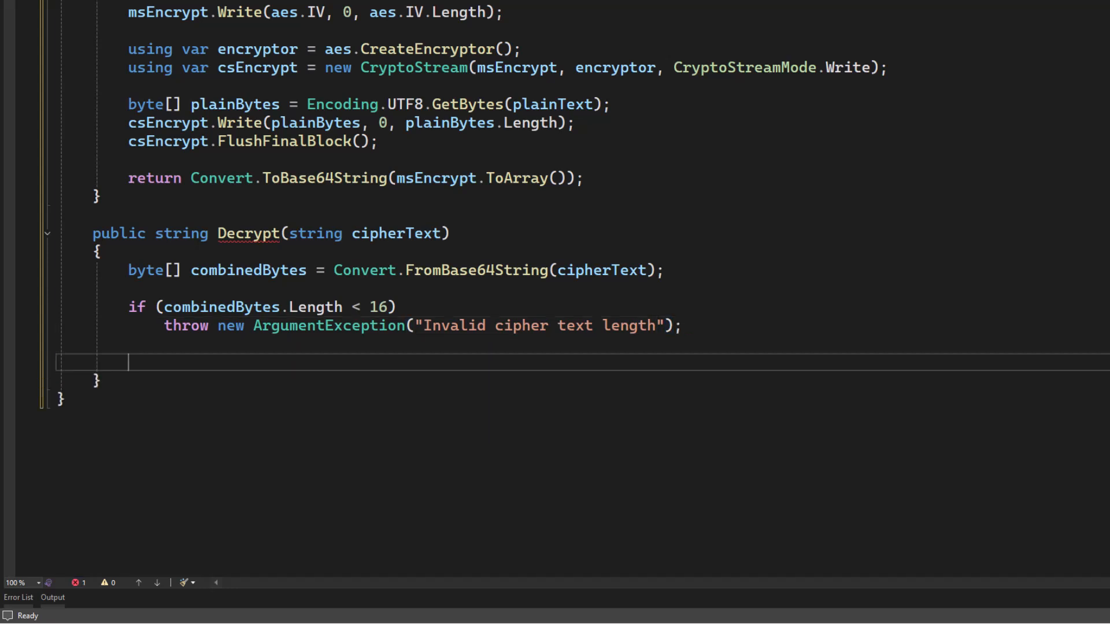
Create the AES instance with using var aes = Aes.Create() and set aes.Key = _key.
{"action": "type", "text": "using var aes"}
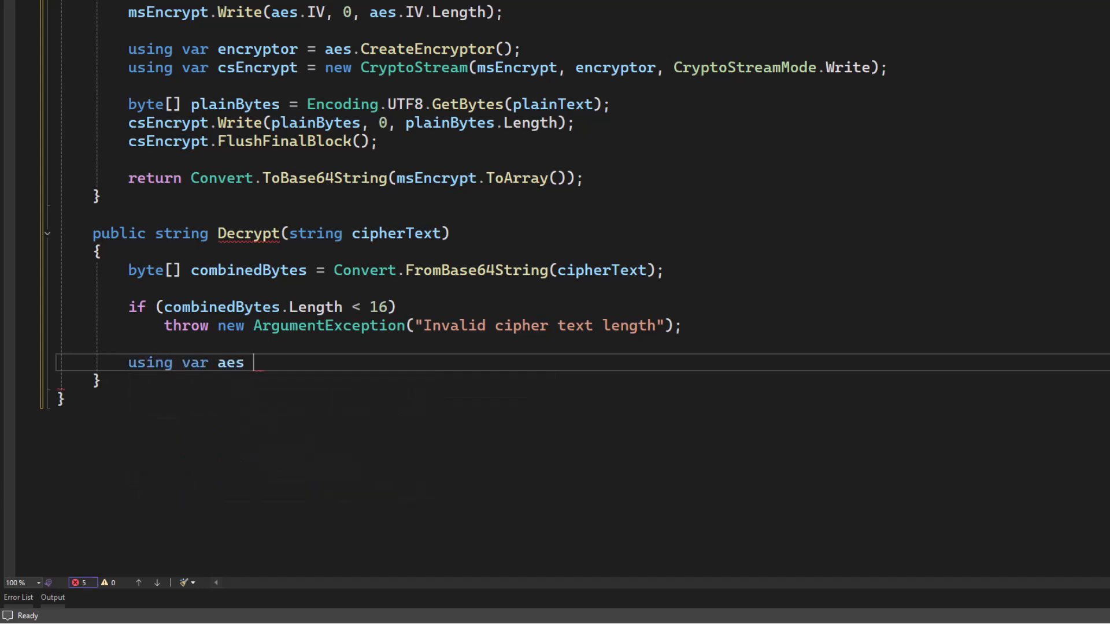
{"action": "type", "text": "= Aes.Create();"}
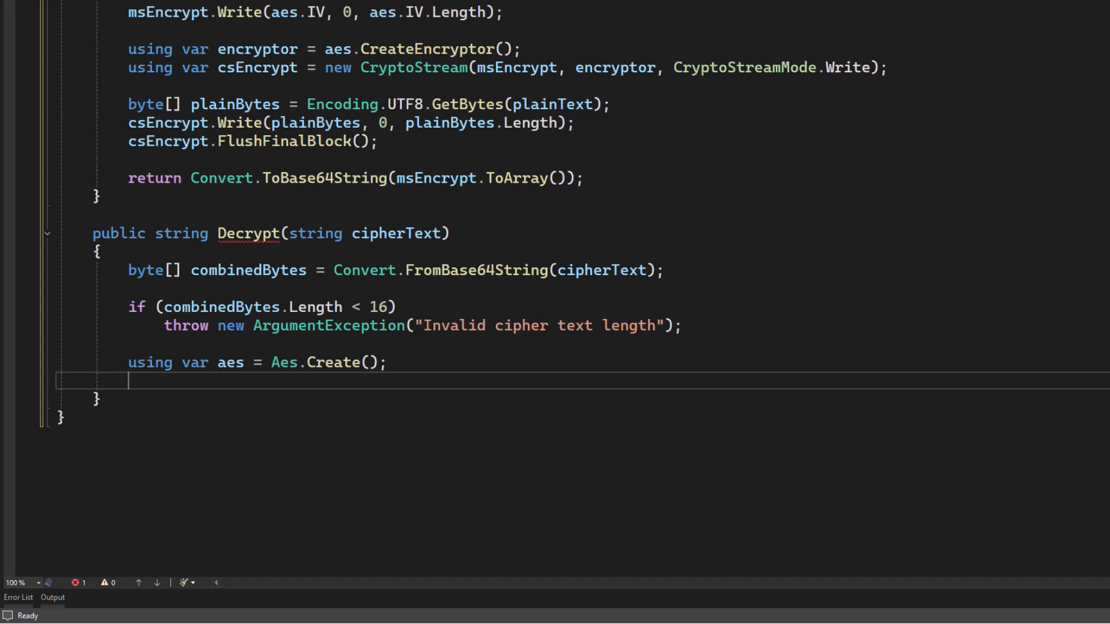
{"action": "type", "text": "aes."}
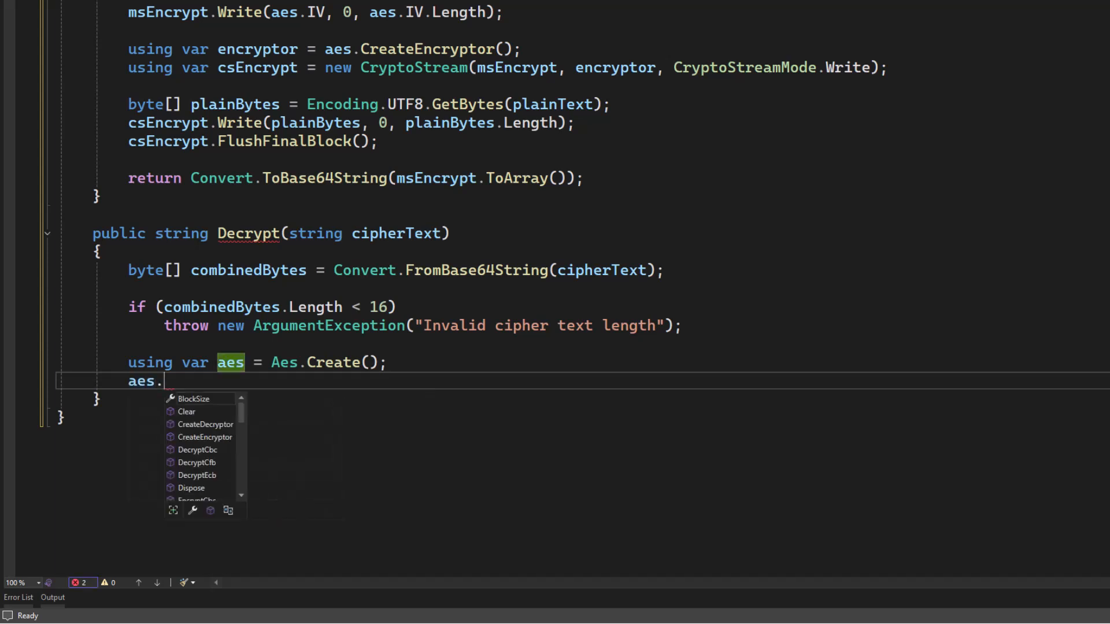
{"action": "type", "text": "Key"}
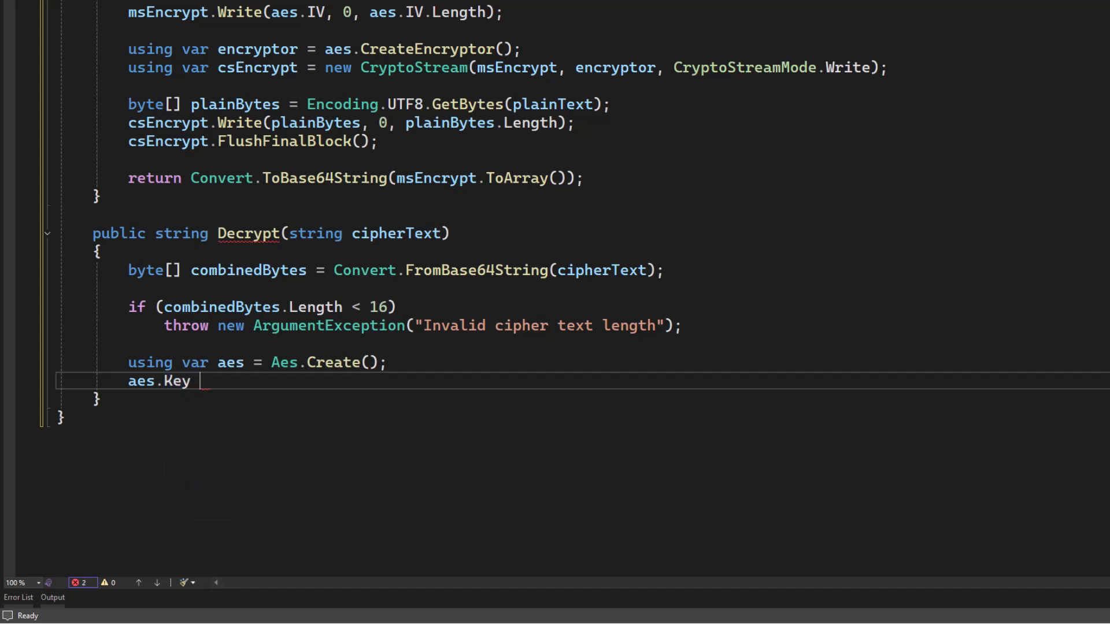
{"action": "type", "text": "="}
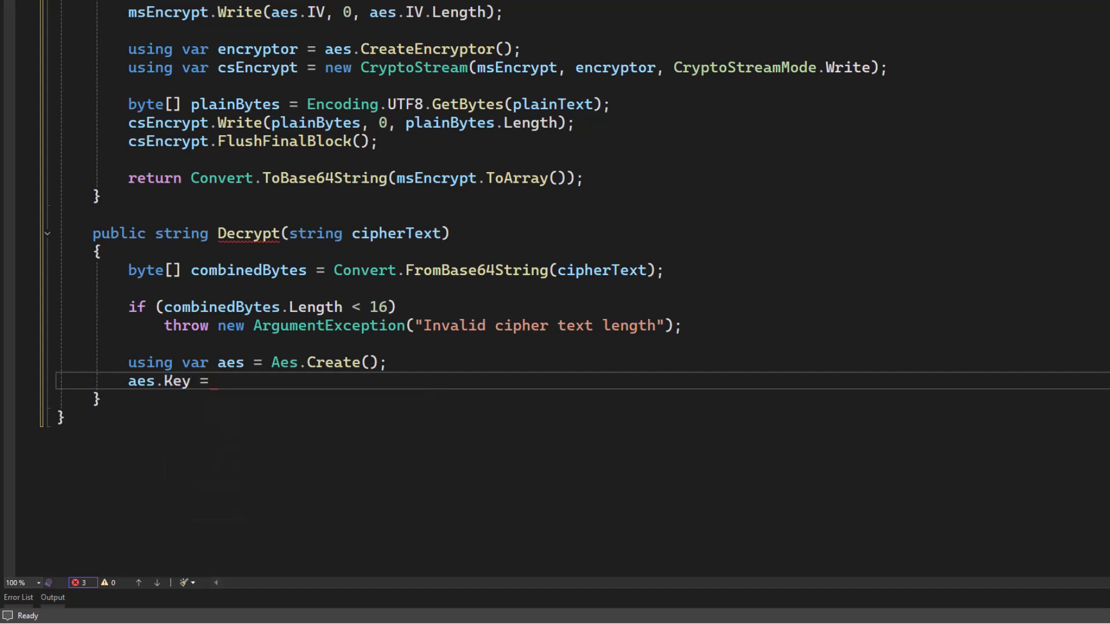
{"action": "type", "text": "_key;"}
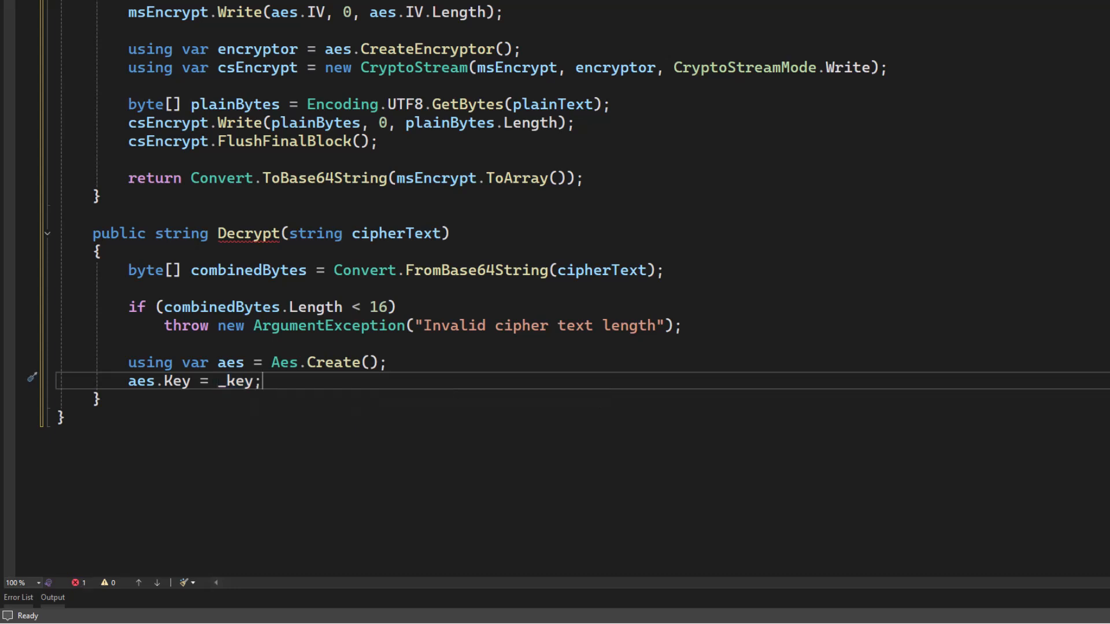
{"action": "type", "text": "byte["}
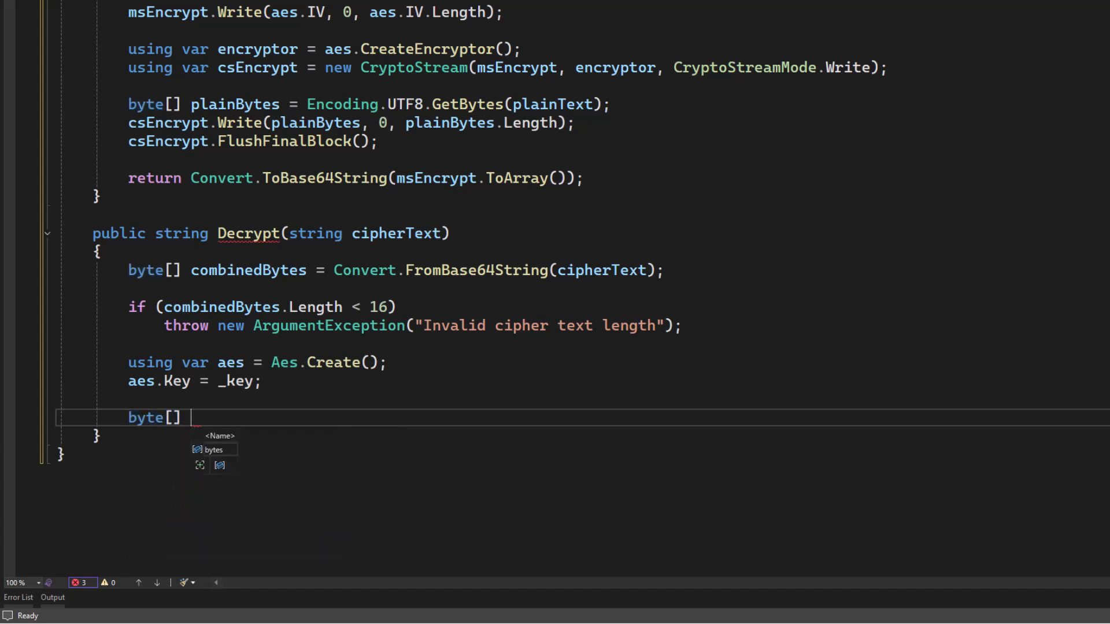
Declare byte[] iv = new byte[16]; and Array.Copy the first 16 bytes of combinedBytes into iv.
{"action": "type", "text": "iv"}
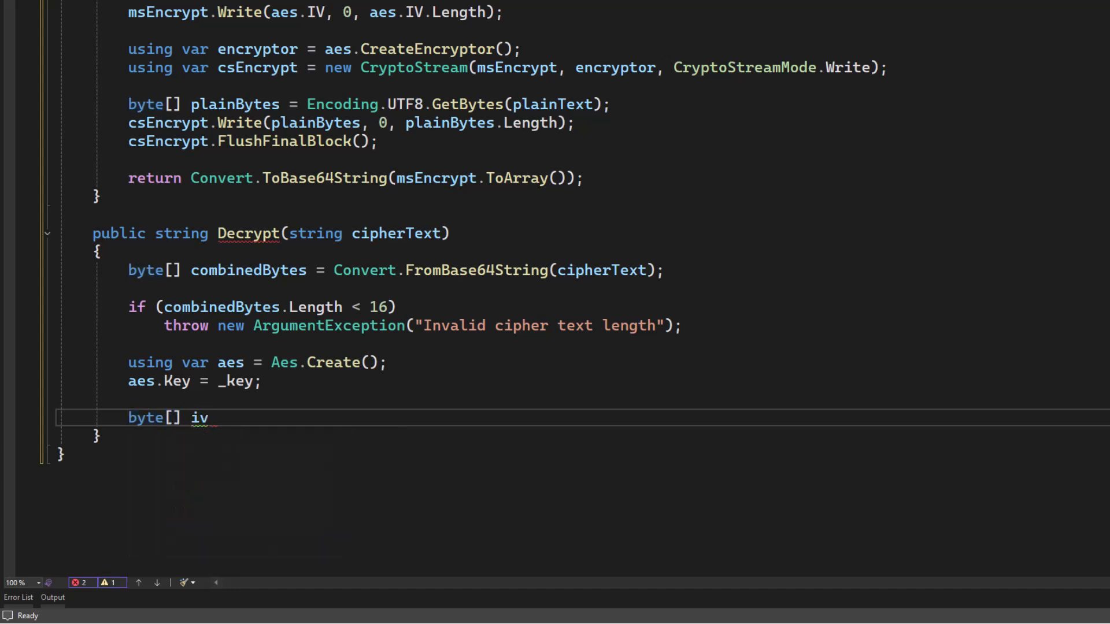
{"action": "type", "text": "= new b"}
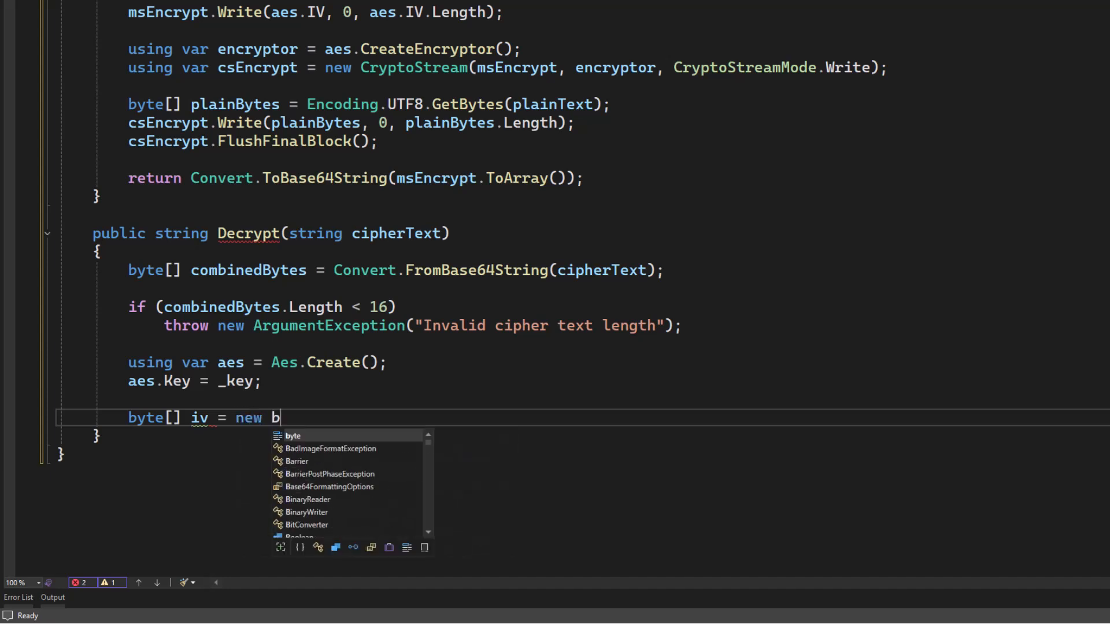
{"action": "type", "text": "yte"}
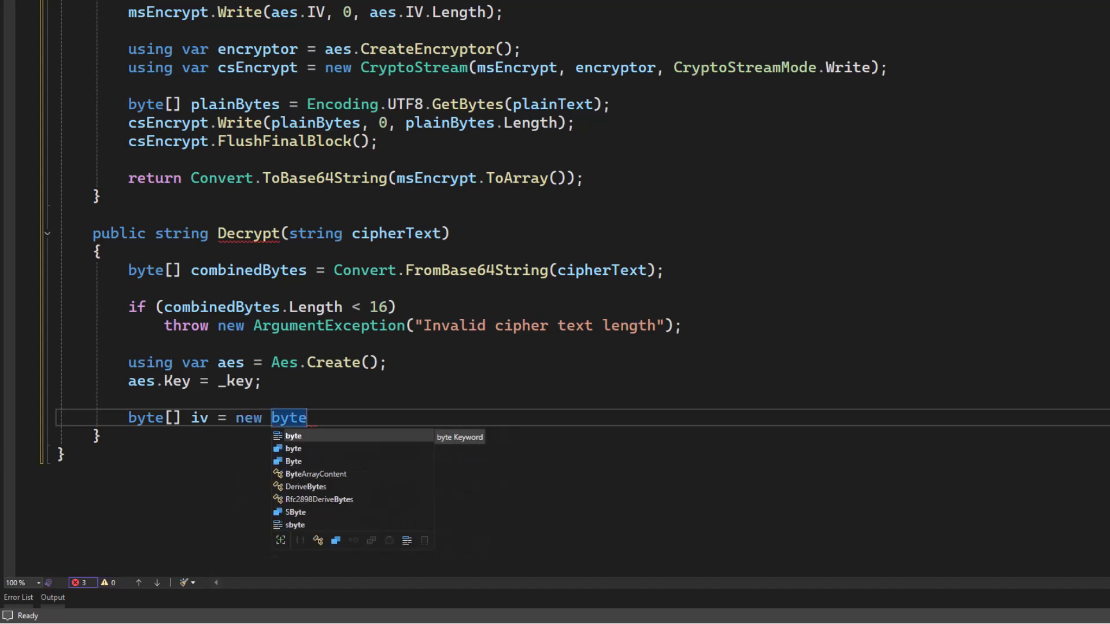
{"action": "type", "text": "[16]"}
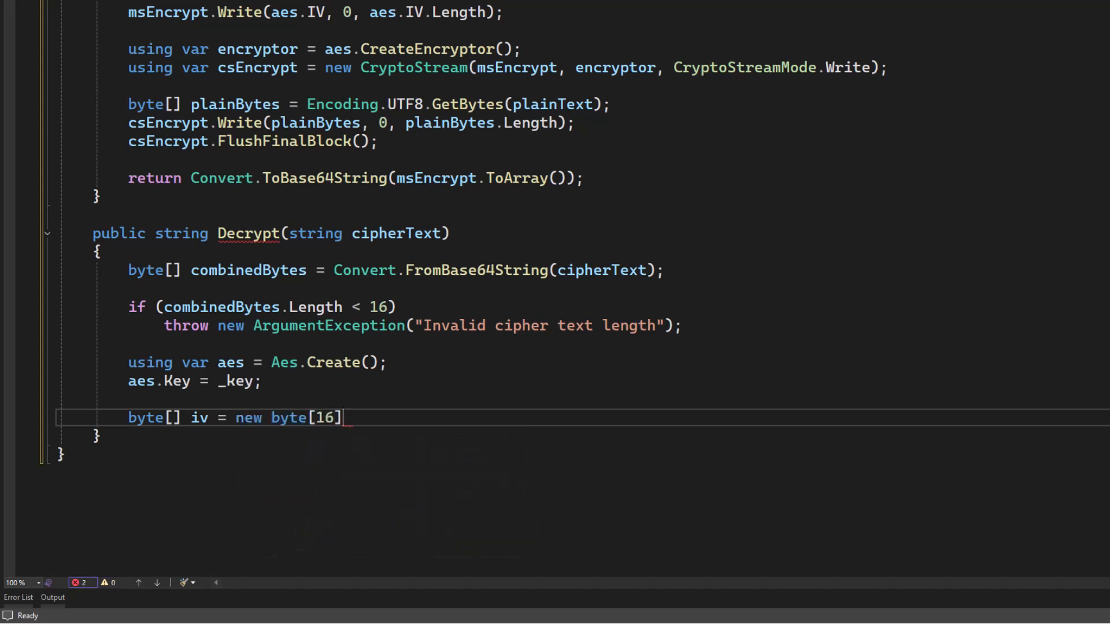
{"action": "key", "text": "enter"}
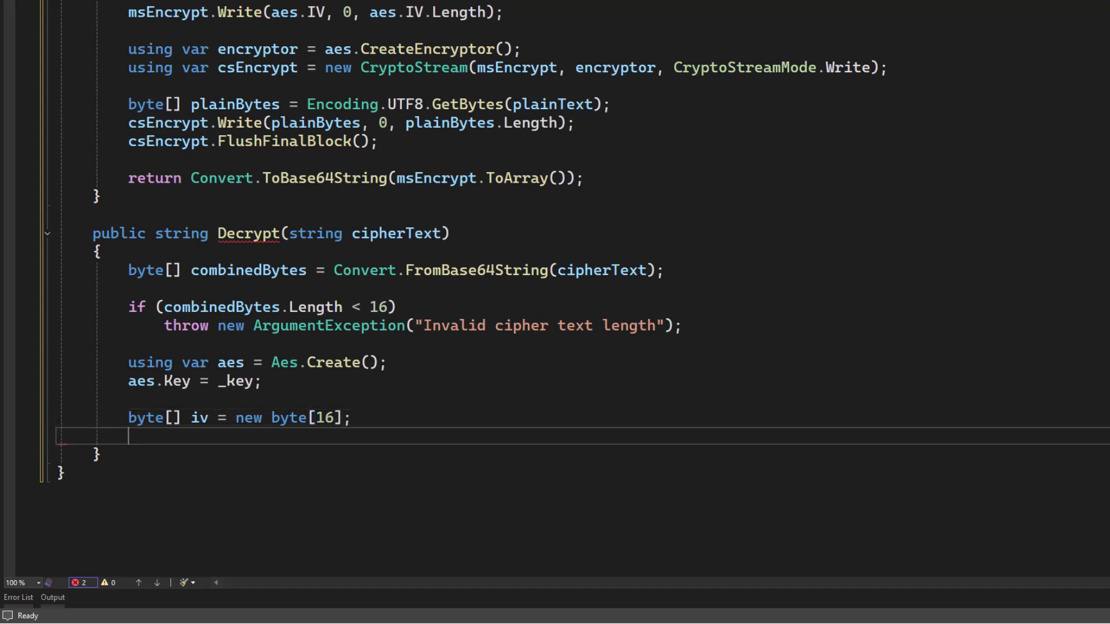
{"action": "type", "text": "Array.copy"}
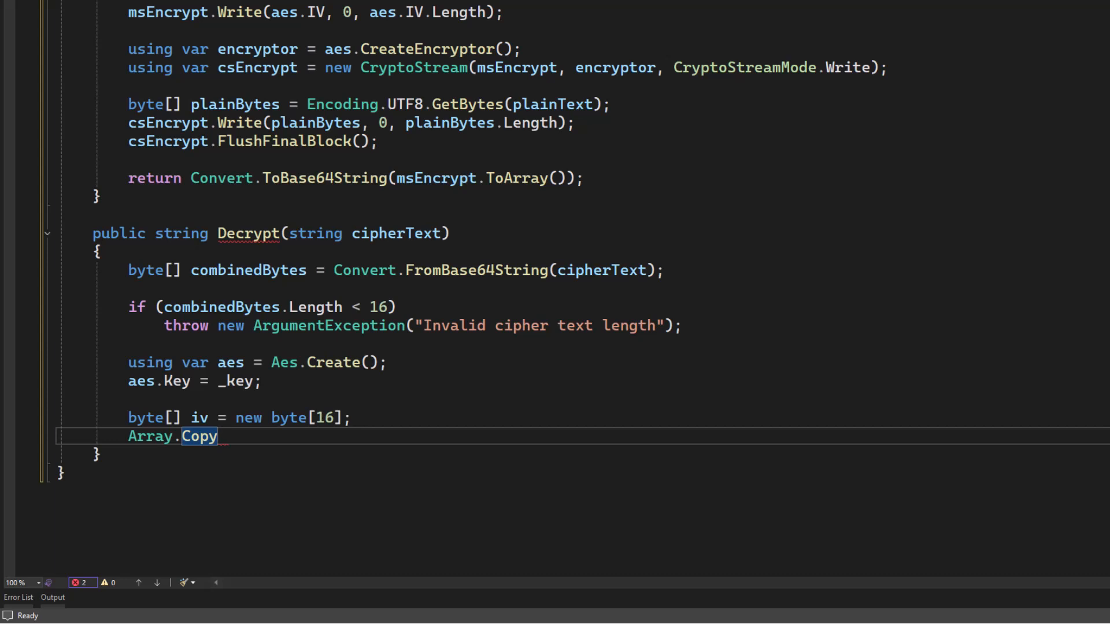
{"action": "type", "text": "(combinedBytes"}
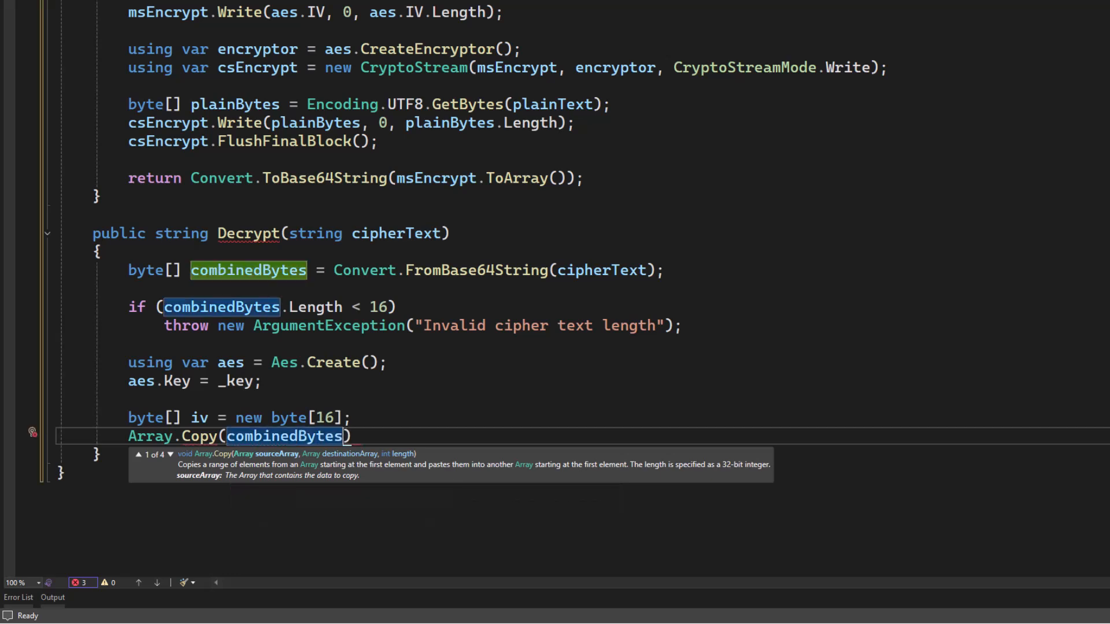
{"action": "type", "text": ", 0, iv, 0, 16"}
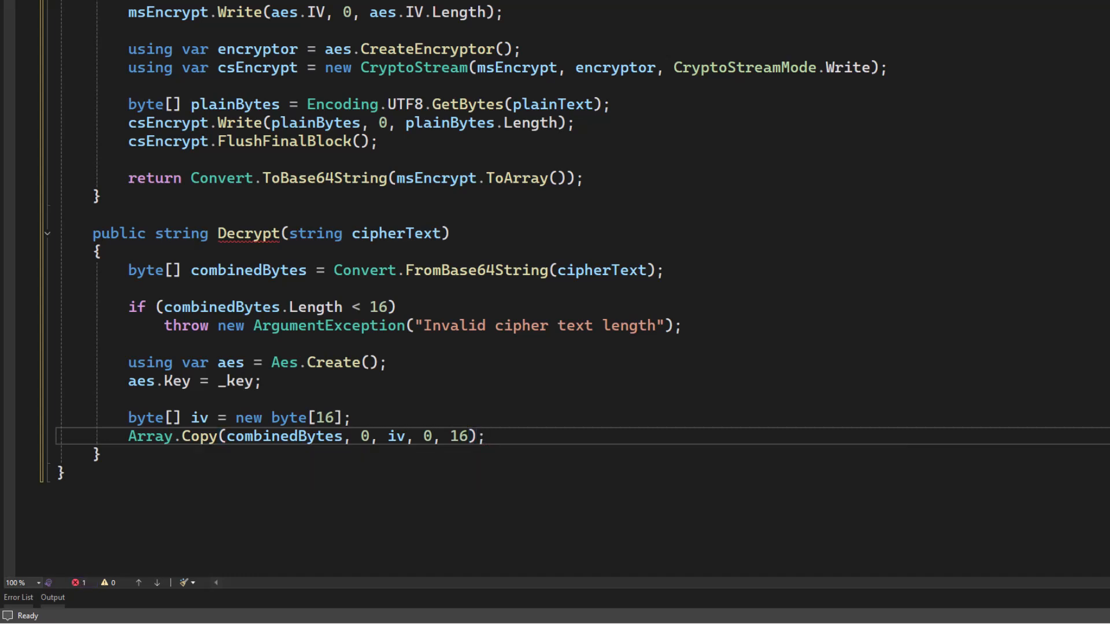
Assign aes.IV = iv; and add using var decryptor = aes.CreateDecryptor();.
{"action": "type", "text": "a"}
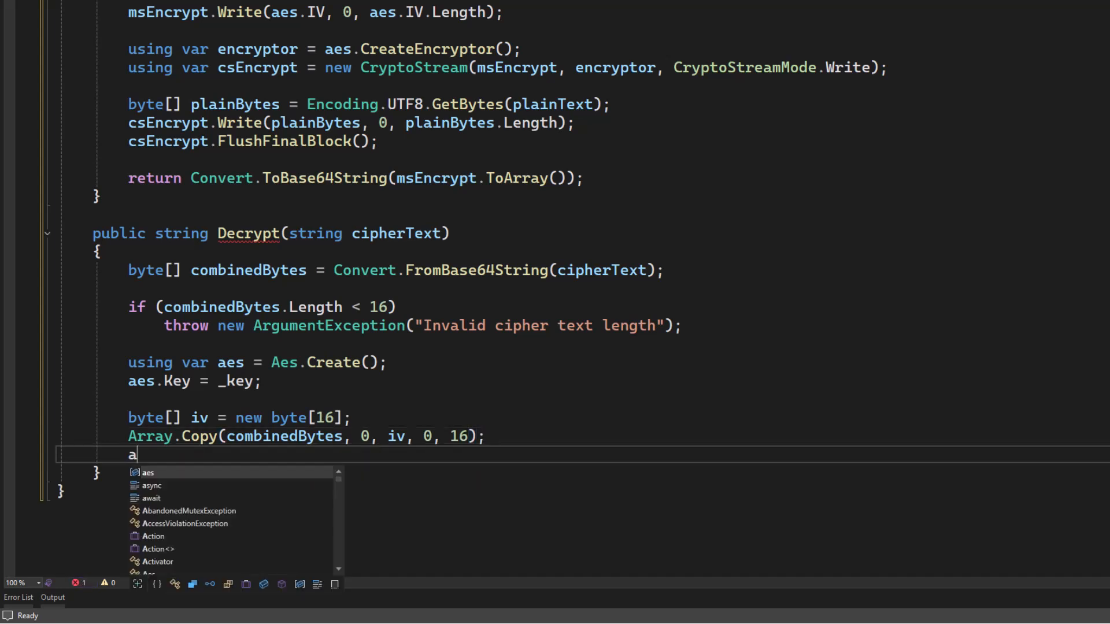
{"action": "type", "text": "es.IV ="}
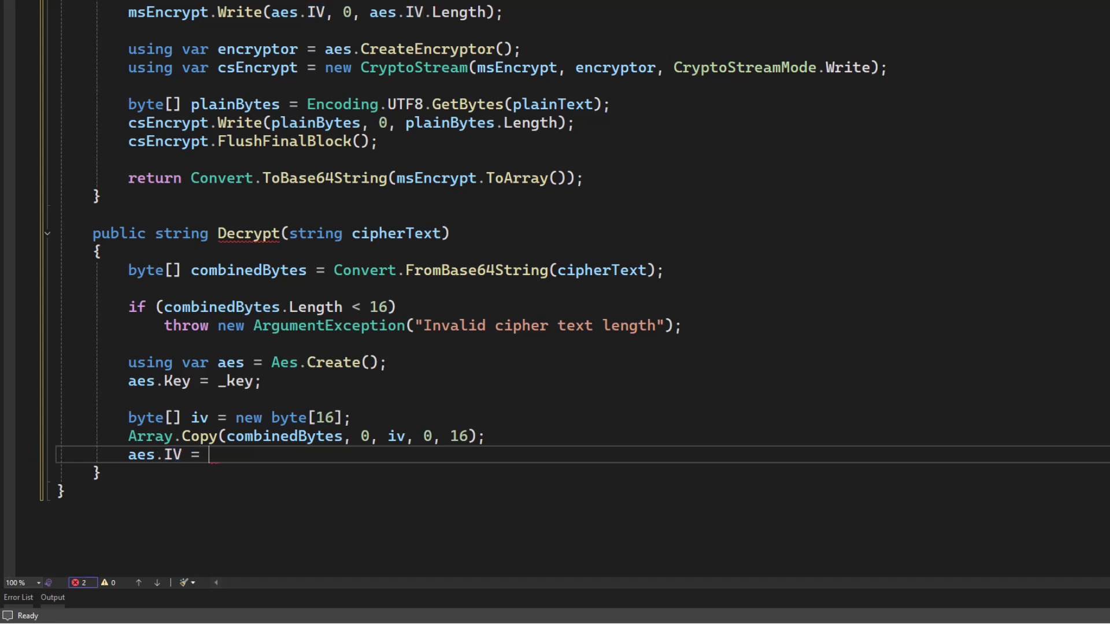
{"action": "type", "text": "iv;"}
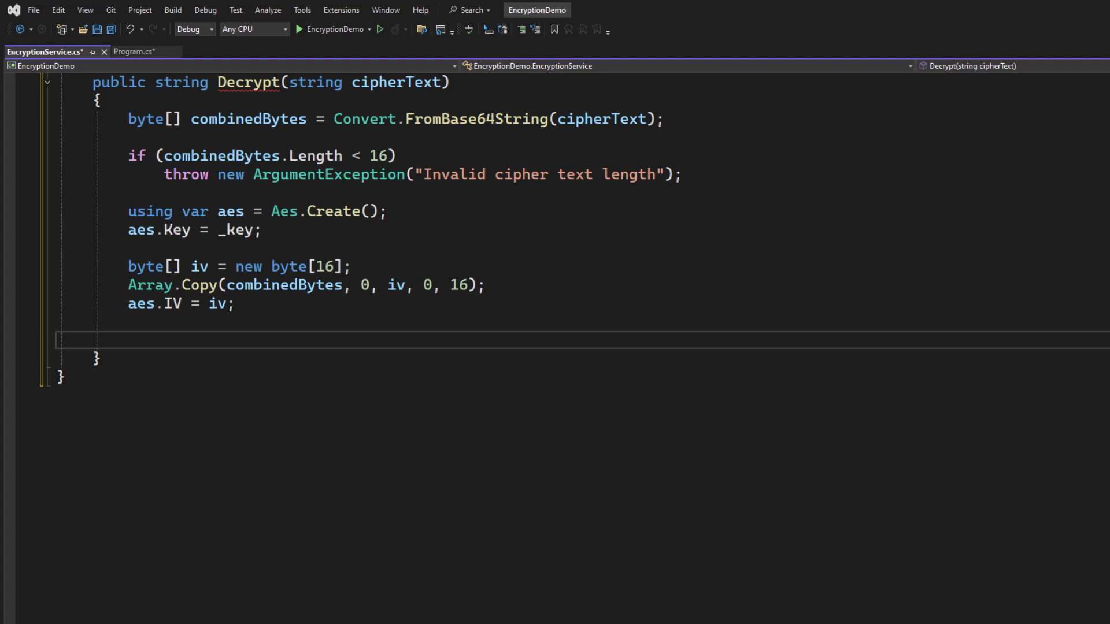
{"action": "type", "text": "using"}
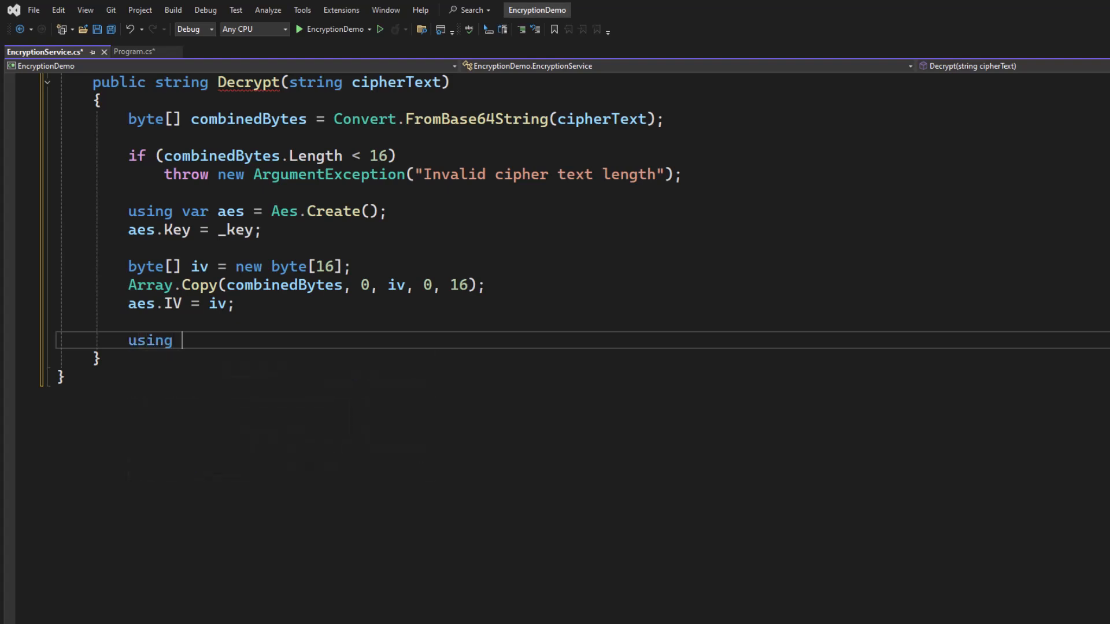
{"action": "type", "text": "var"}
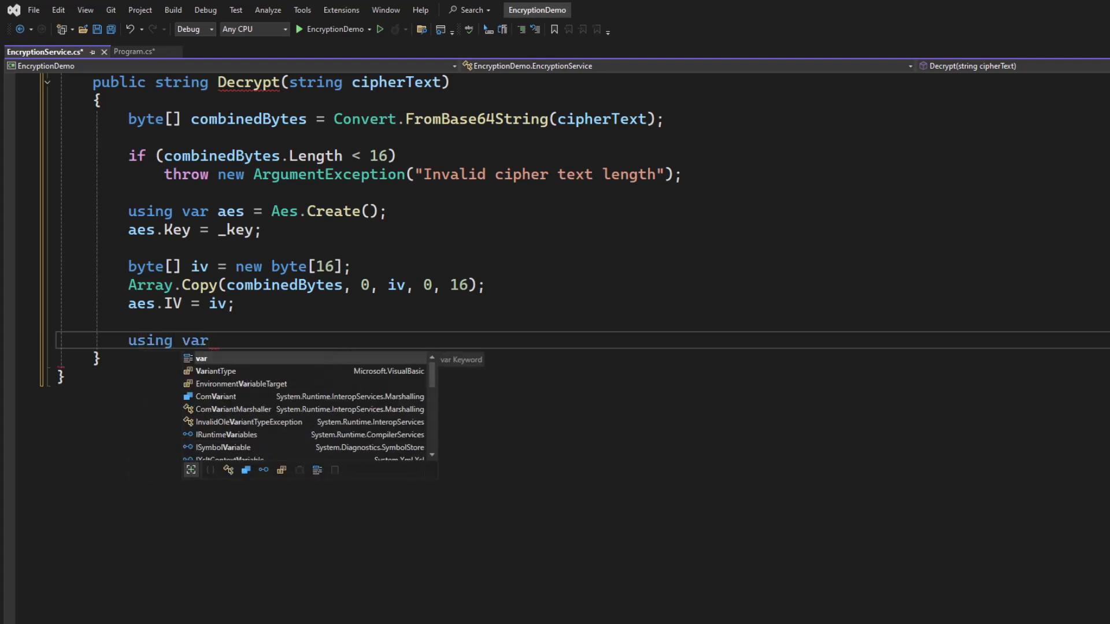
{"action": "type", "text": "decryptor"}
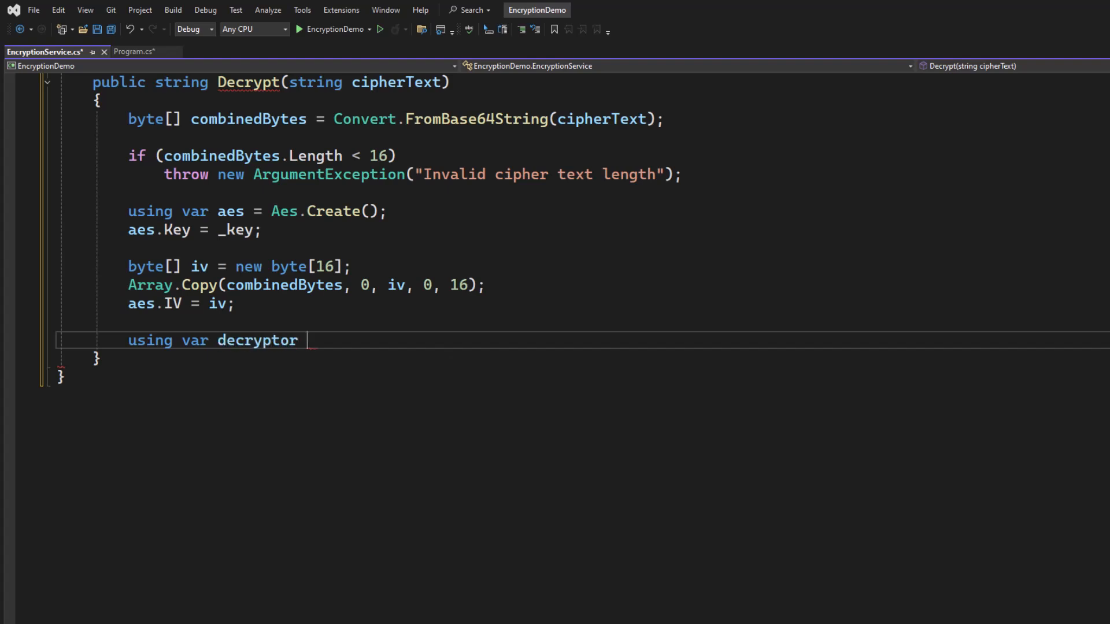
{"action": "type", "text": "= aes.CreateDecryptor"}
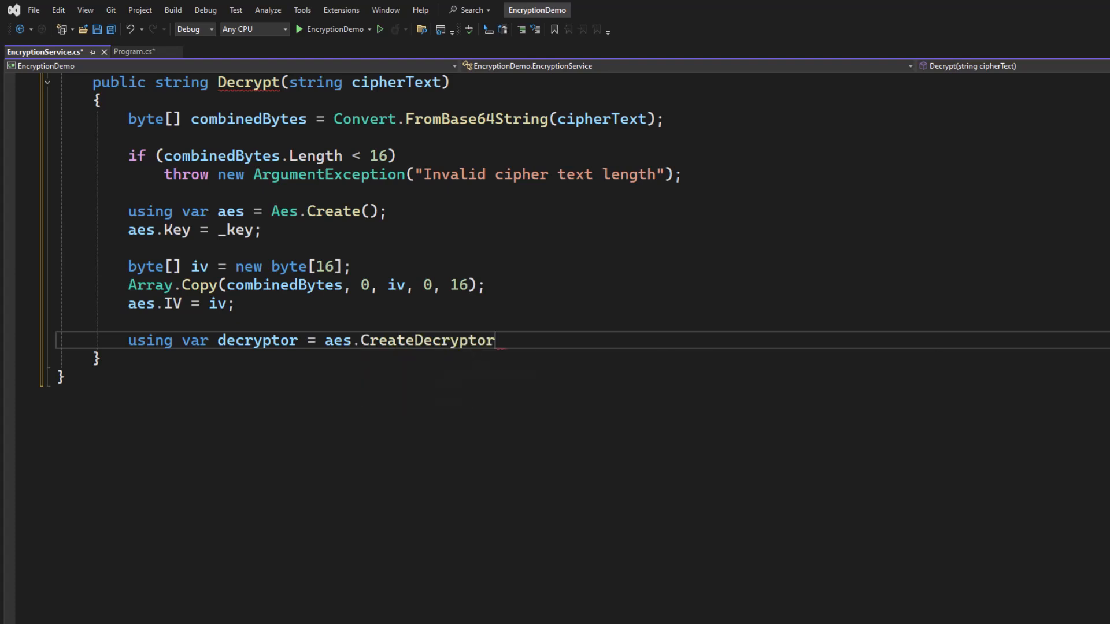
{"action": "type", "text": "();"}
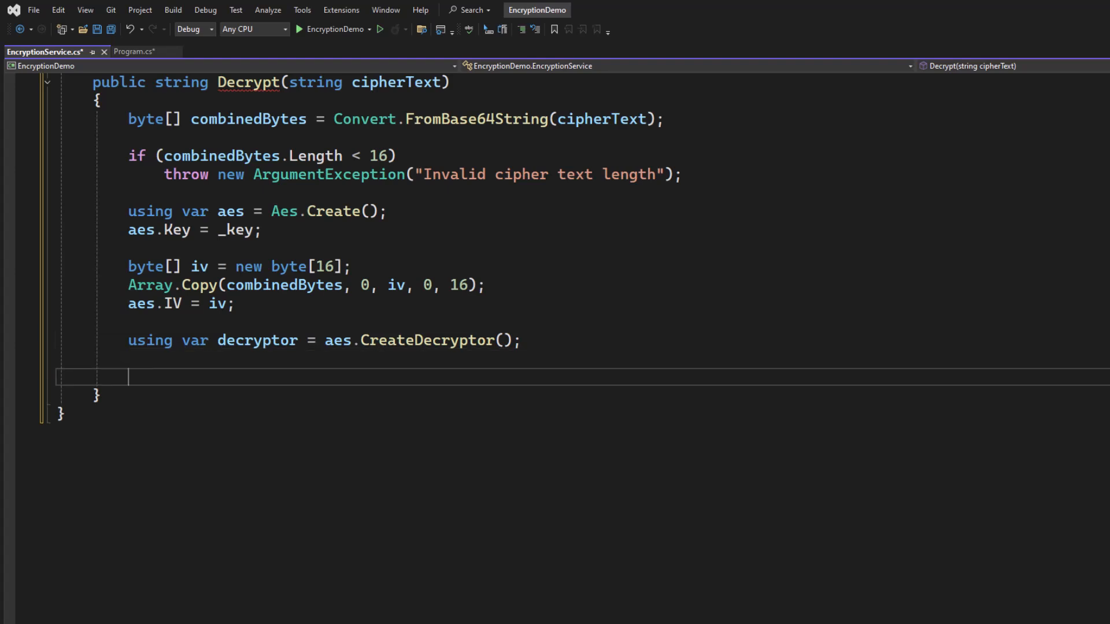
Add using var msDecrypt = new MemoryStream(combinedBytes, 16, combinedBytes.Length - 16);.
{"action": "type", "text": "using var"}
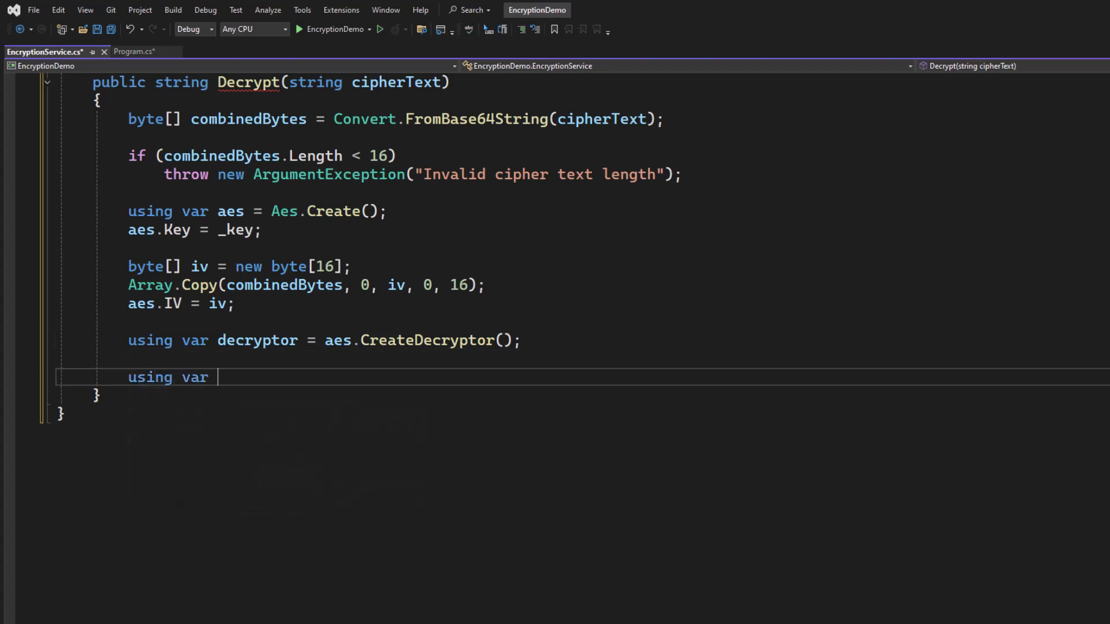
{"action": "type", "text": "msDecrypt = new"}
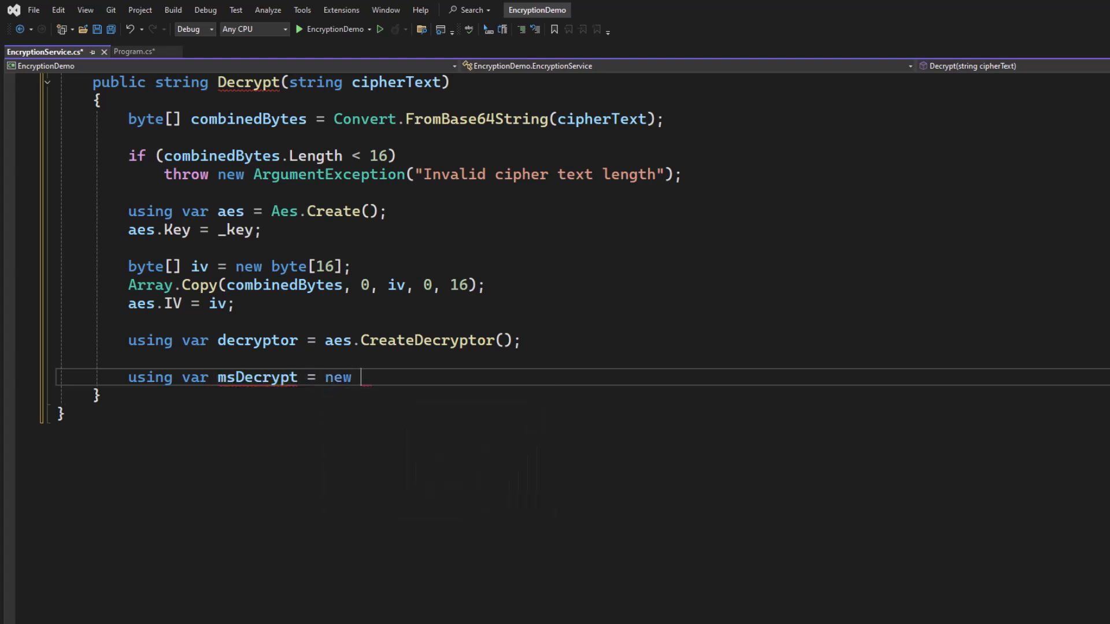
{"action": "type", "text": "MemoryStream"}
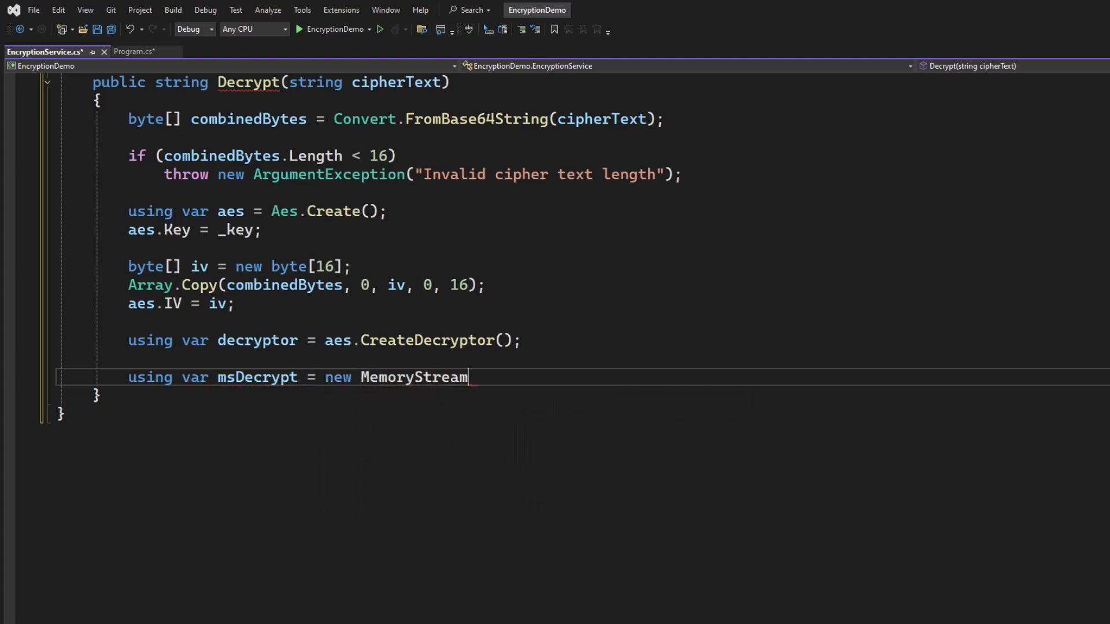
{"action": "type", "text": "("}
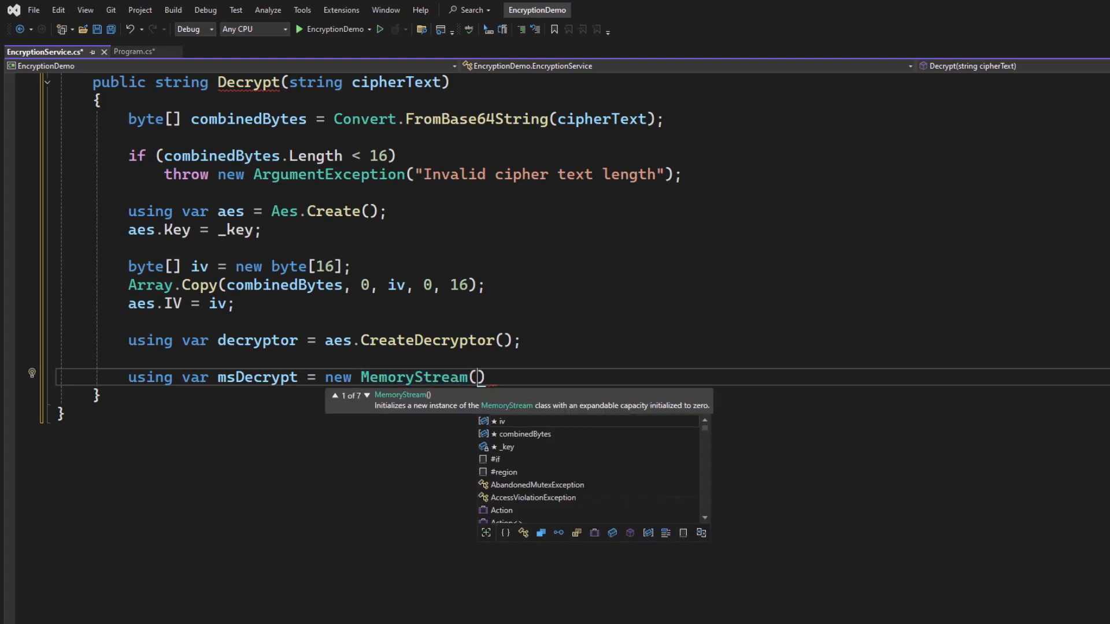
{"action": "type", "text": "combinedBytes"}
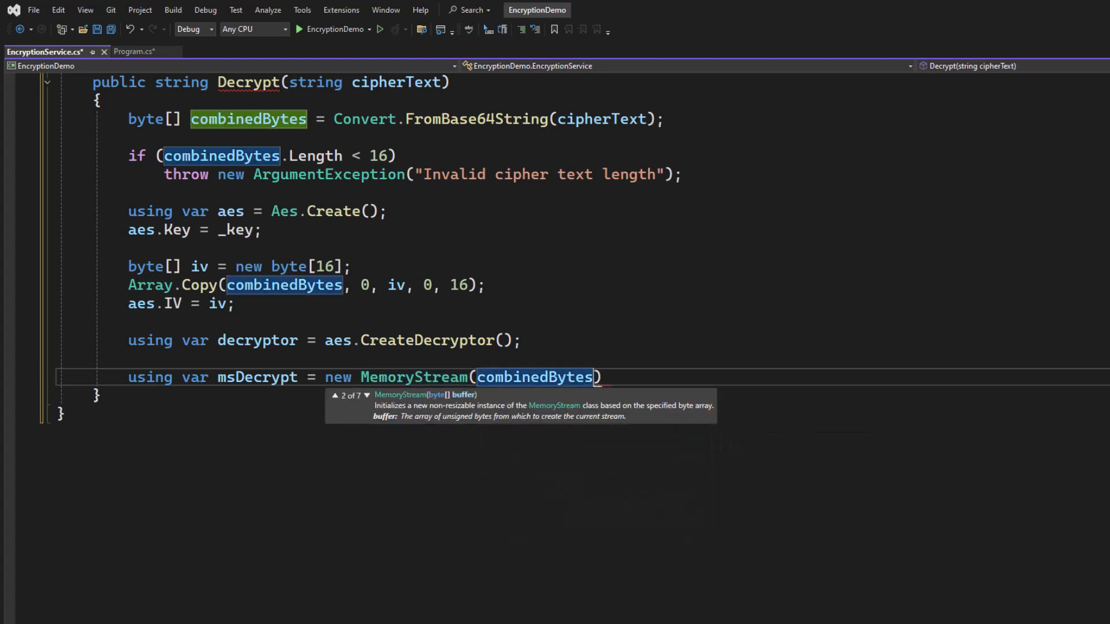
{"action": "type", "text": ", 16"}
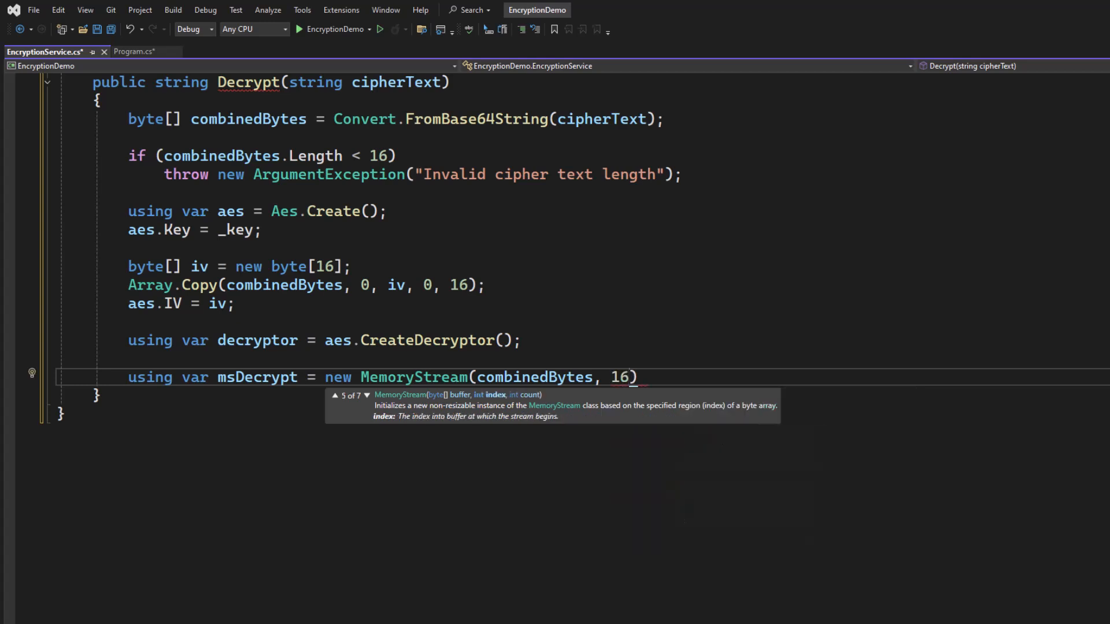
{"action": "type", "text": ","}
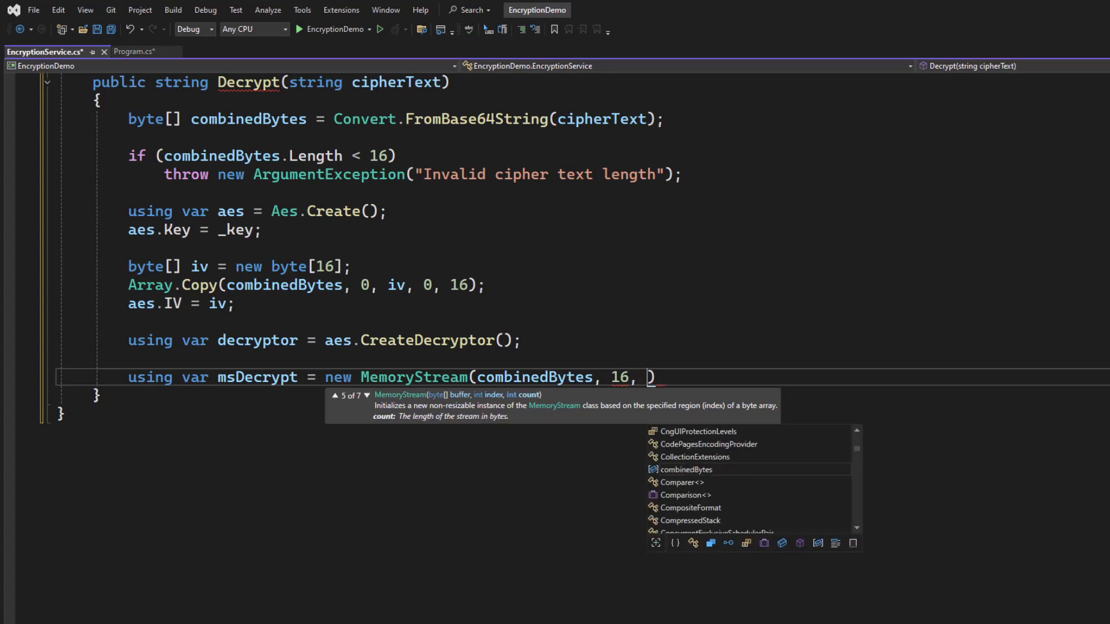
{"action": "type", "text": "combinedBytes"}
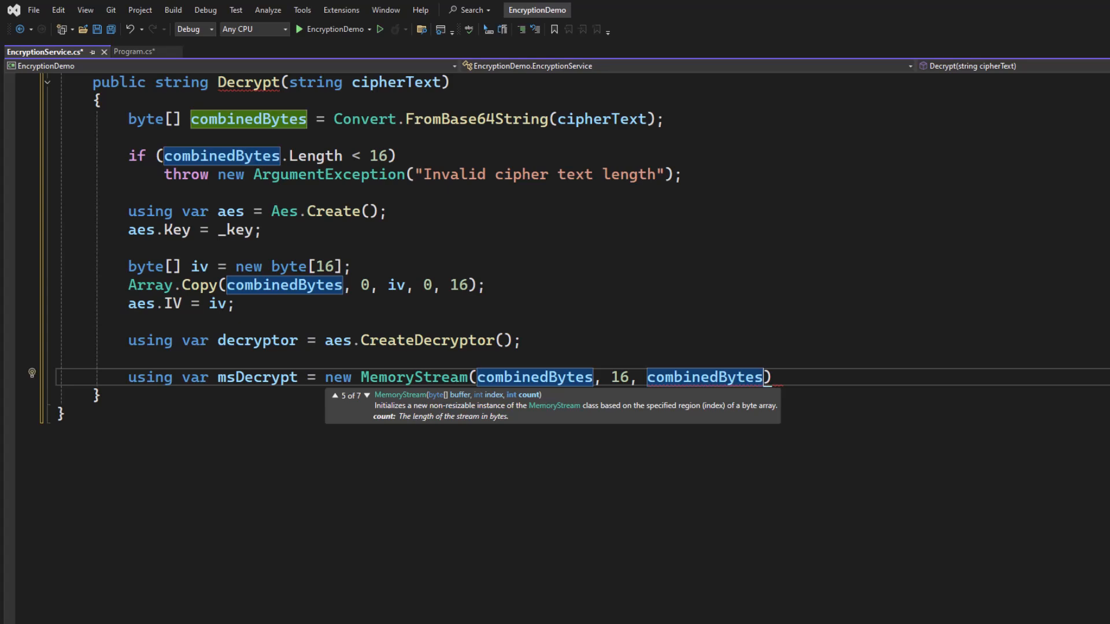
{"action": "type", "text": ".Length"}
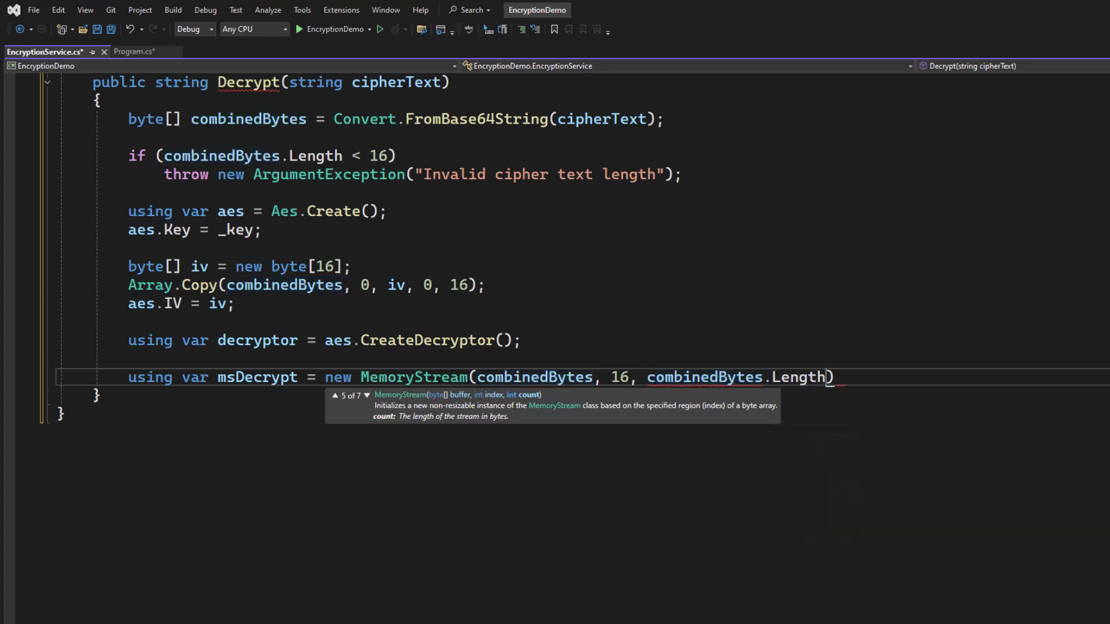
{"action": "type", "text": "- 16"}
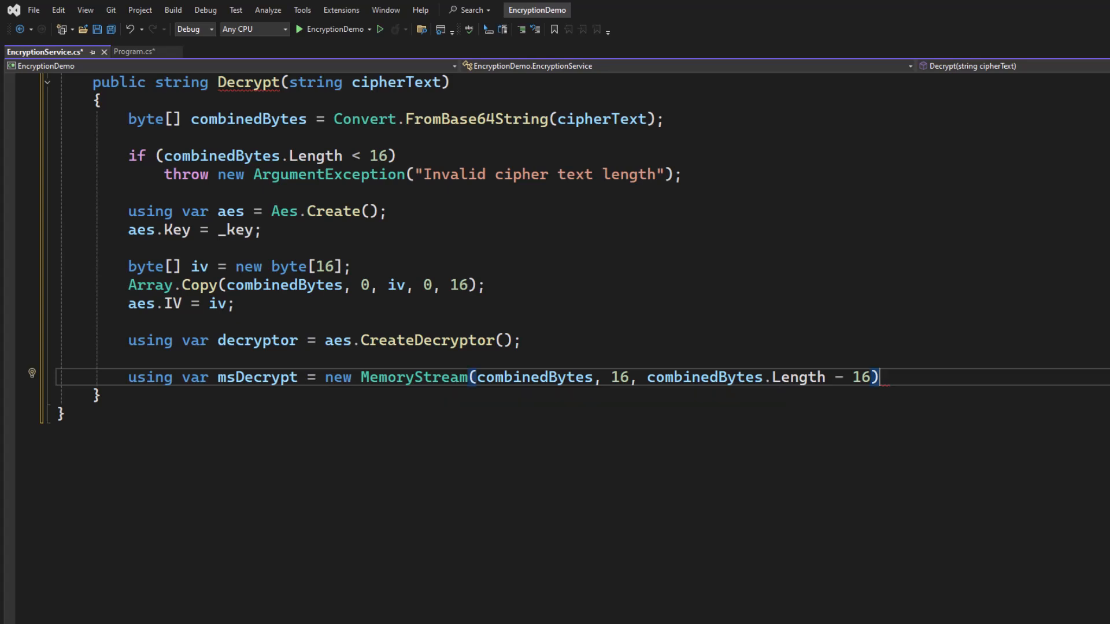
{"action": "type", "text": ";"}
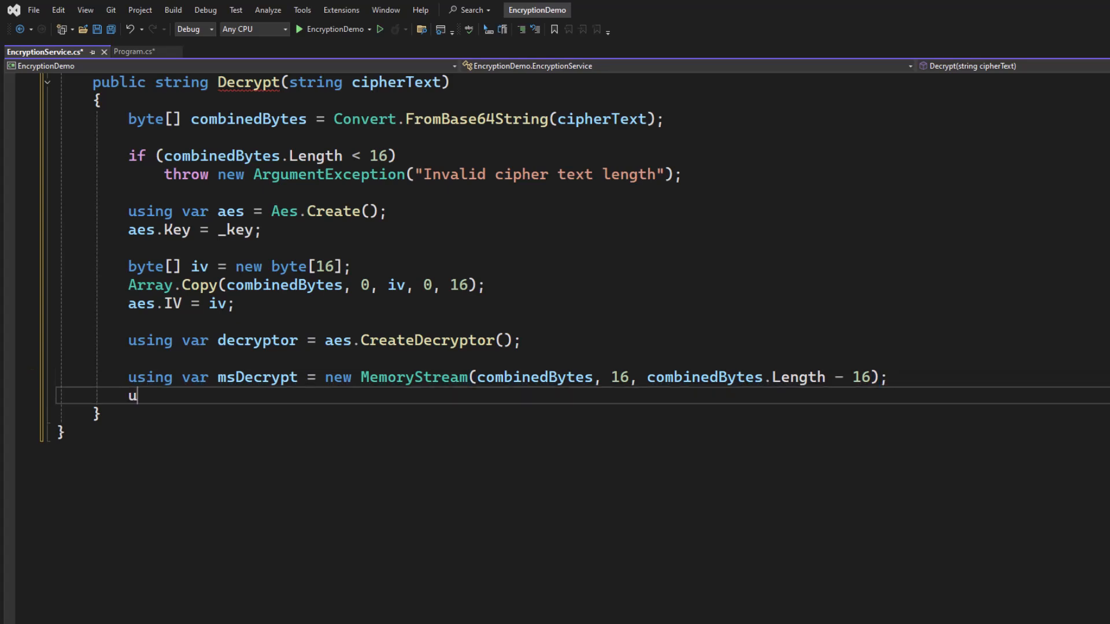
Add using var csDecrypt = new CryptoStream(msDecrypt, decryptor, CryptoStreamMode.Read);.
{"action": "type", "text": "sing var cs"}
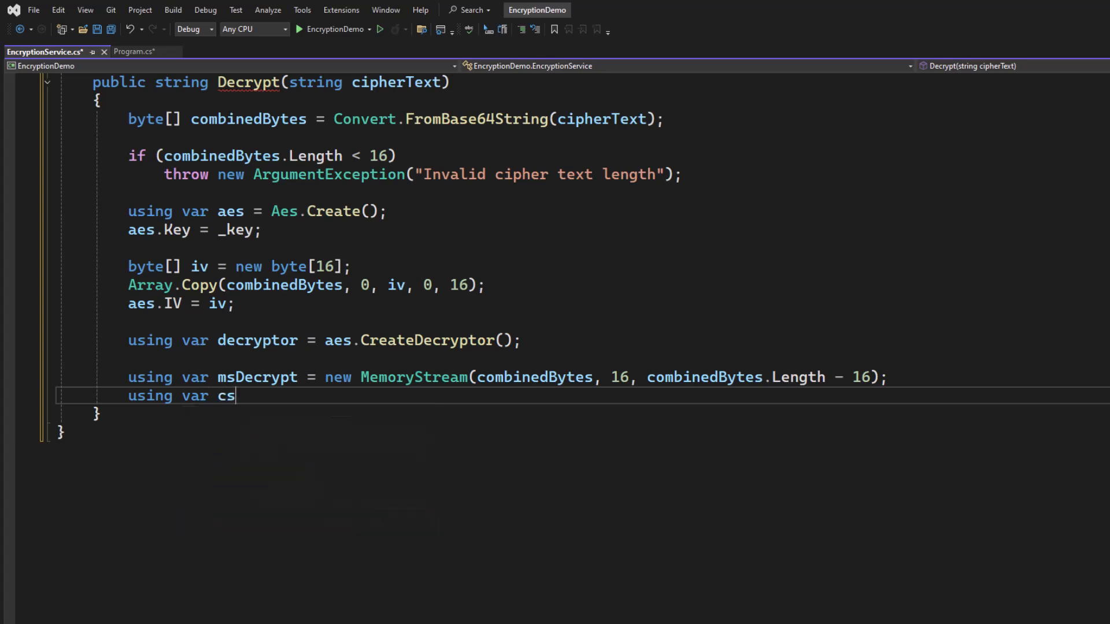
{"action": "type", "text": "Dec"}
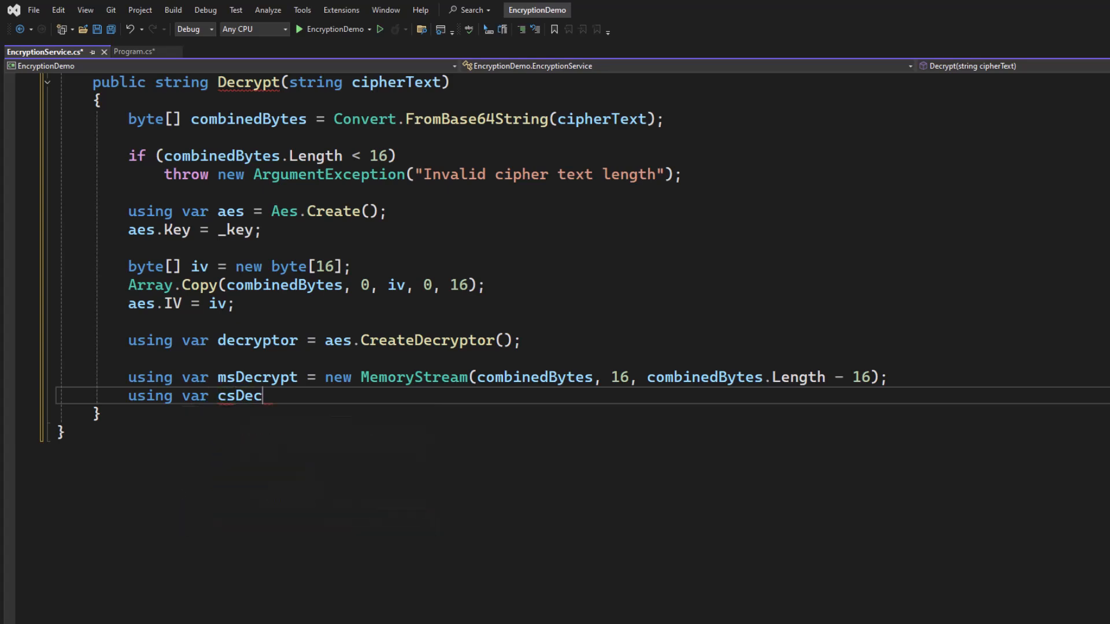
{"action": "type", "text": "rypt ="}
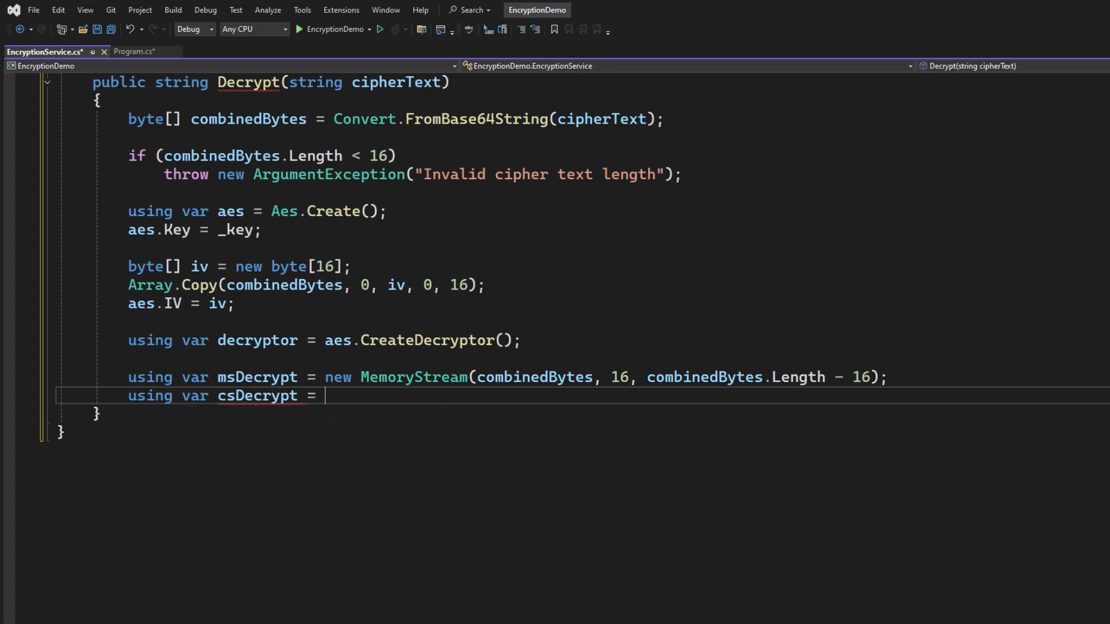
{"action": "type", "text": "new CryptoStream"}
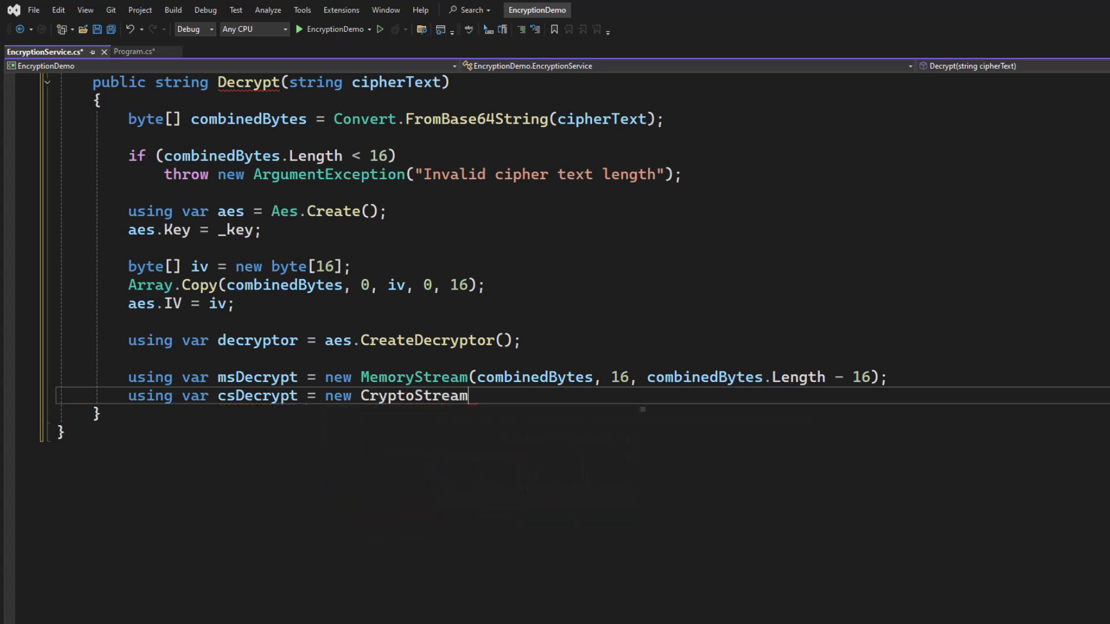
{"action": "type", "text": "()"}
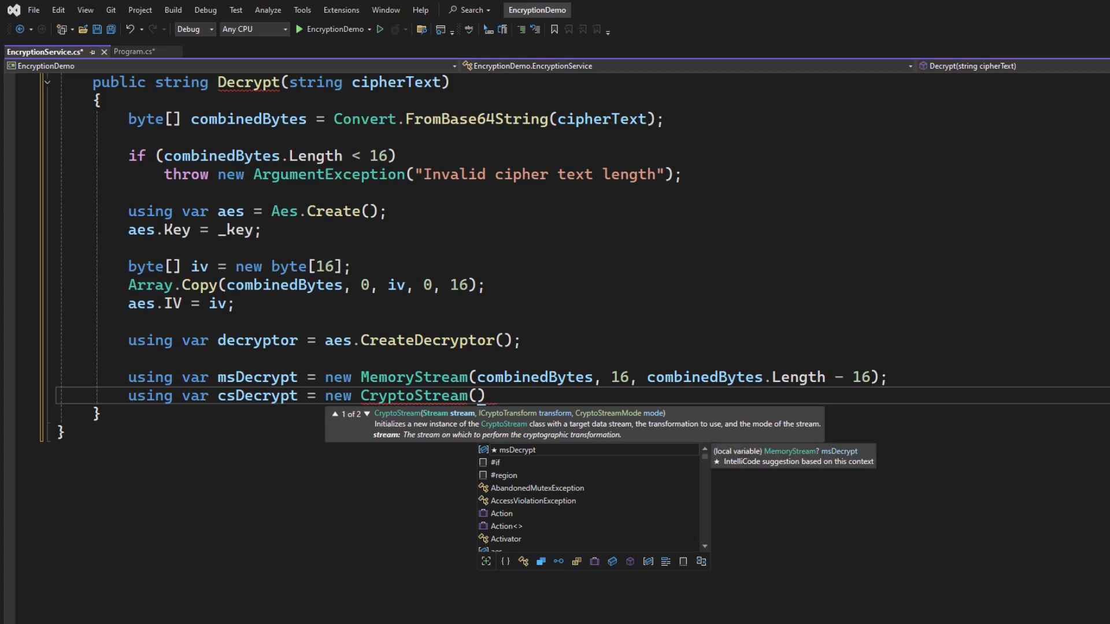
{"action": "type", "text": "msdecrypt"}
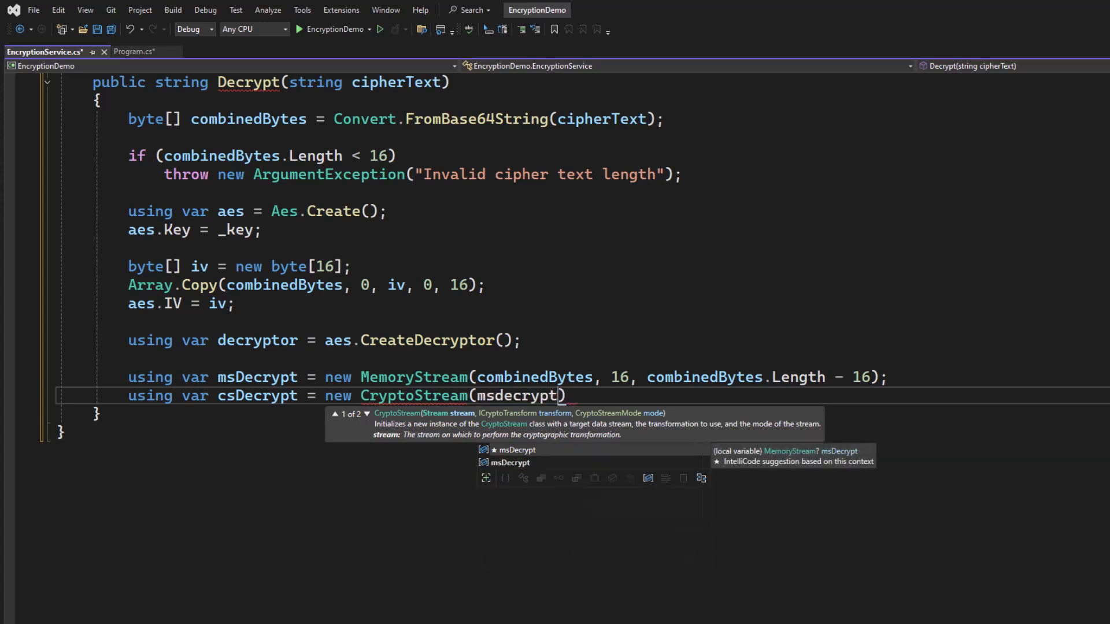
{"action": "type", "text": ", dec"}
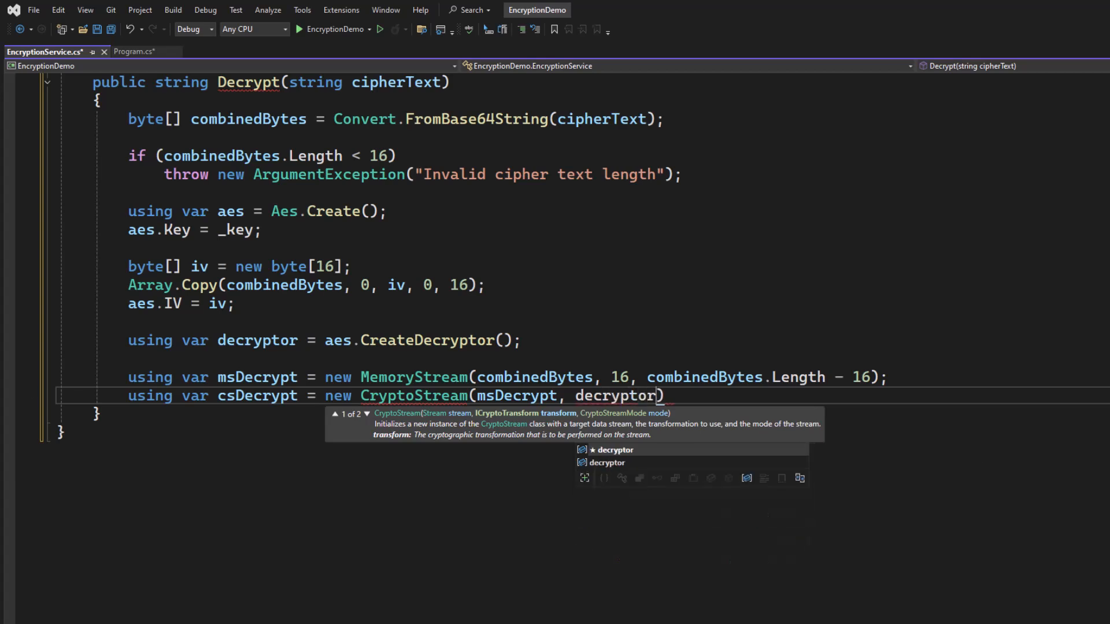
{"action": "type", "text": ", CryptoStreamMode.Read"}
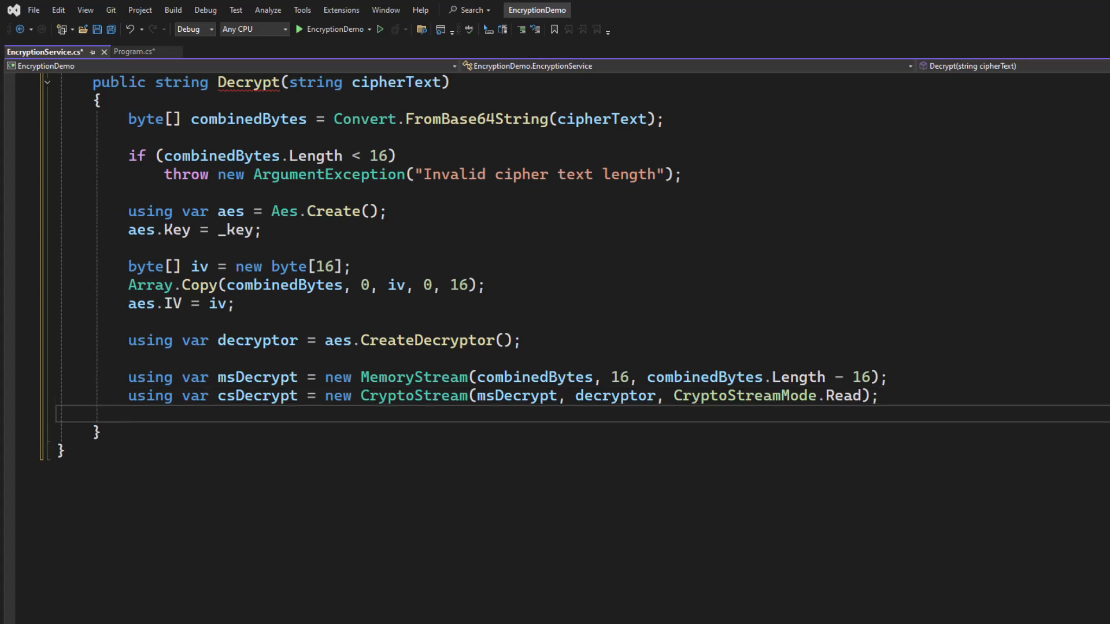
Wrap csDecrypt in a StreamReader srDecrypt and return srDecrypt.ReadToEnd();.
{"action": "type", "text": "using var"}
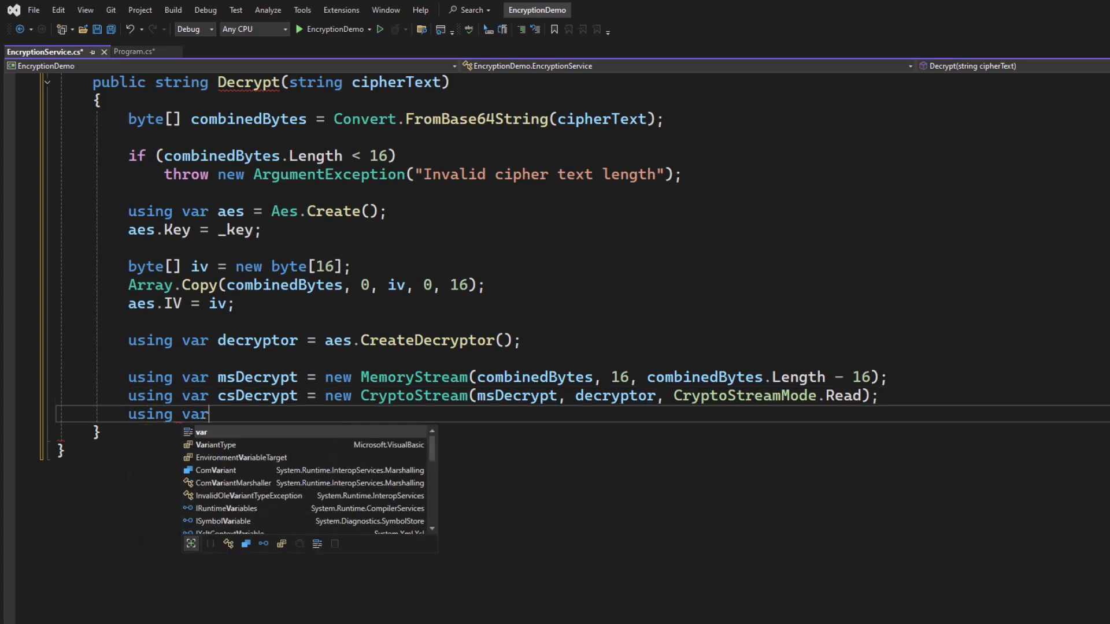
{"action": "type", "text": "srDecrypt = new"}
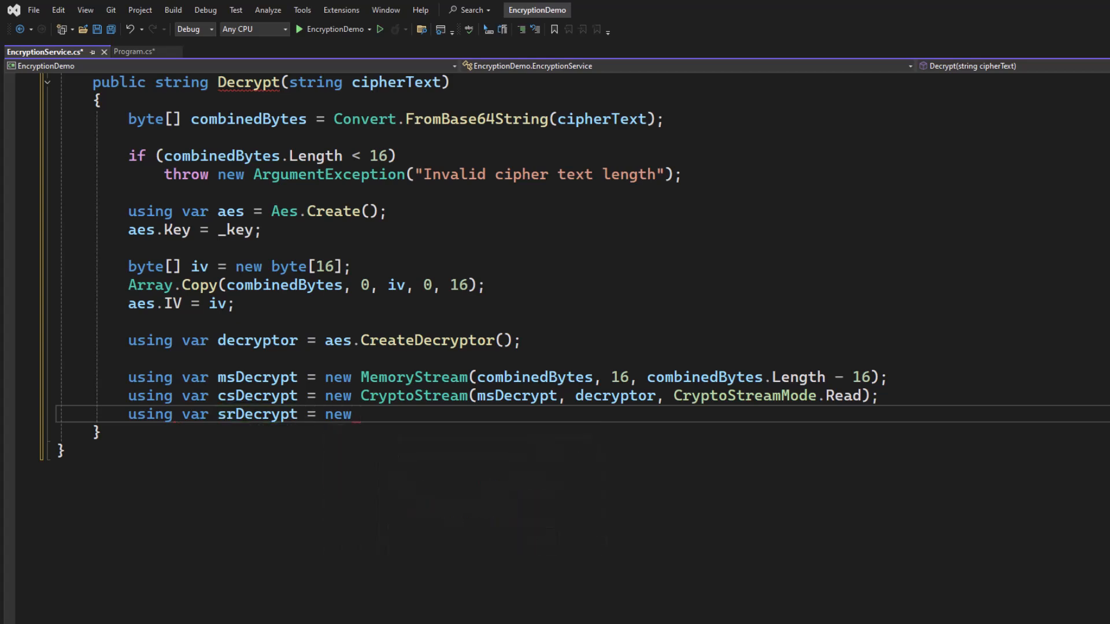
{"action": "type", "text": "Streamreader("}
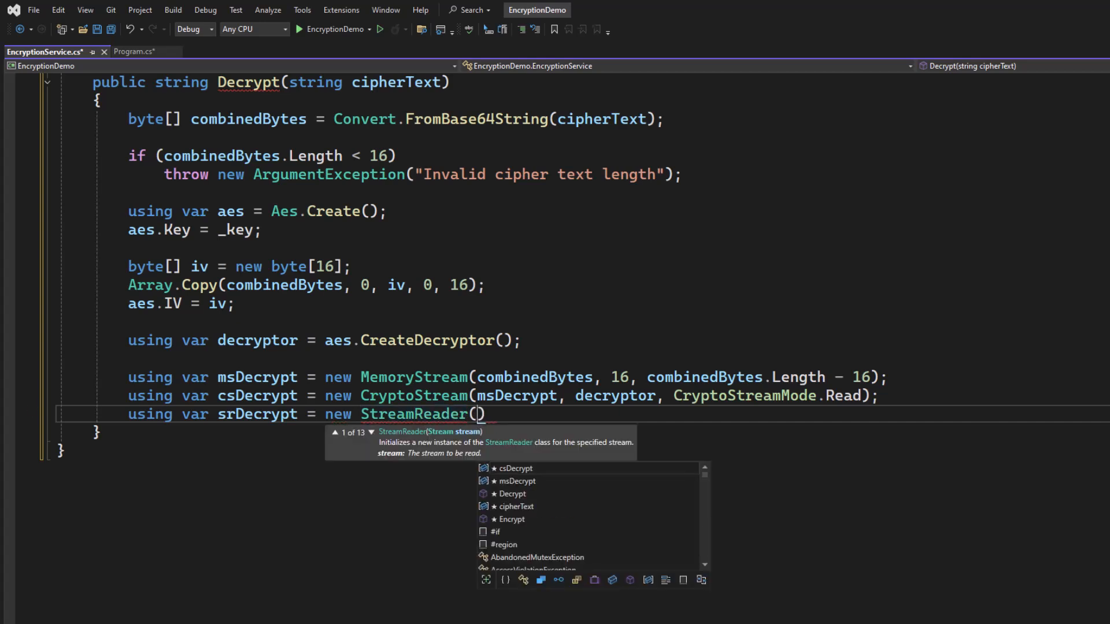
{"action": "type", "text": "csdecrypt"}
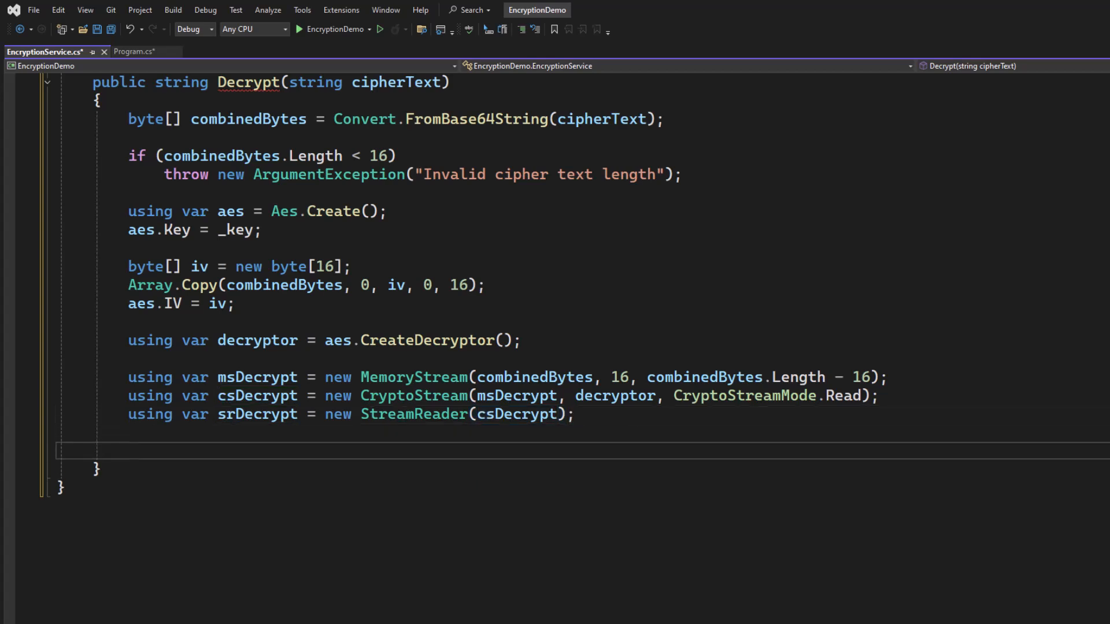
{"action": "type", "text": "return"}
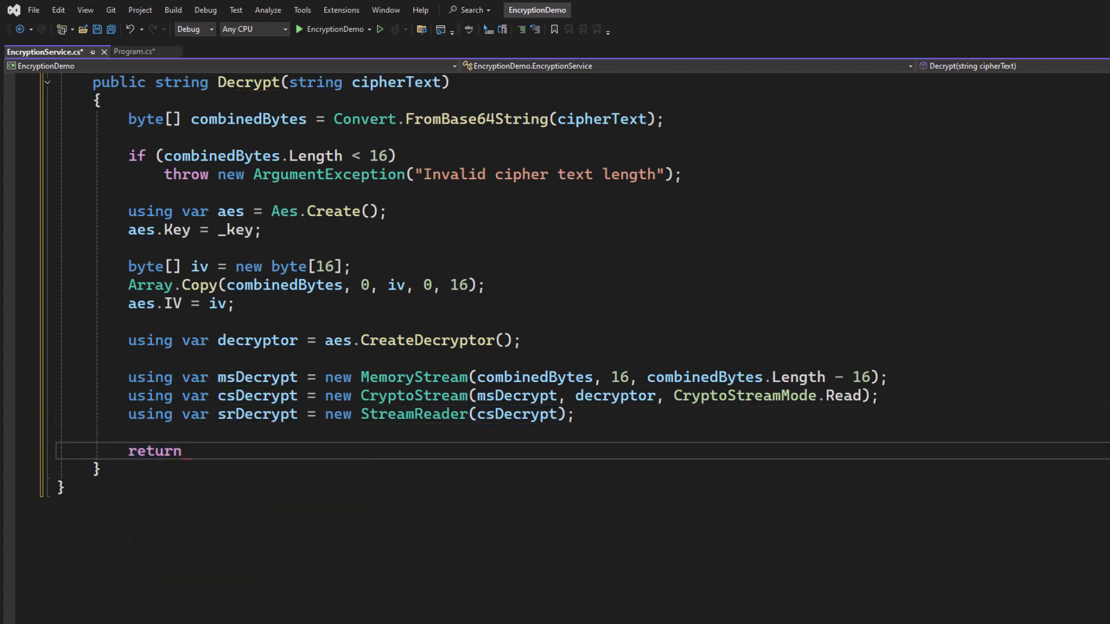
{"action": "type", "text": "srDecrypt."}
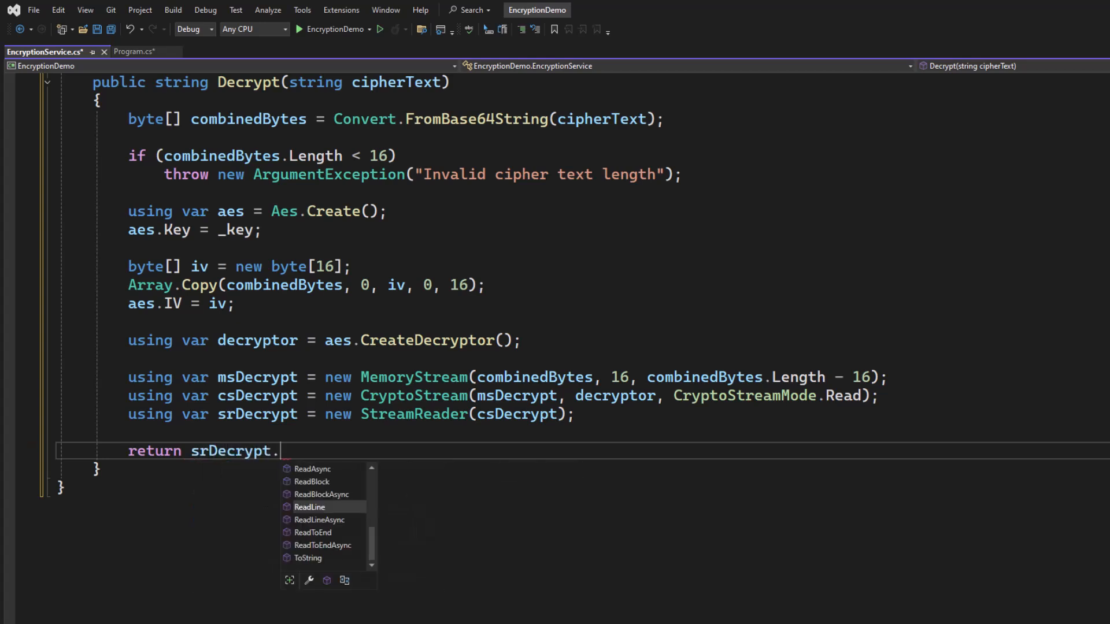
{"action": "type", "text": "Readtoe"}
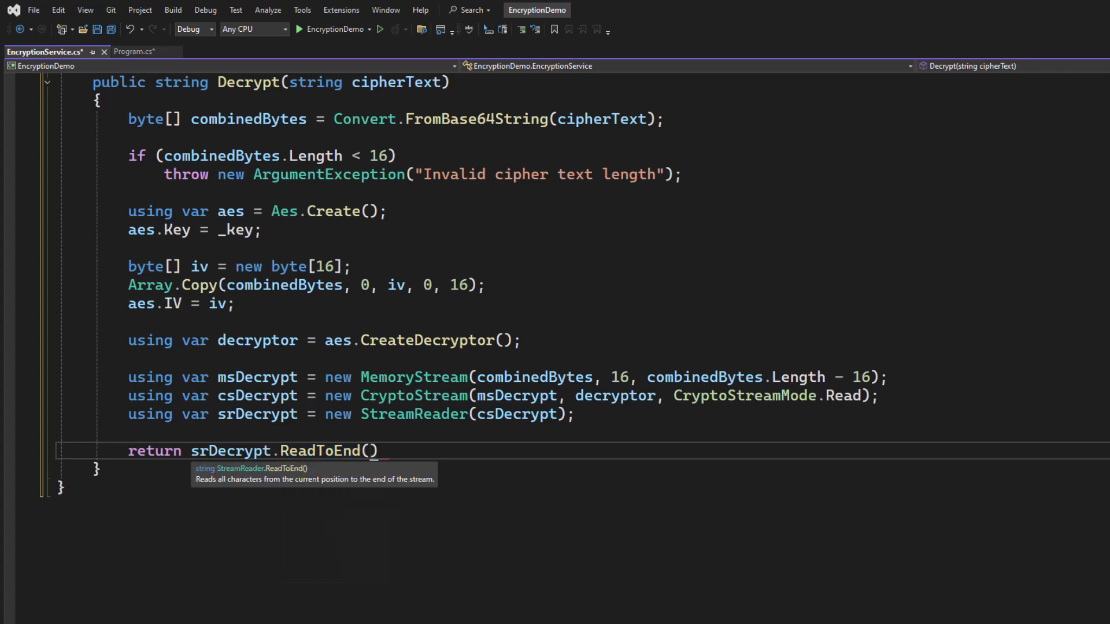
{"action": "type", "text": ";"}
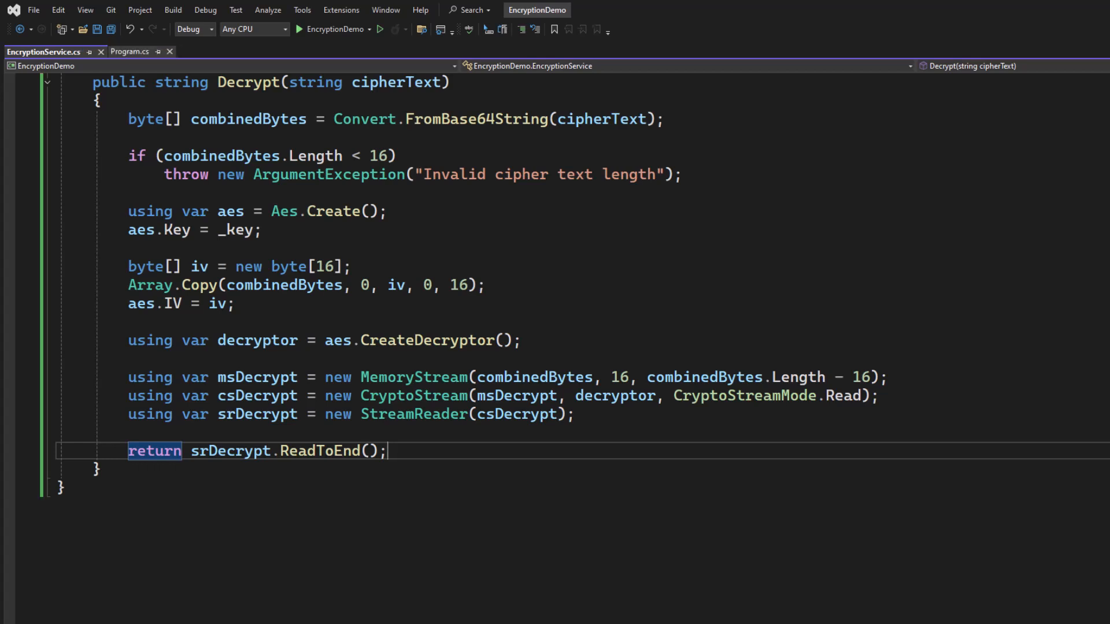
Switch to Program.cs and scroll through the menu switch to the case "2" decrypt block.
{"action": "left_click", "coordinate": [129, 52]}
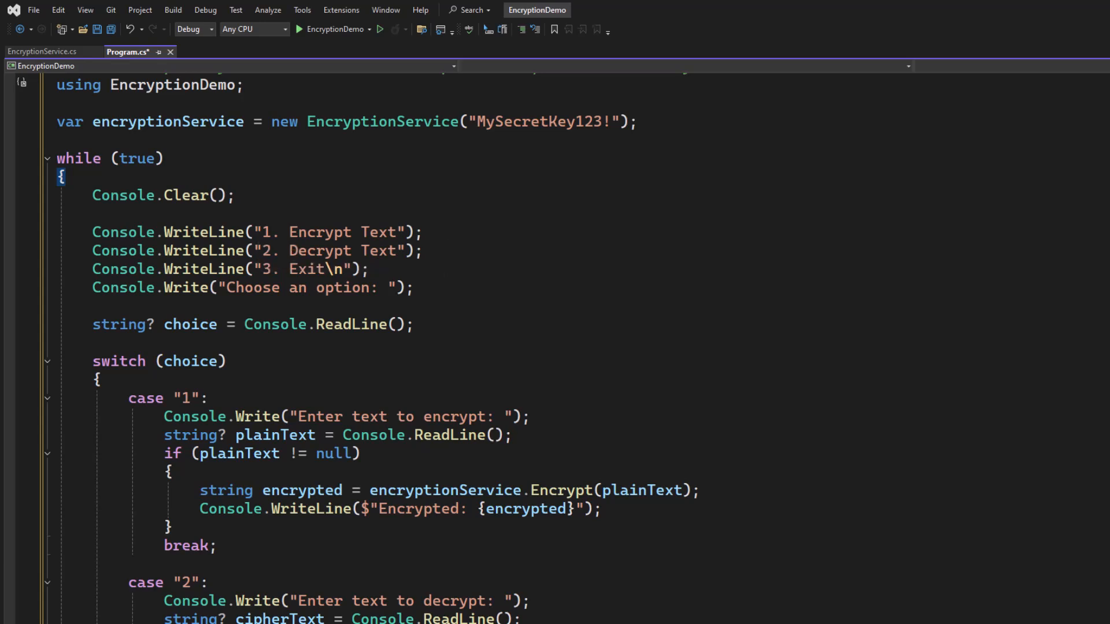
{"action": "scroll", "scroll_direction": "down", "scroll_amount": 3}
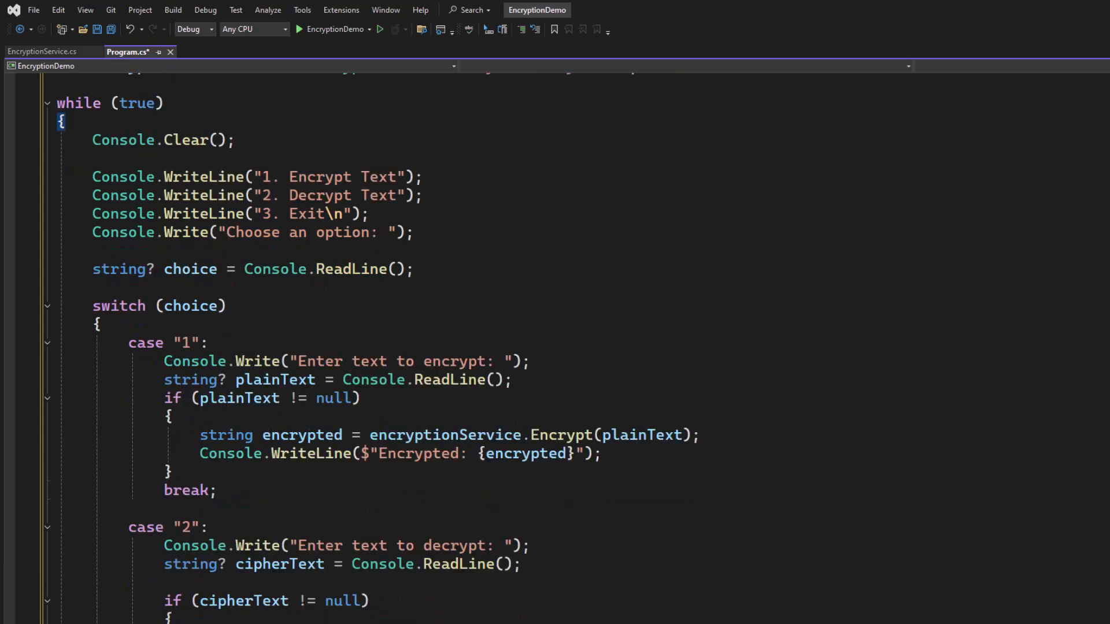
{"action": "scroll", "scroll_direction": "down", "scroll_amount": 3}
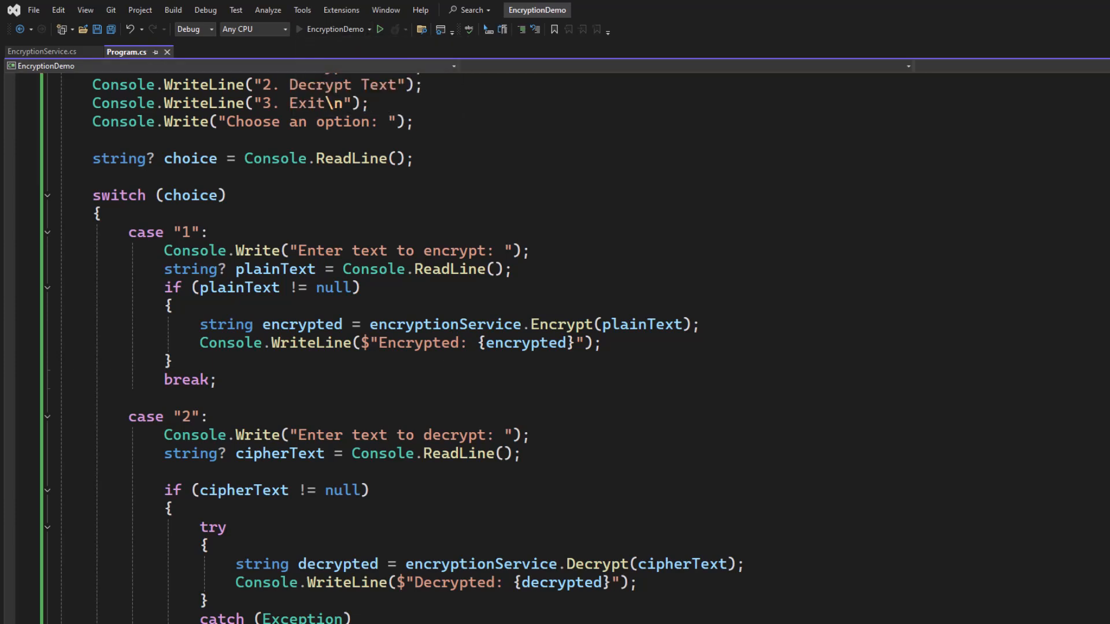
Run the demo, encrypt 'Hello, WEo' via option 1, then paste the Base64 cipher text to decrypt.
{"action": "left_click", "coordinate": [380, 29]}
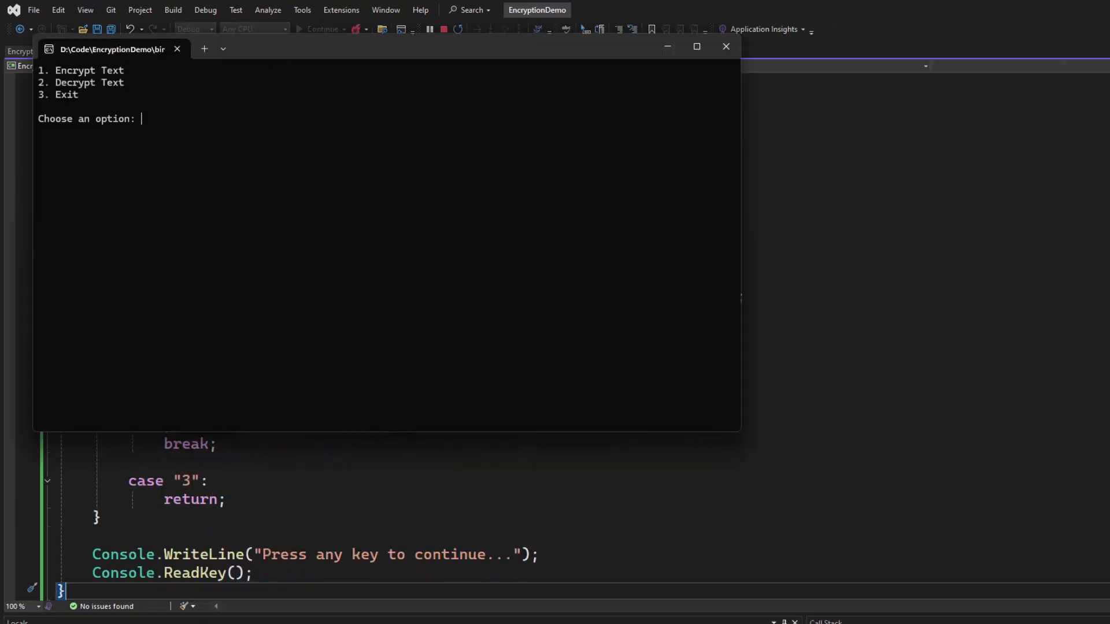
{"action": "type", "text": "1"}
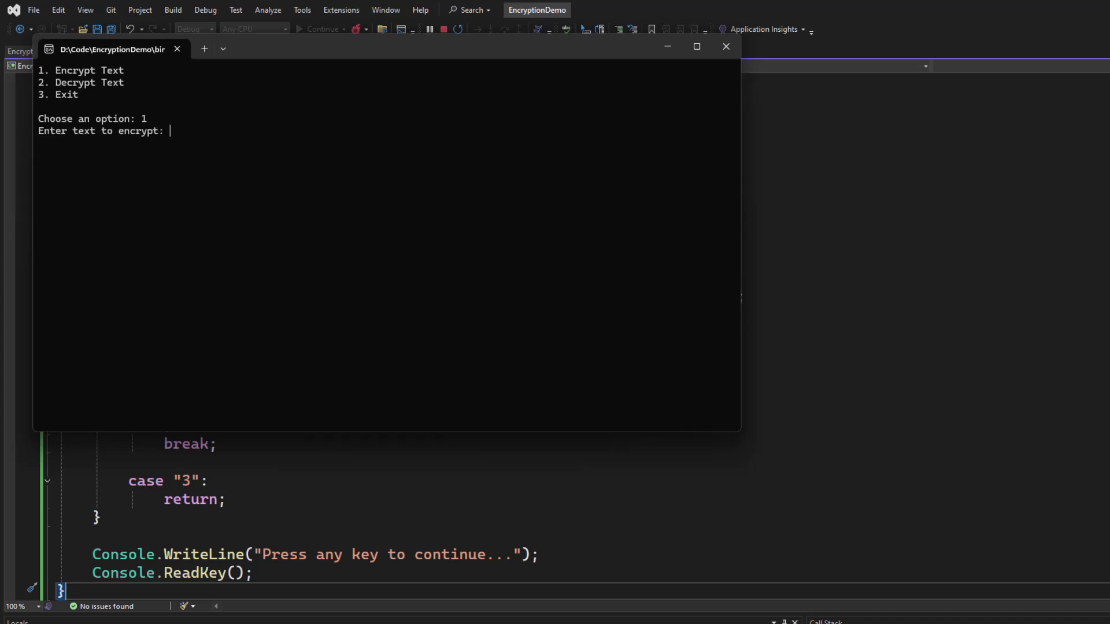
{"action": "type", "text": "Hello, WEo"}
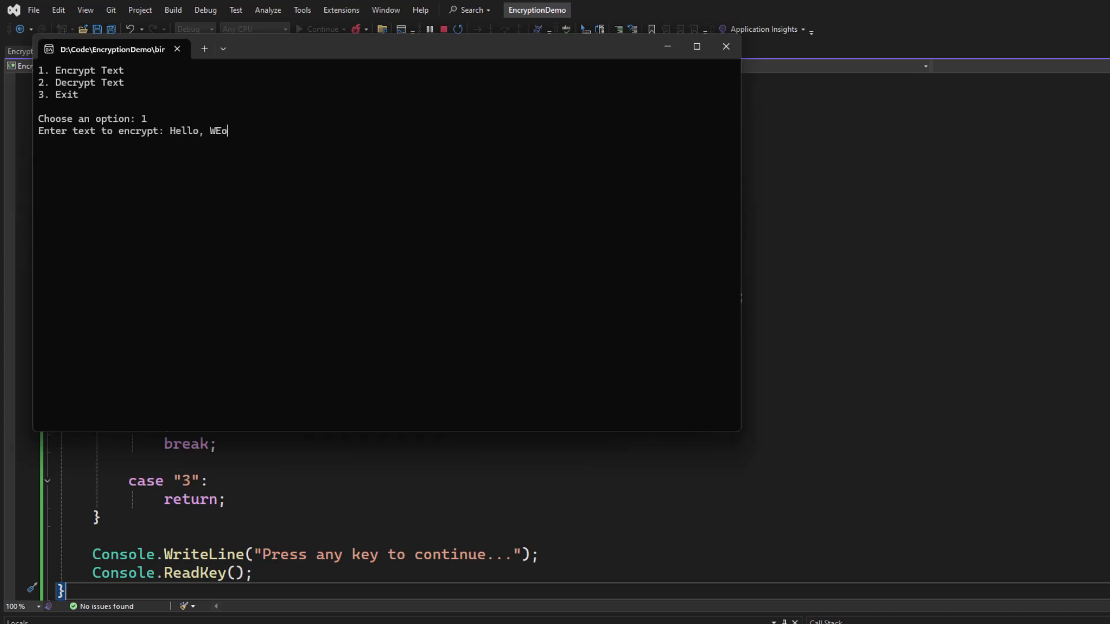
{"action": "type", "text": "2"}
{"action": "key", "text": "Return"}
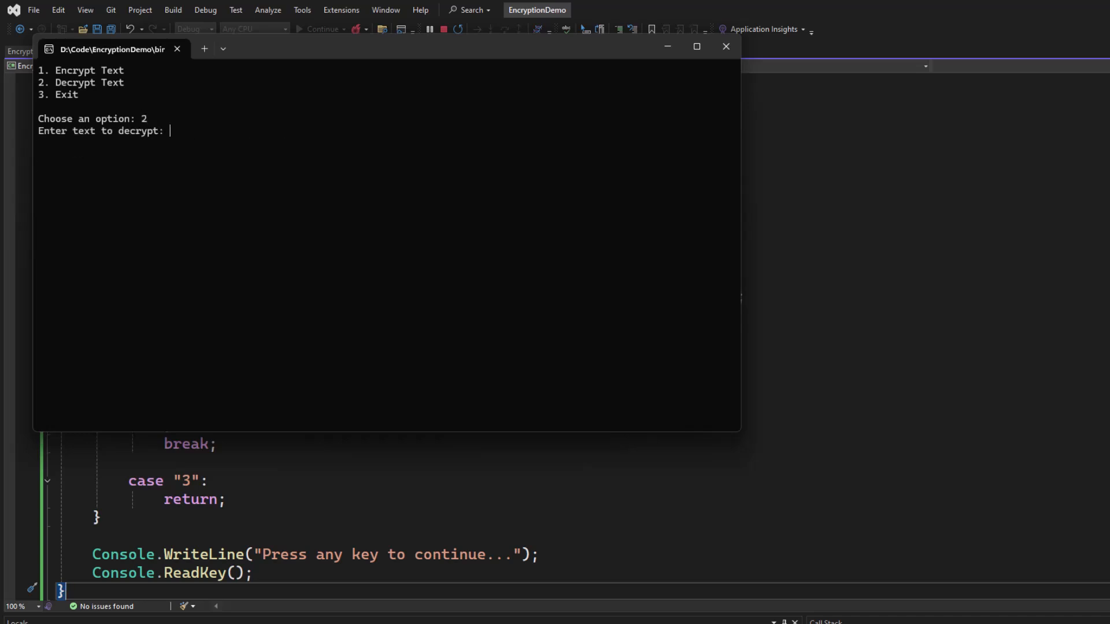
{"action": "type", "text": "BC4j7Taho8ZsQK8FFK9d4o0Wo3HG3ehAcokwa6CbeSw="}
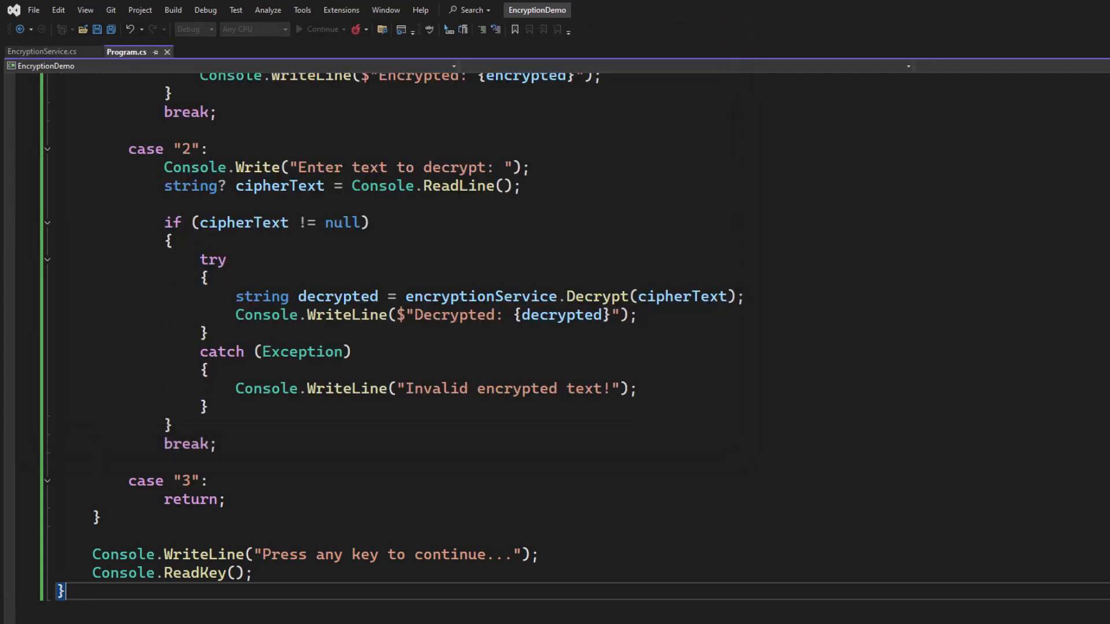
Flip between Program.cs's hard-coded key and EncryptionService.cs's constructor, Encrypt and Decrypt code.
{"action": "scroll", "scroll_direction": "up", "scroll_amount": 3}
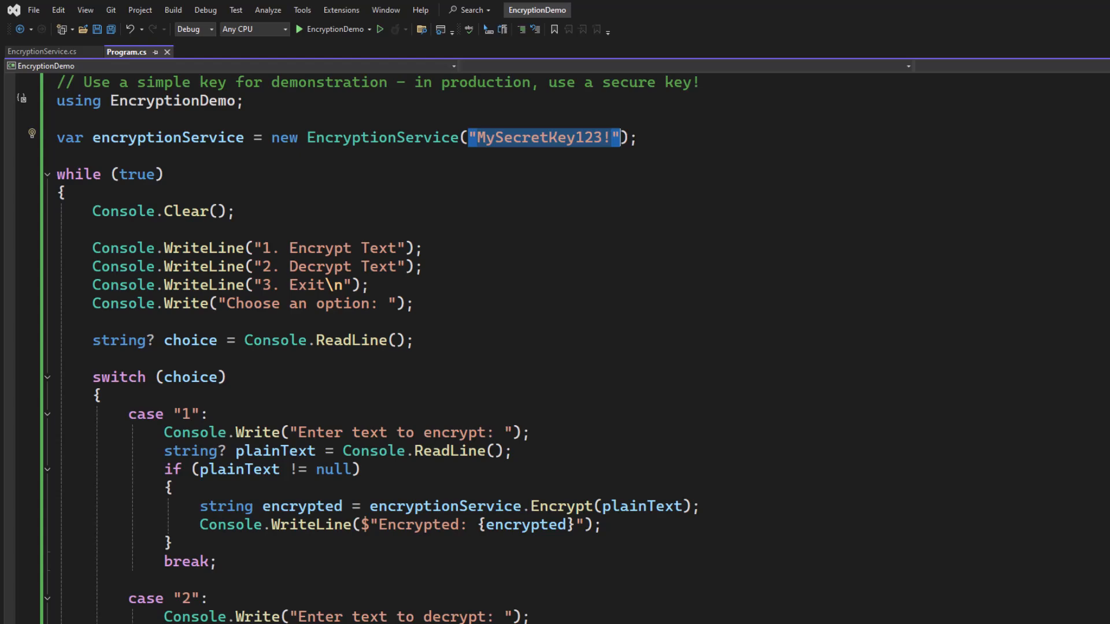
{"action": "left_click", "coordinate": [43, 51]}
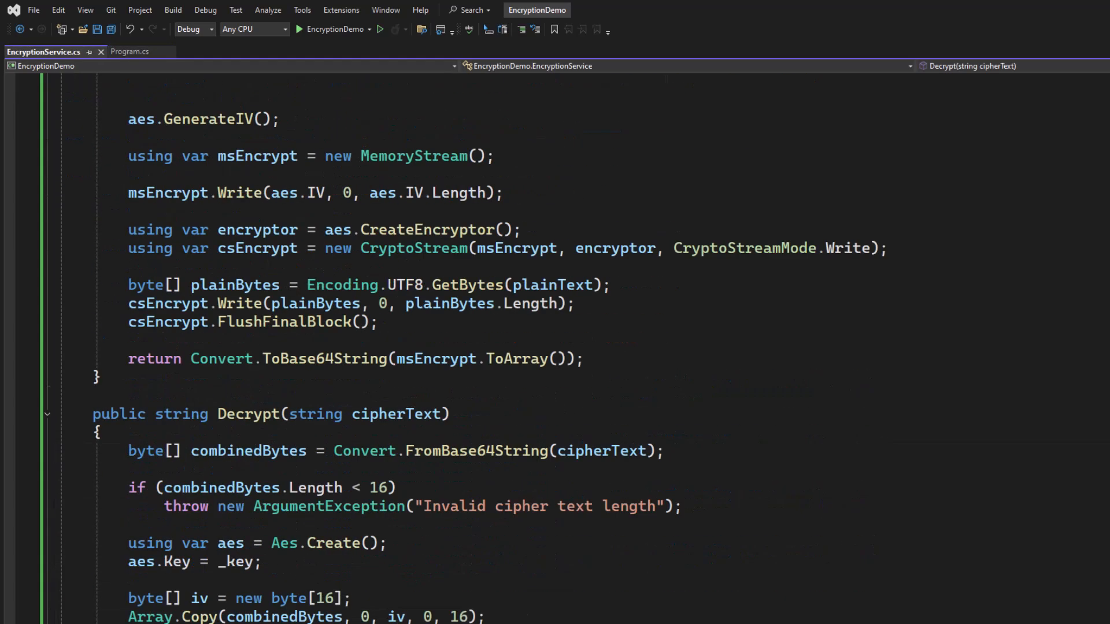
{"action": "scroll", "scroll_direction": "up", "scroll_amount": 3}
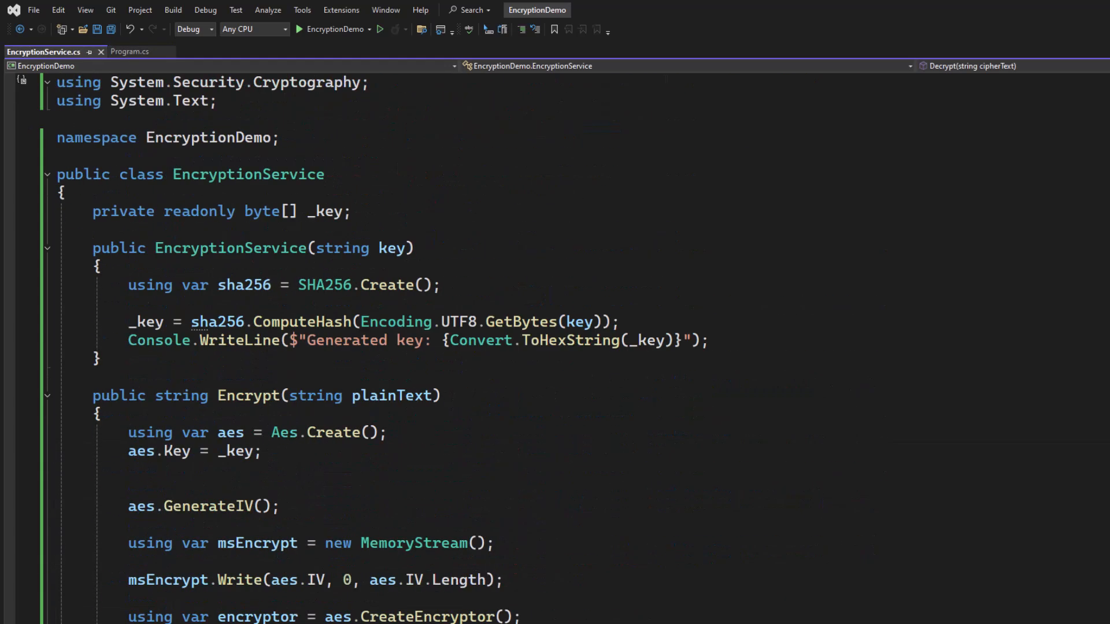
{"action": "left_click", "coordinate": [127, 52]}
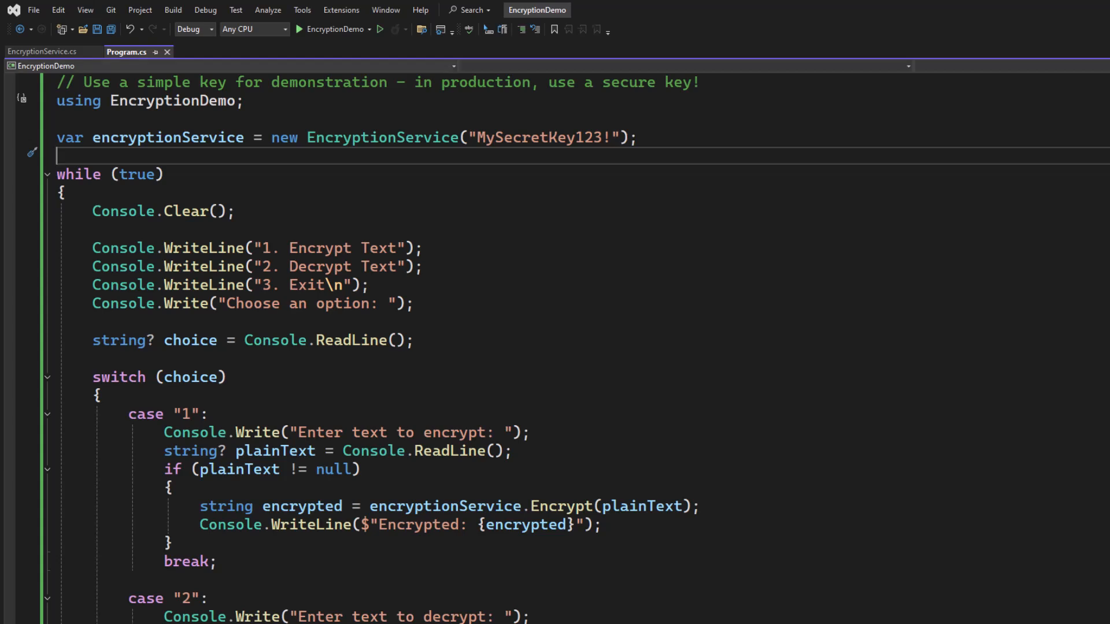
{"action": "left_click", "coordinate": [43, 52]}
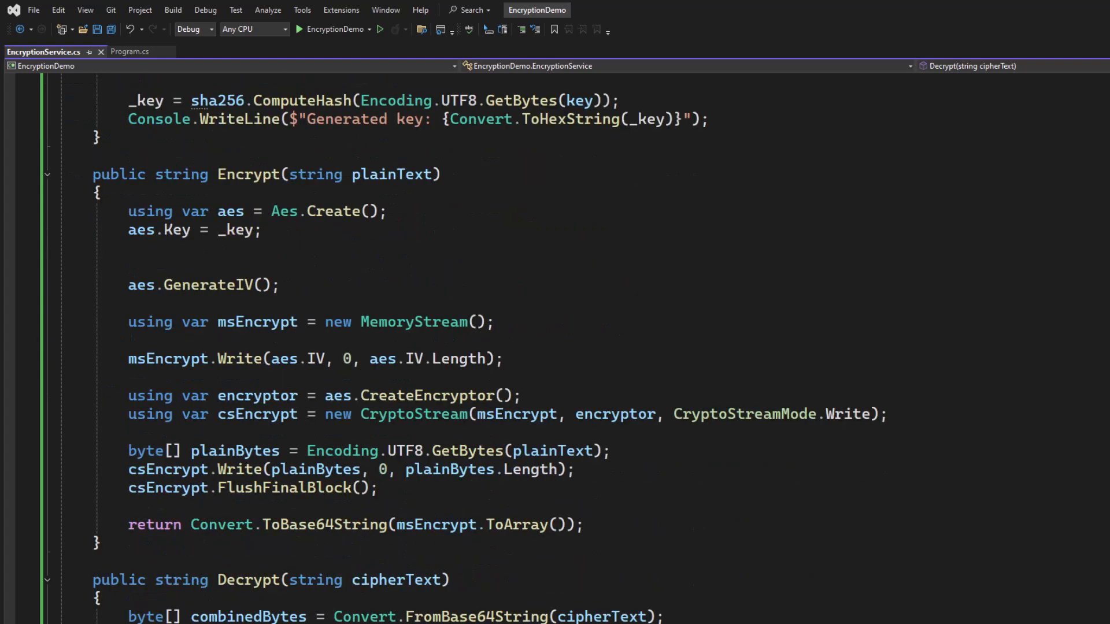
{"action": "scroll", "scroll_direction": "down", "scroll_amount": 3}
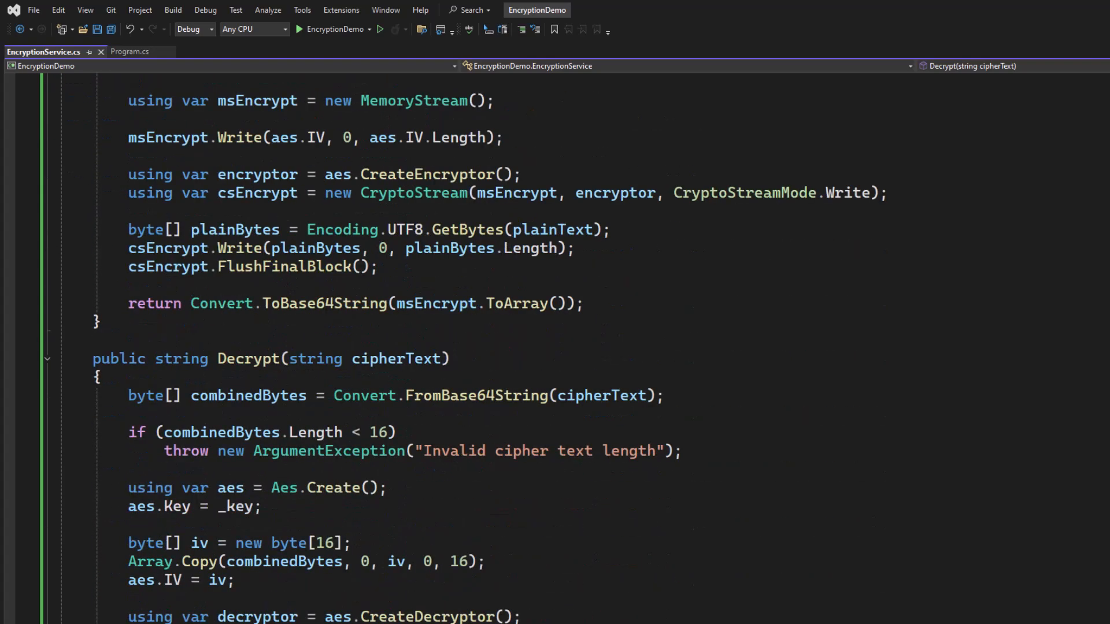